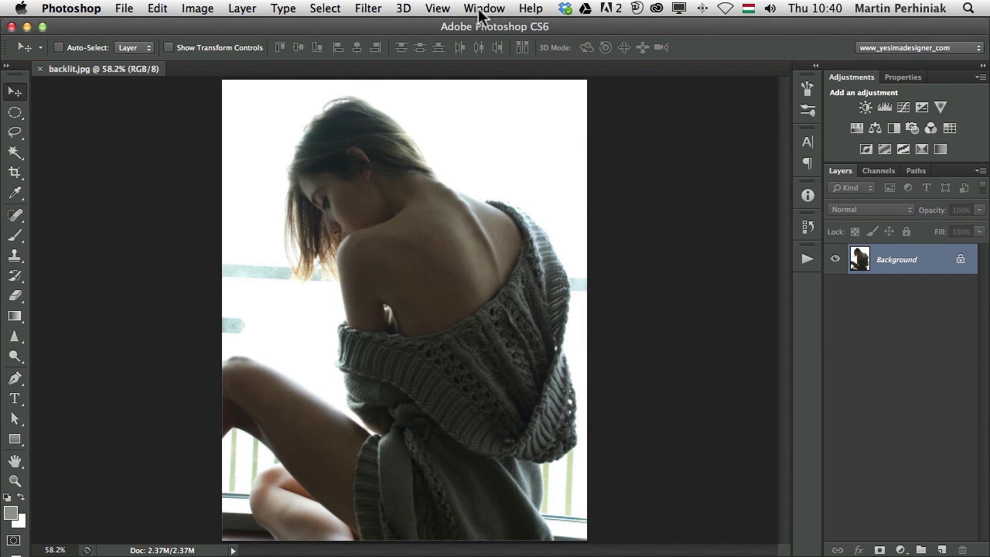
- Launch Mini Bridge from the Window > Extensions menu
left_click(484, 8)
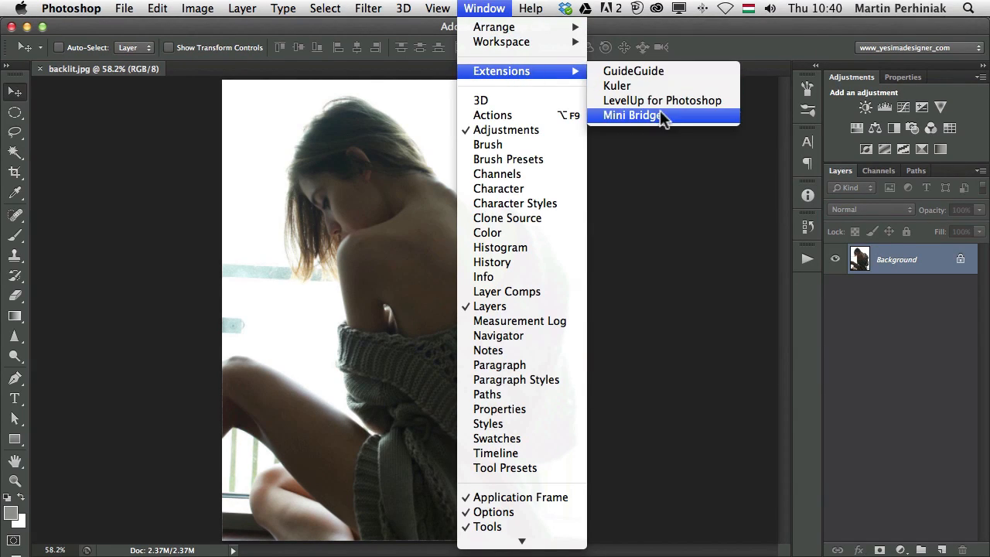
left_click(632, 115)
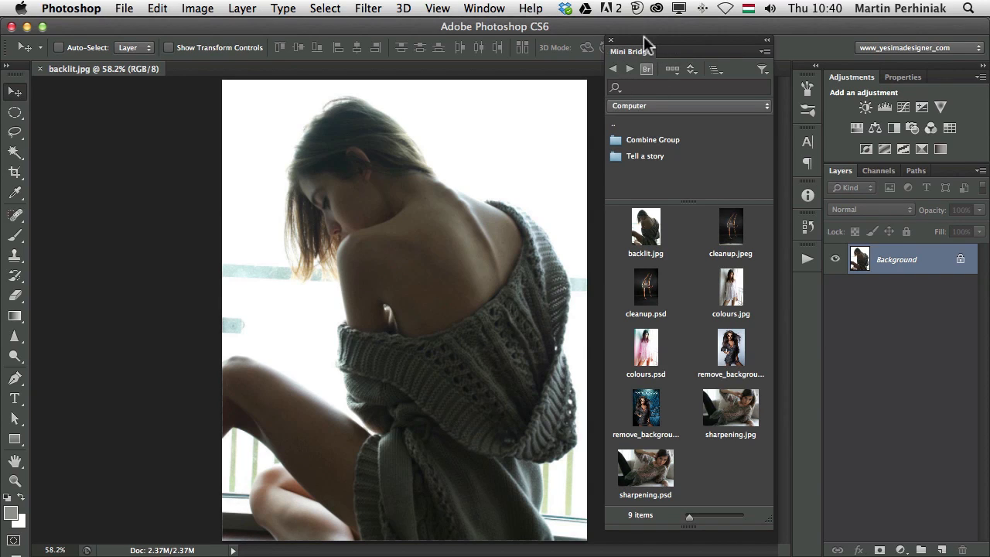
mouse_move(642, 62)
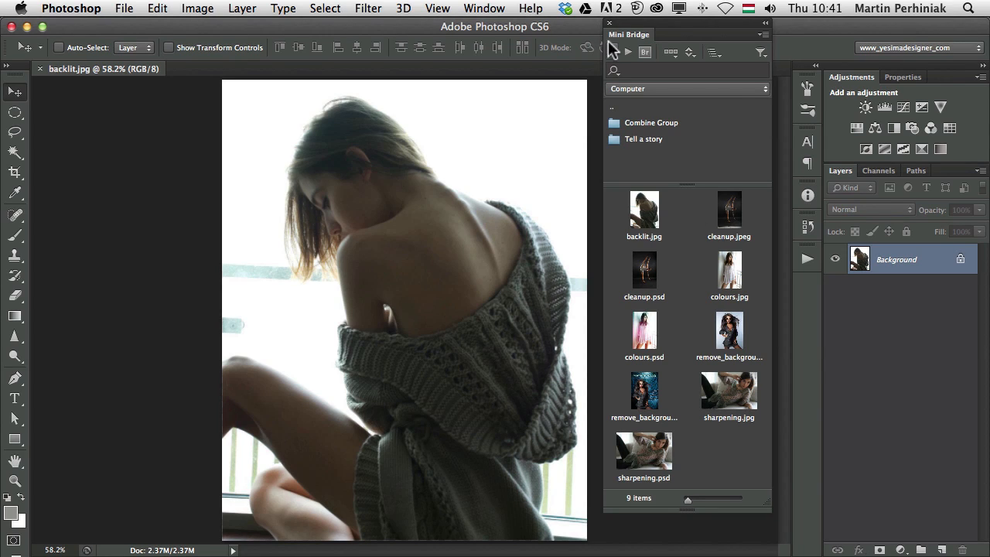
mouse_move(631, 43)
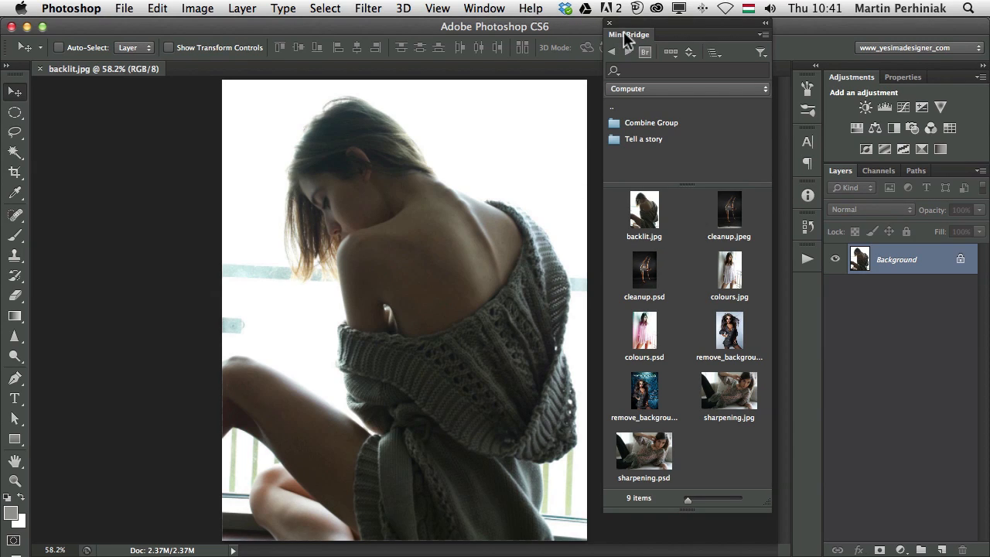
left_click(609, 22)
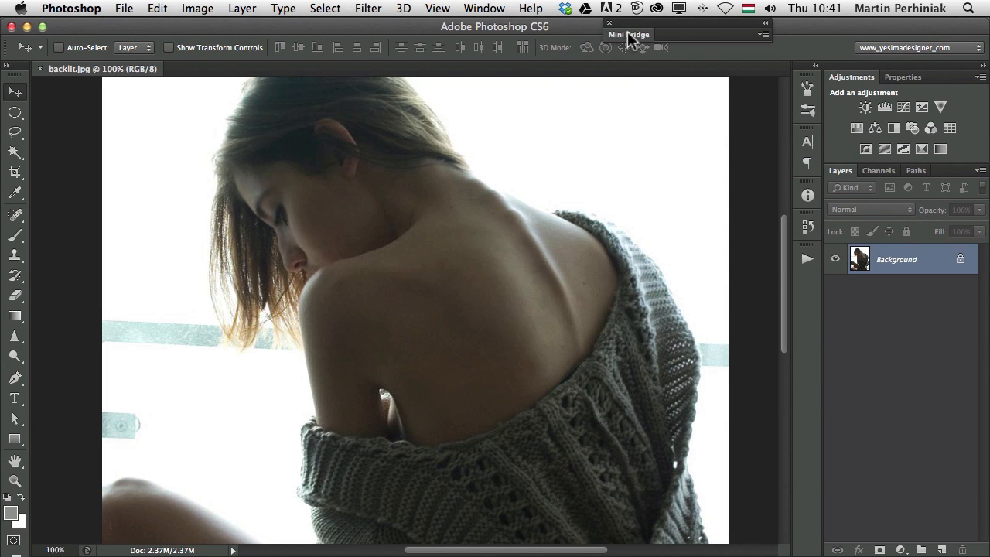
left_click(628, 34)
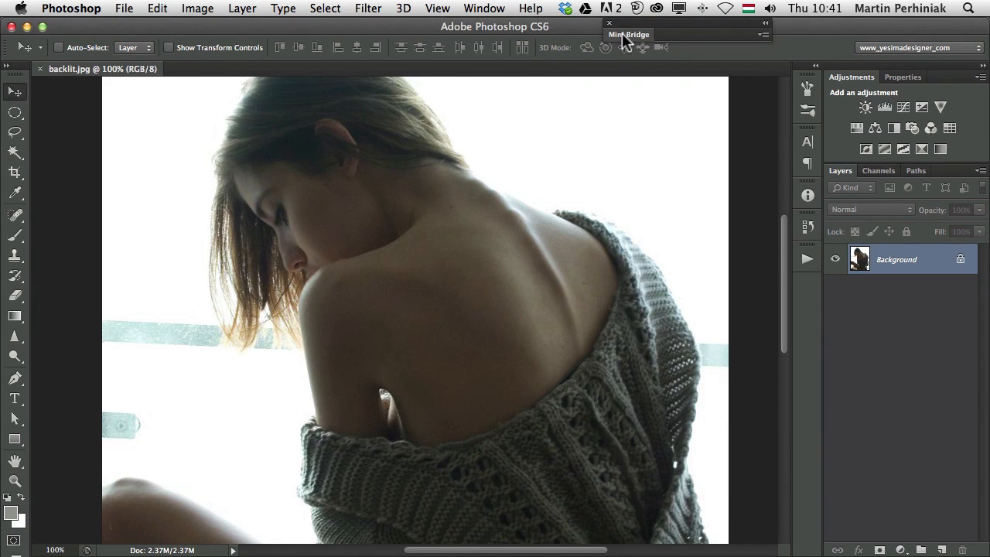
left_click(629, 34)
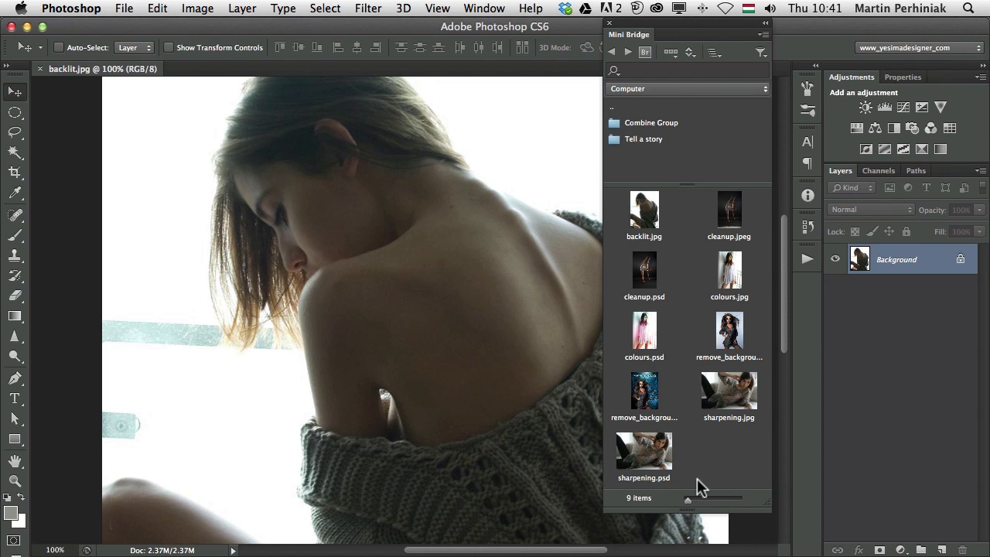
mouse_move(683, 485)
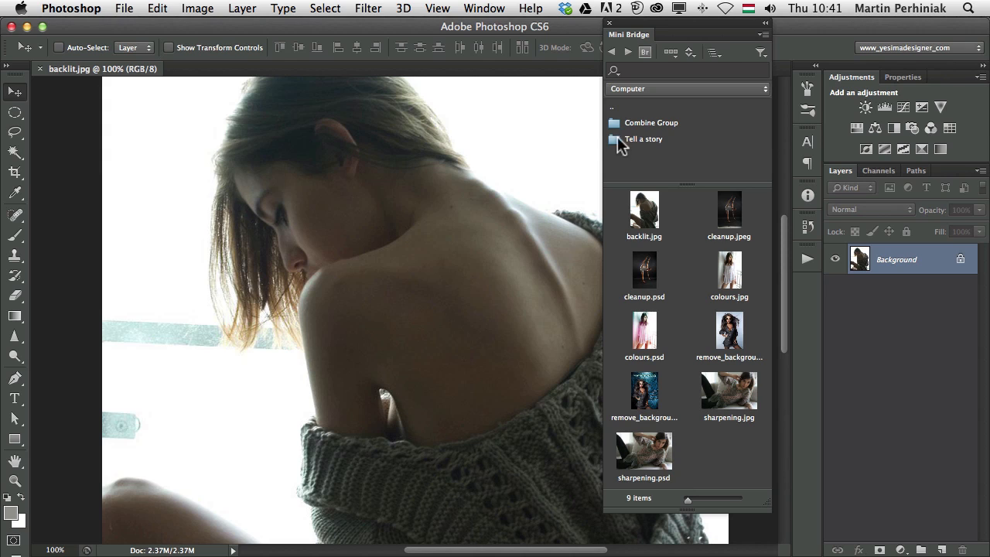
mouse_move(630, 145)
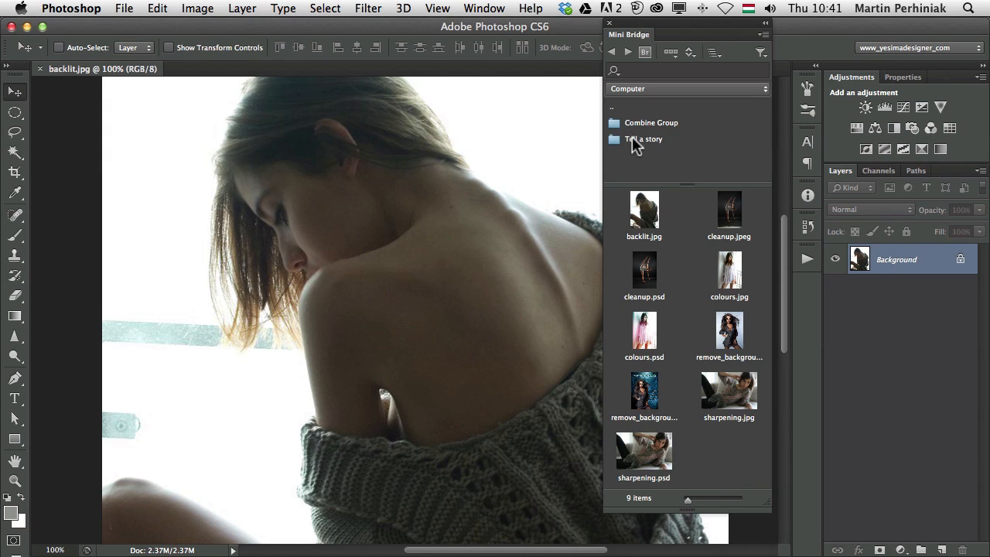
mouse_move(635, 145)
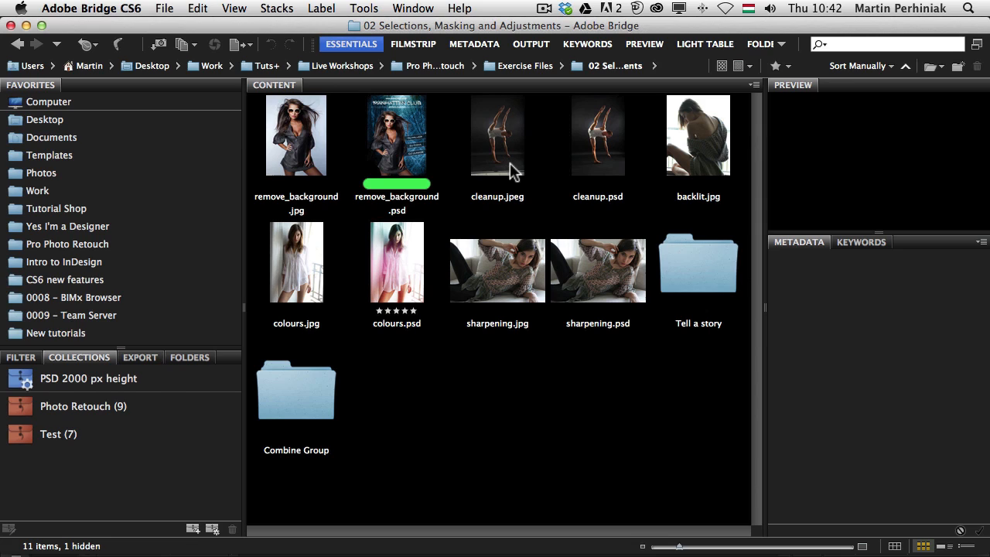
mouse_move(527, 158)
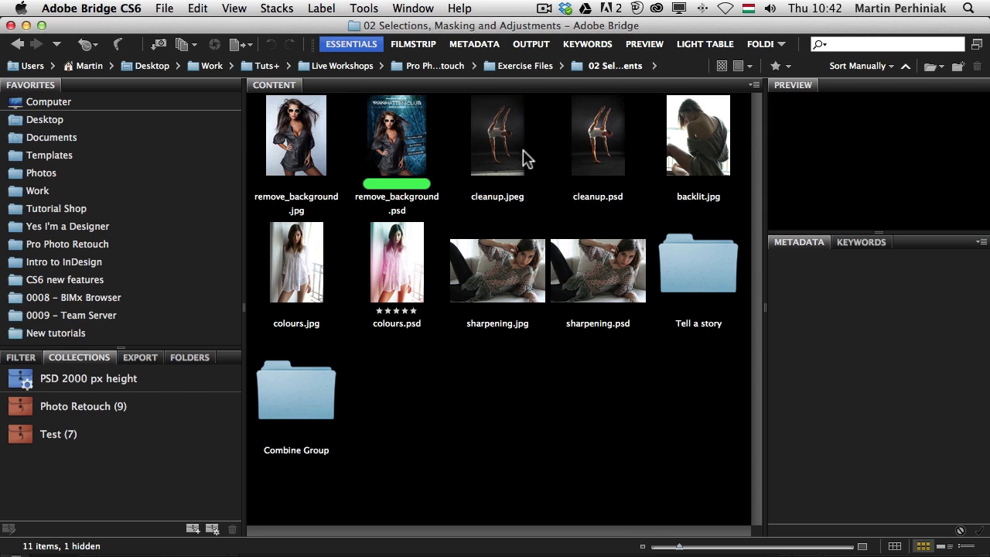
mouse_move(622, 282)
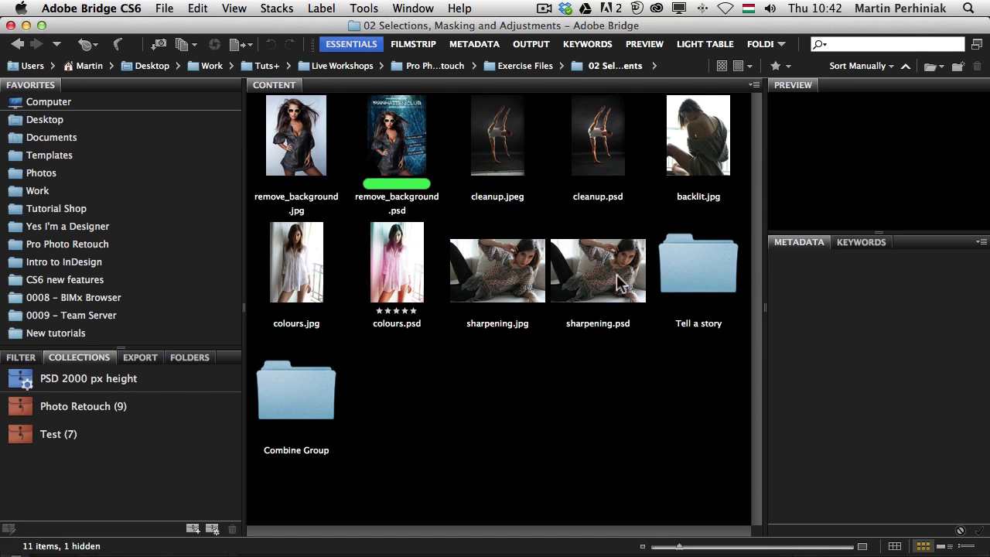
- Enter the Combine Group folder in the Bridge Content panel
left_click(295, 391)
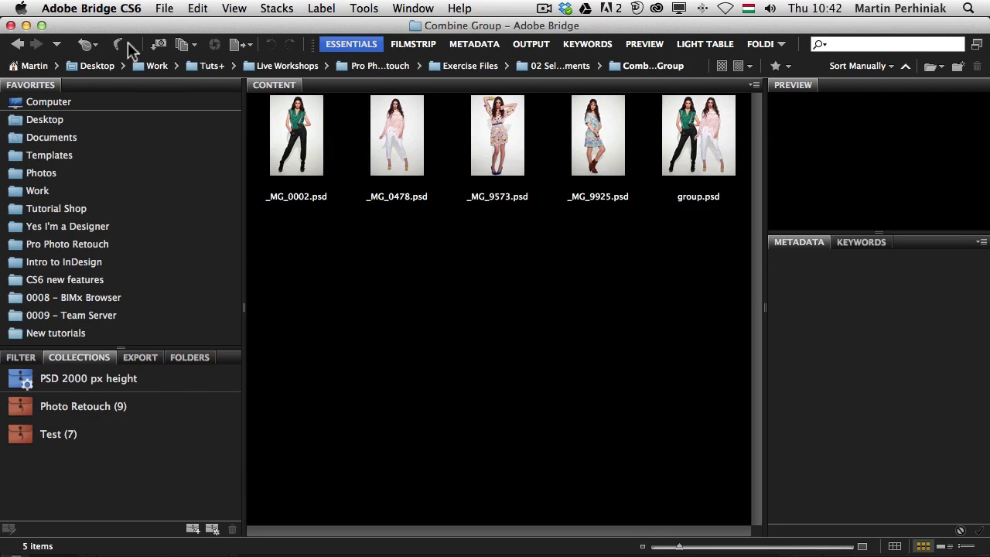
mouse_move(118, 44)
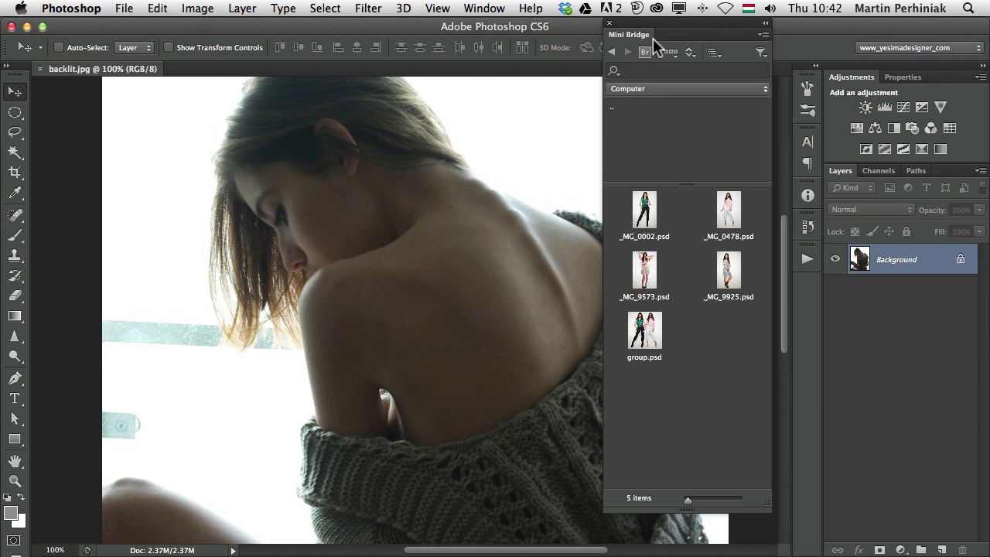
mouse_move(645, 55)
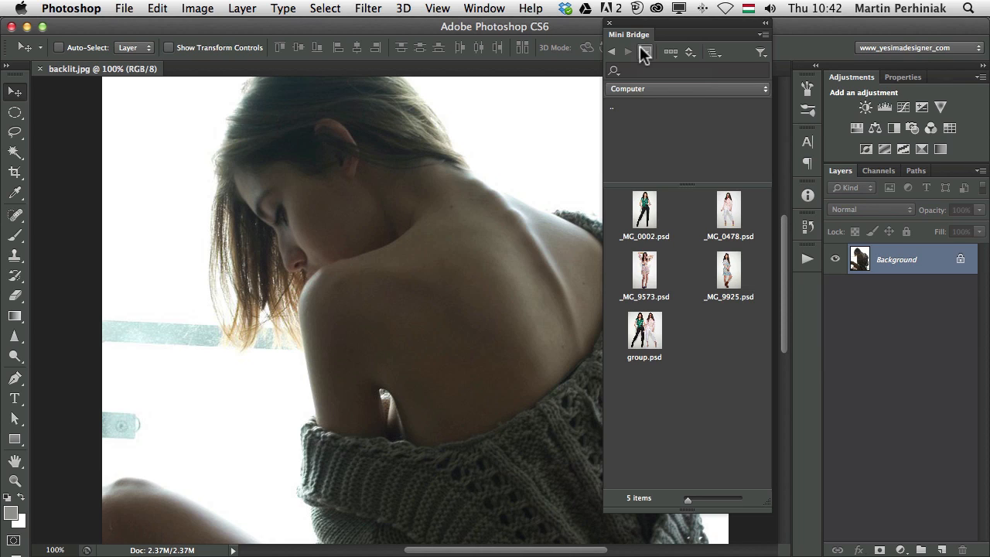
mouse_move(613, 51)
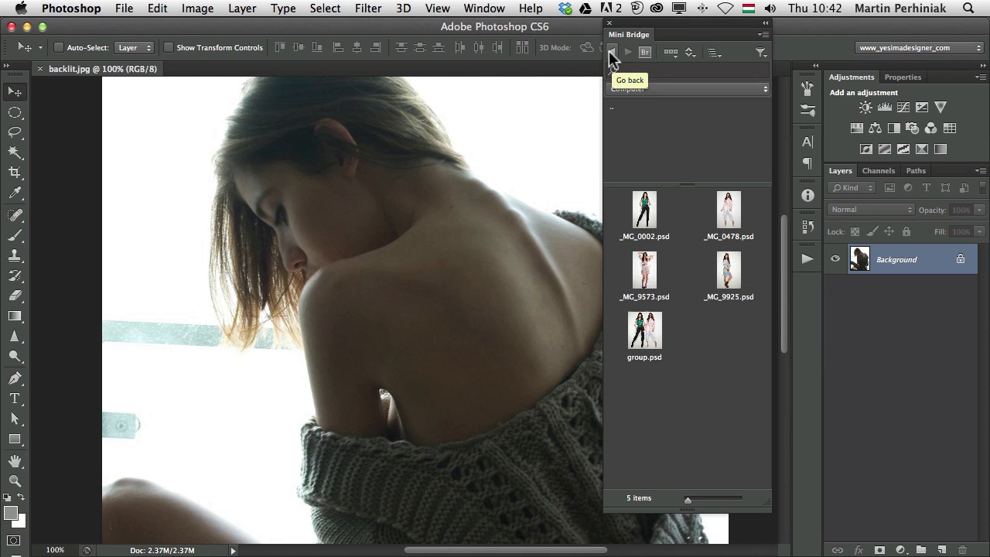
- Go back from Combine Group to the parent exercise folder in Mini Bridge
left_click(614, 51)
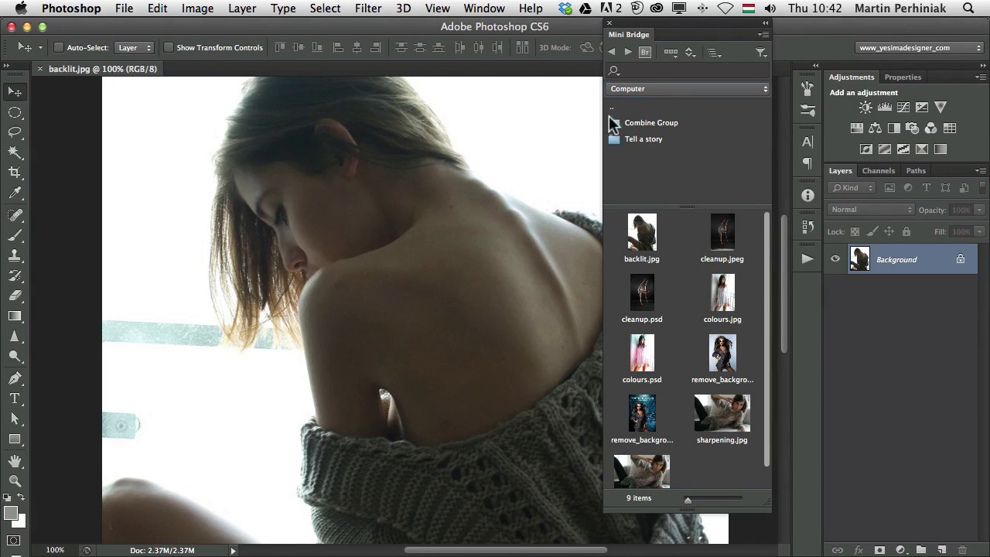
left_click(761, 52)
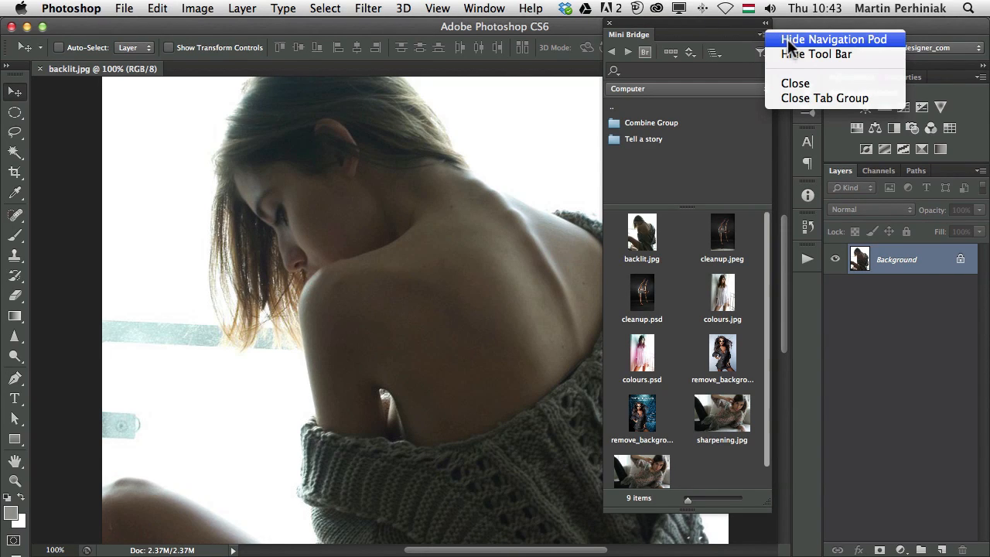
mouse_move(747, 43)
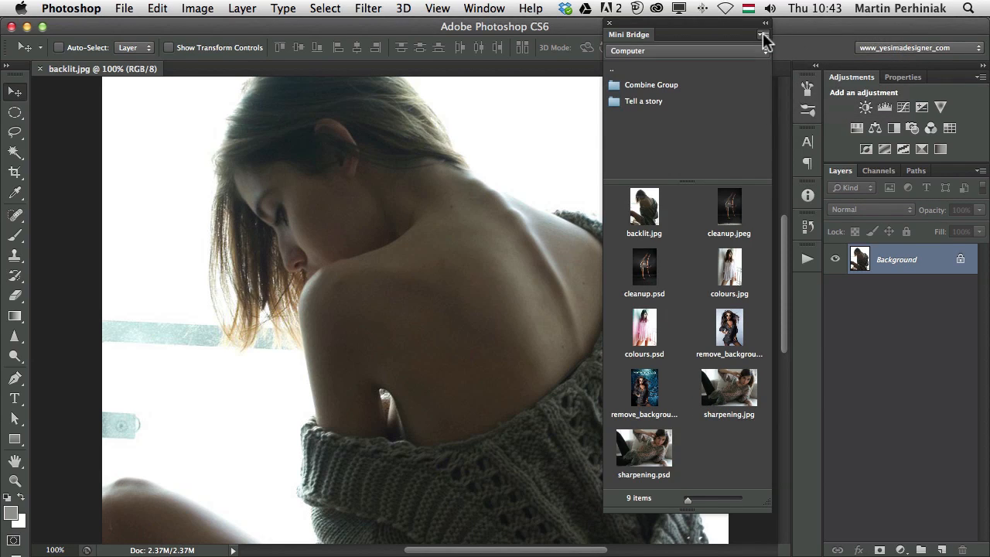
left_click(762, 39)
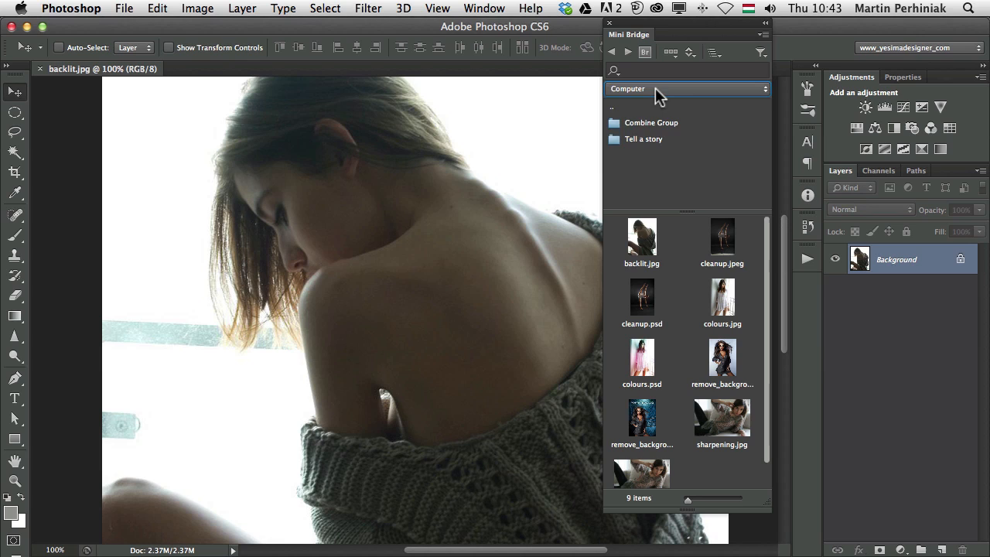
- Browse Recent Files > Photoshop in Mini Bridge, then go back to the exercise folder
left_click(686, 88)
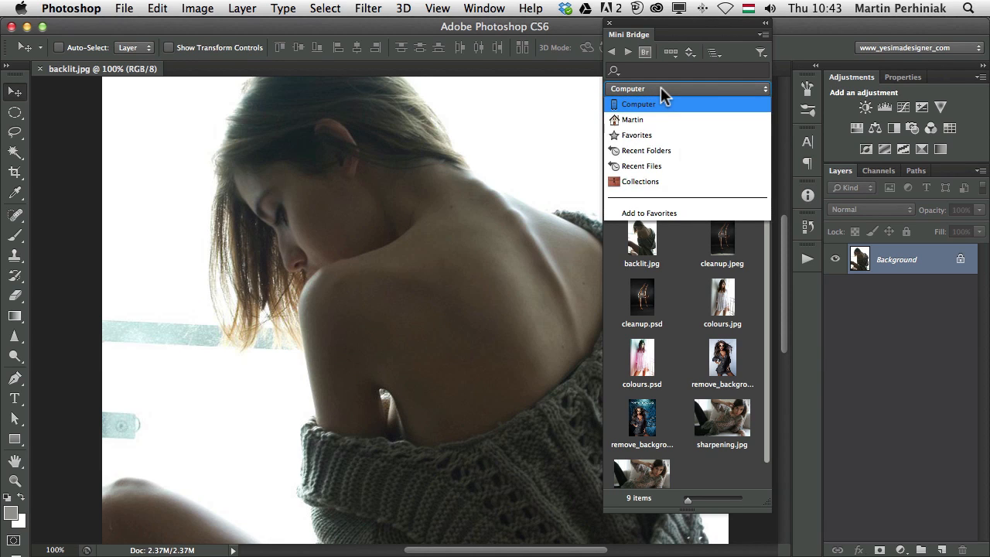
mouse_move(656, 138)
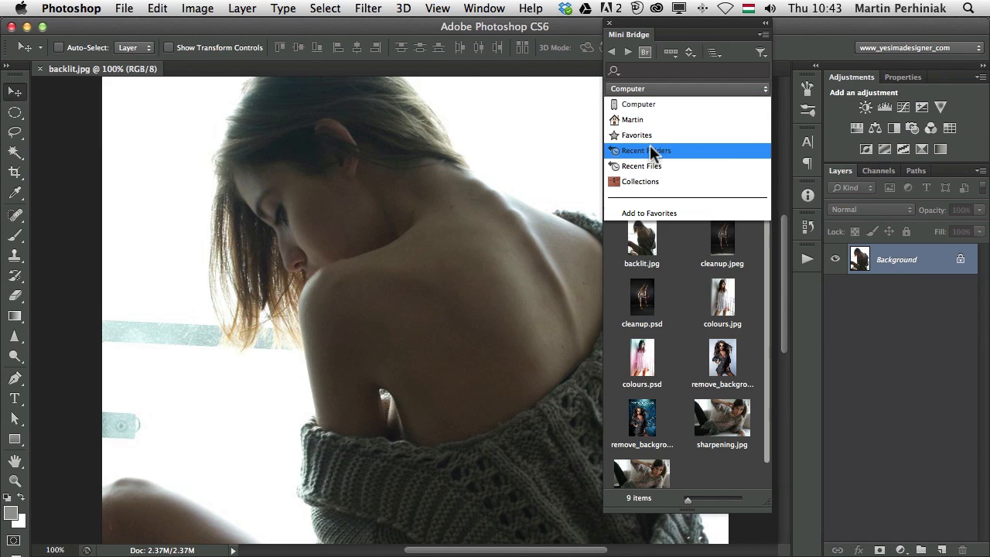
mouse_move(656, 160)
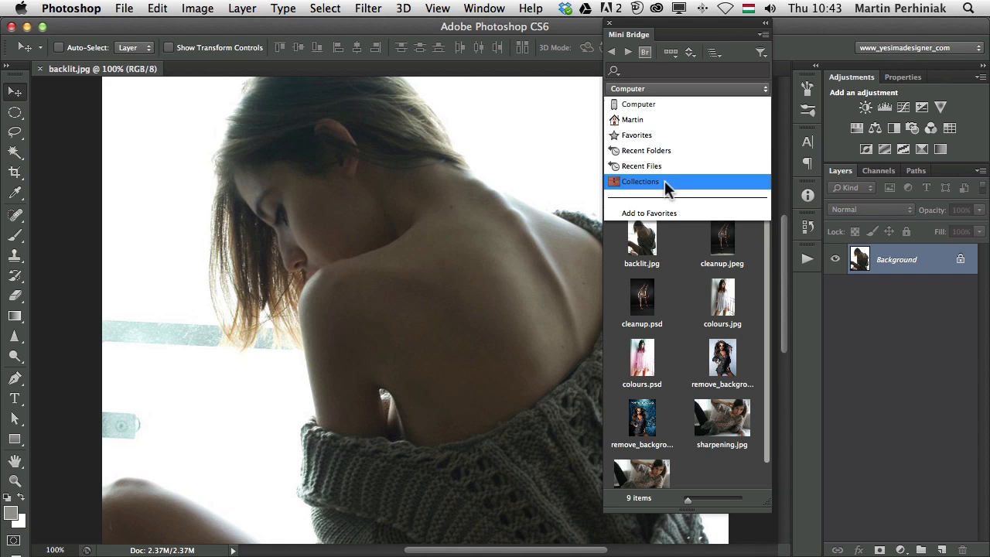
mouse_move(671, 191)
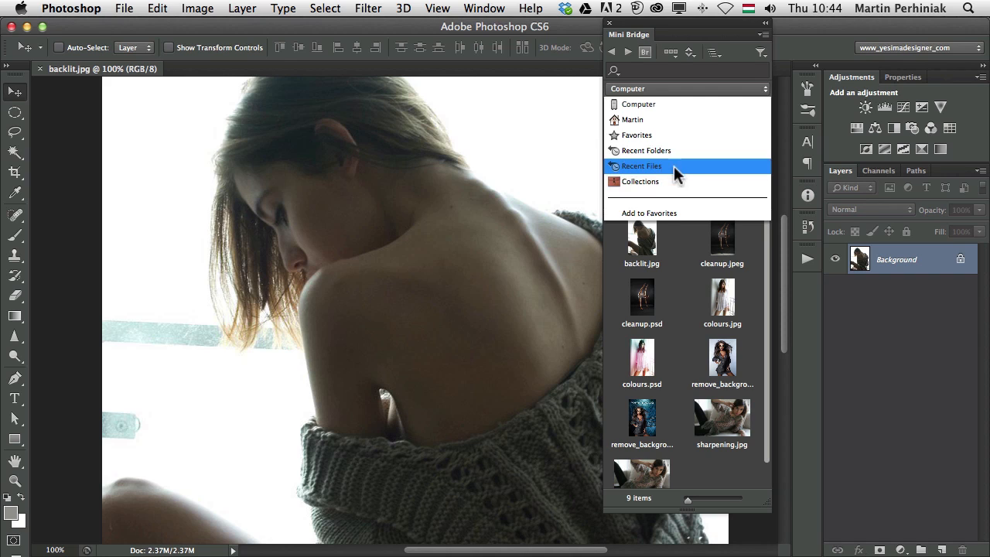
left_click(642, 165)
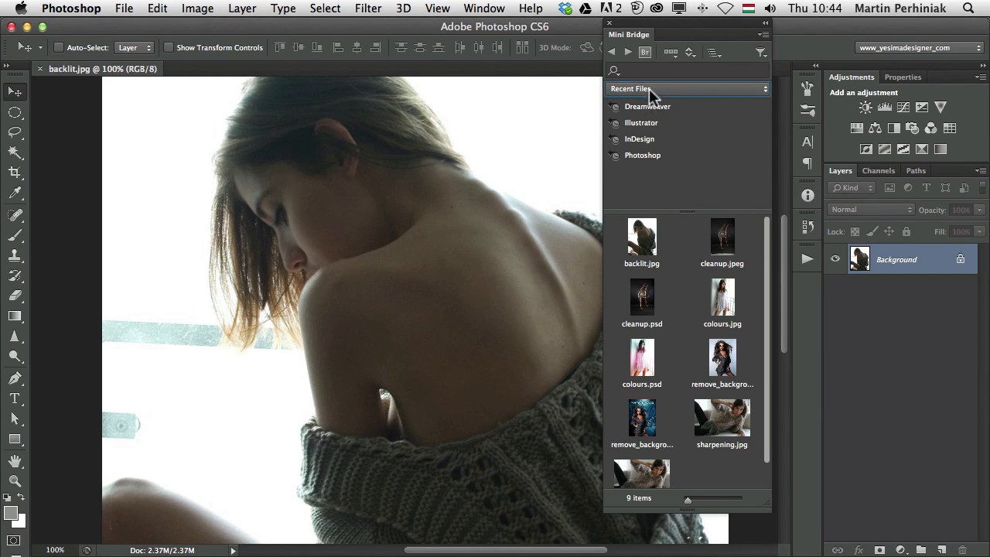
mouse_move(663, 120)
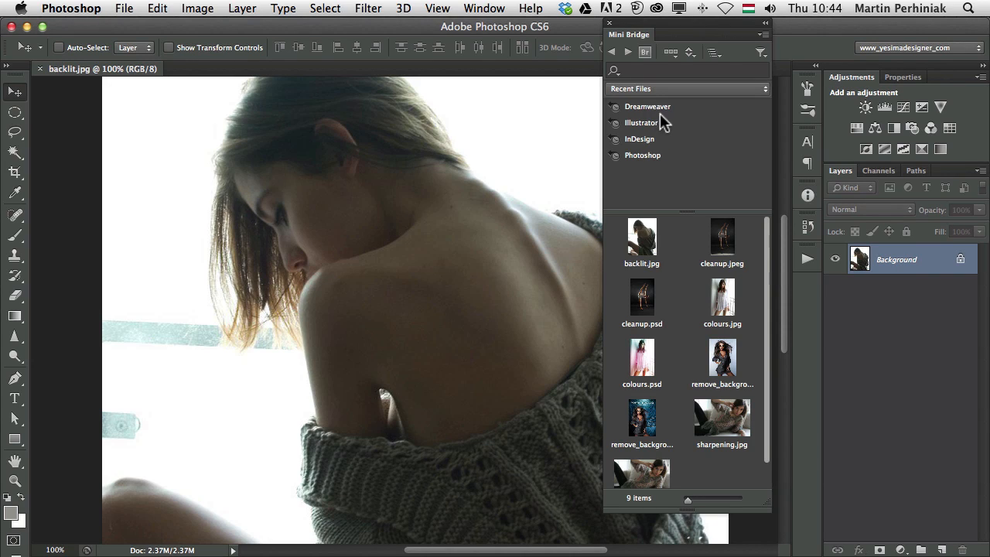
mouse_move(632, 163)
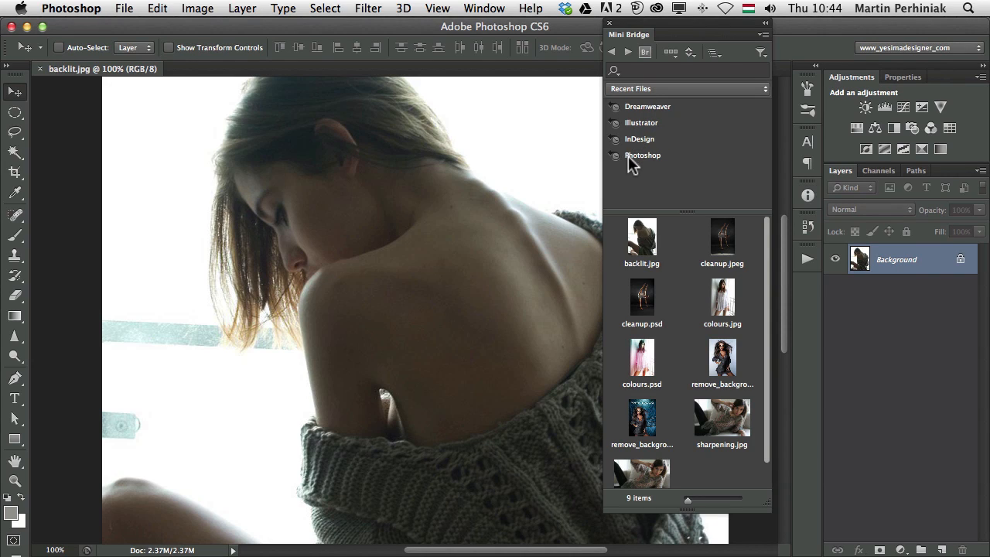
left_click(643, 154)
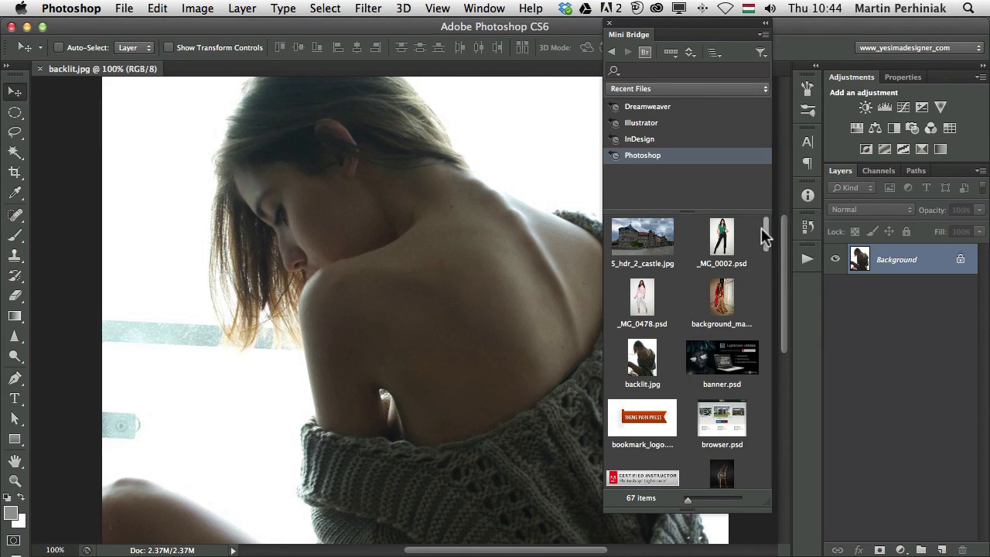
scroll("down", 3)
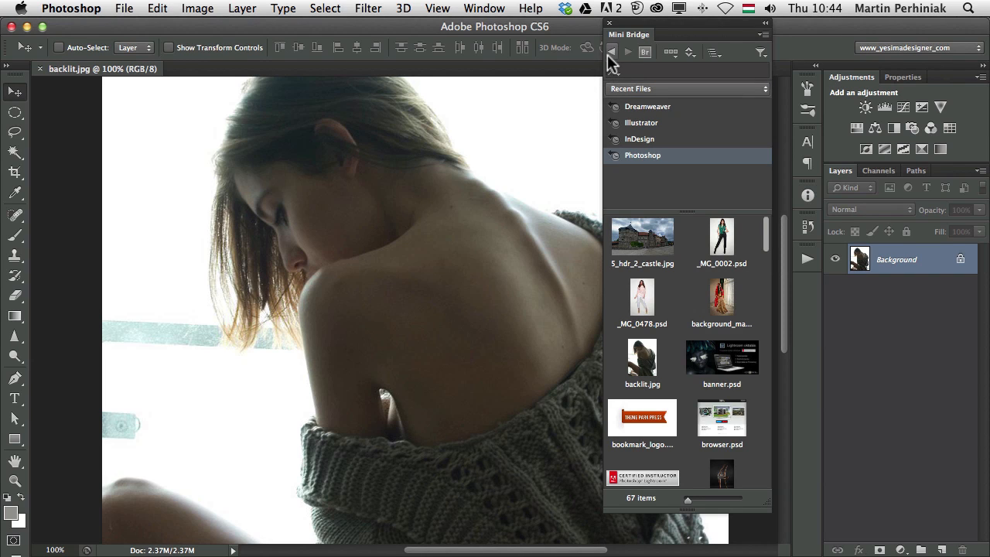
mouse_move(613, 58)
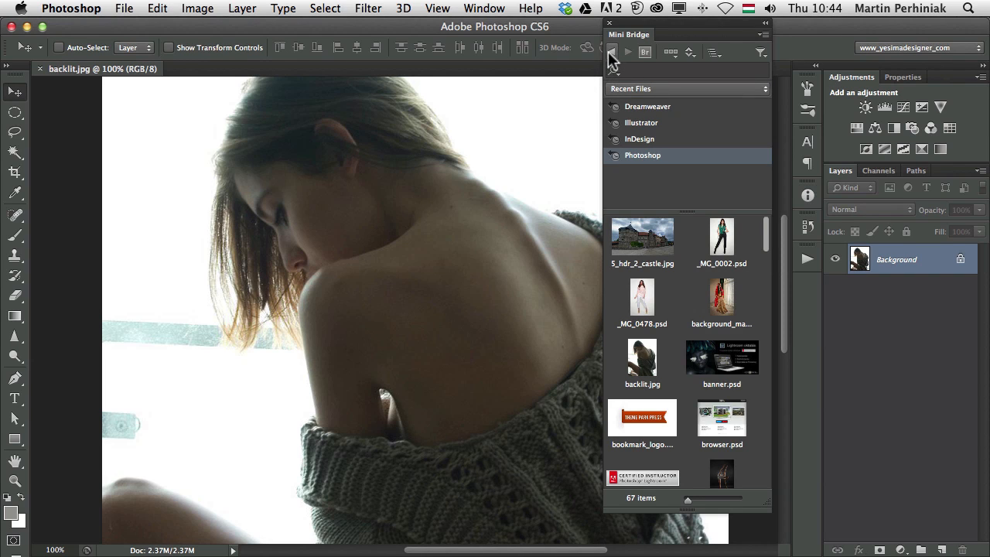
left_click(613, 52)
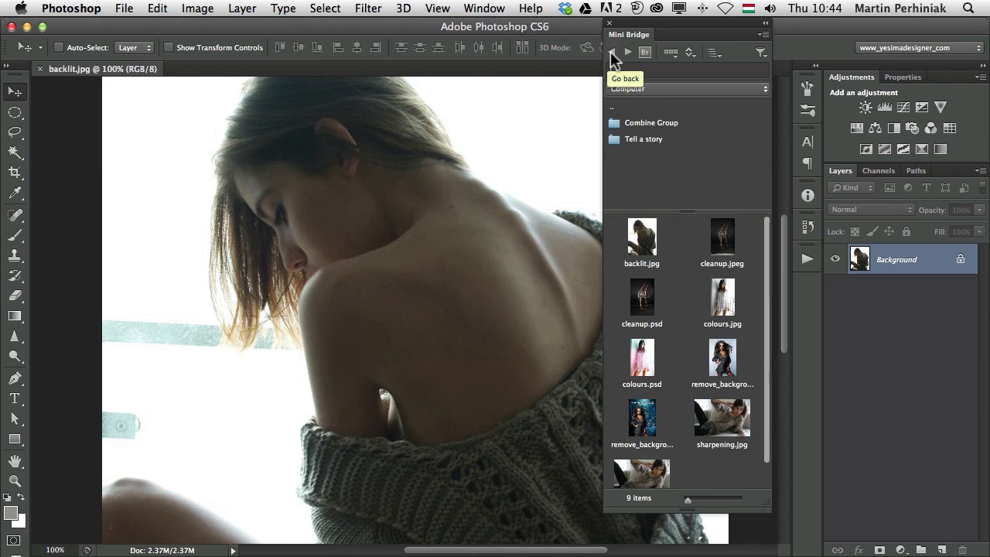
mouse_move(713, 204)
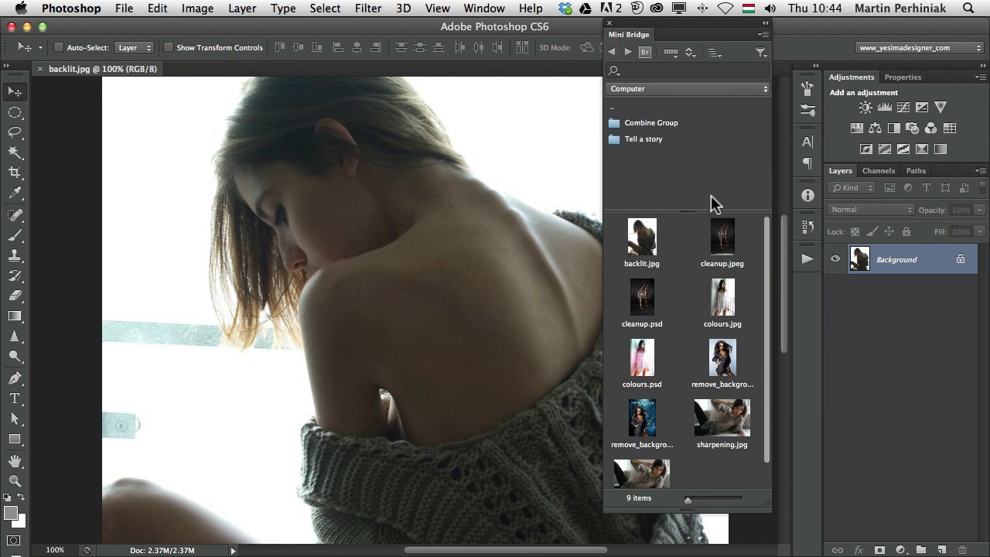
left_click(687, 88)
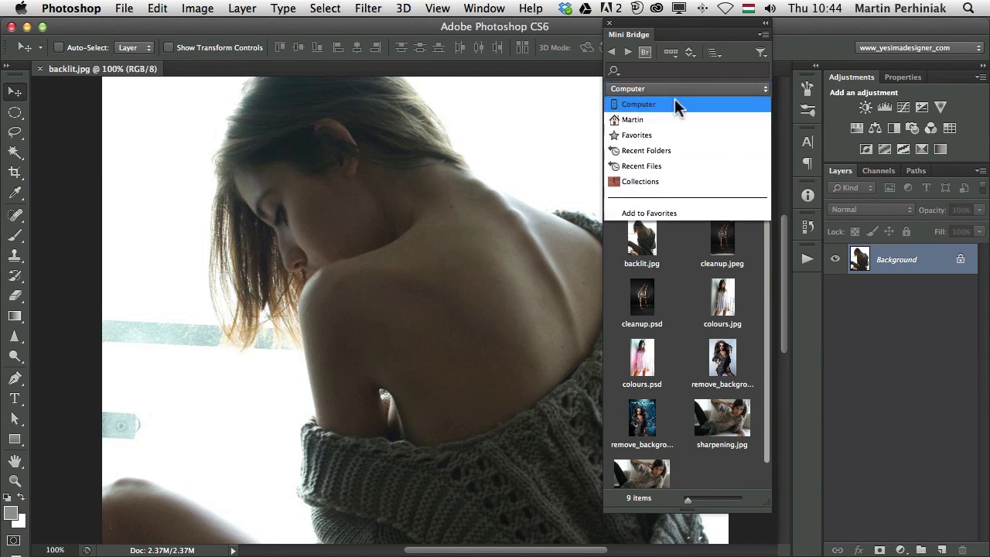
left_click(646, 150)
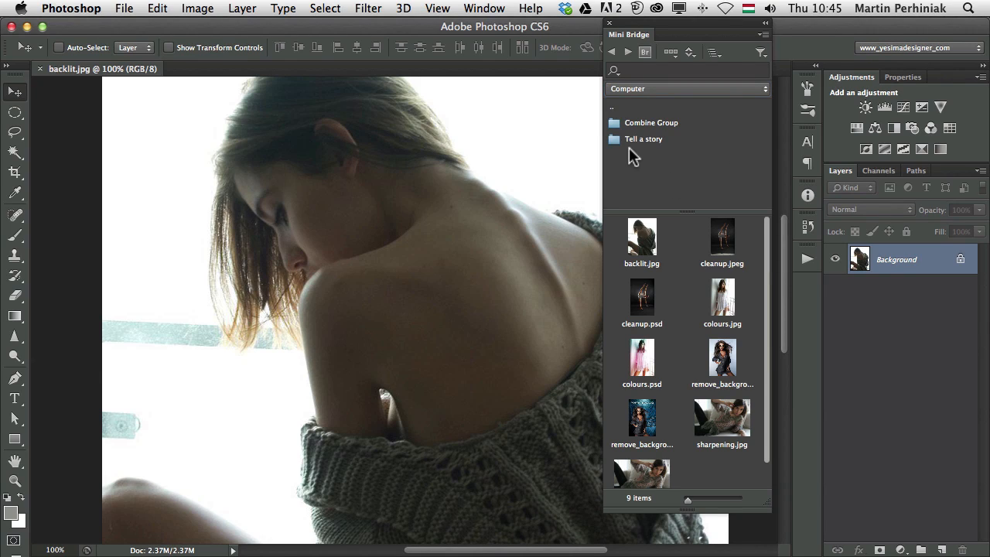
mouse_move(681, 491)
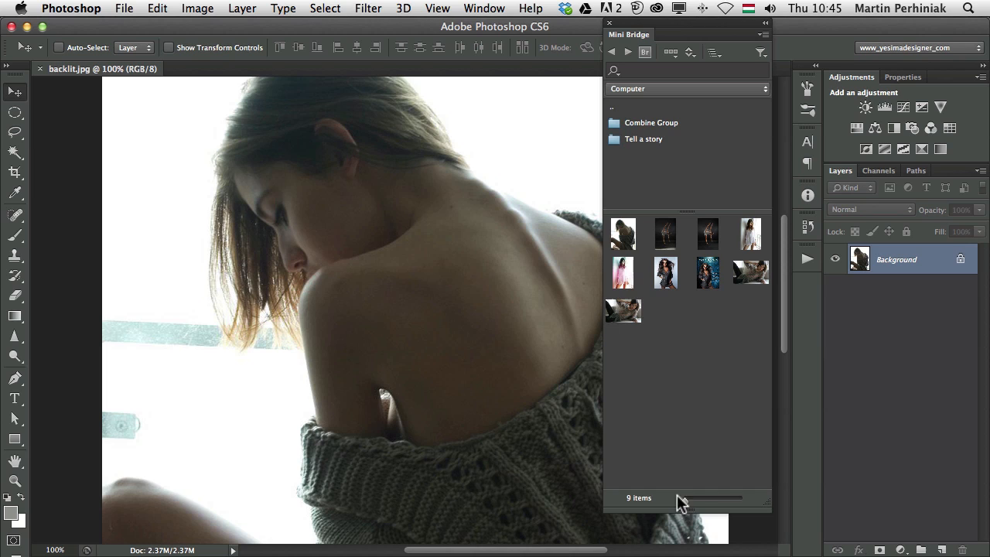
left_click_drag(731, 497, 687, 497)
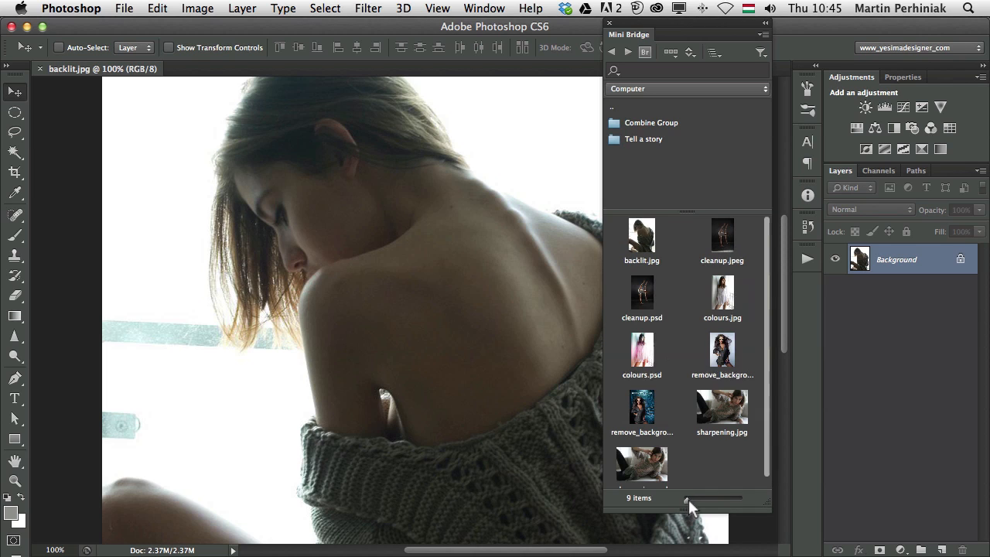
mouse_move(677, 72)
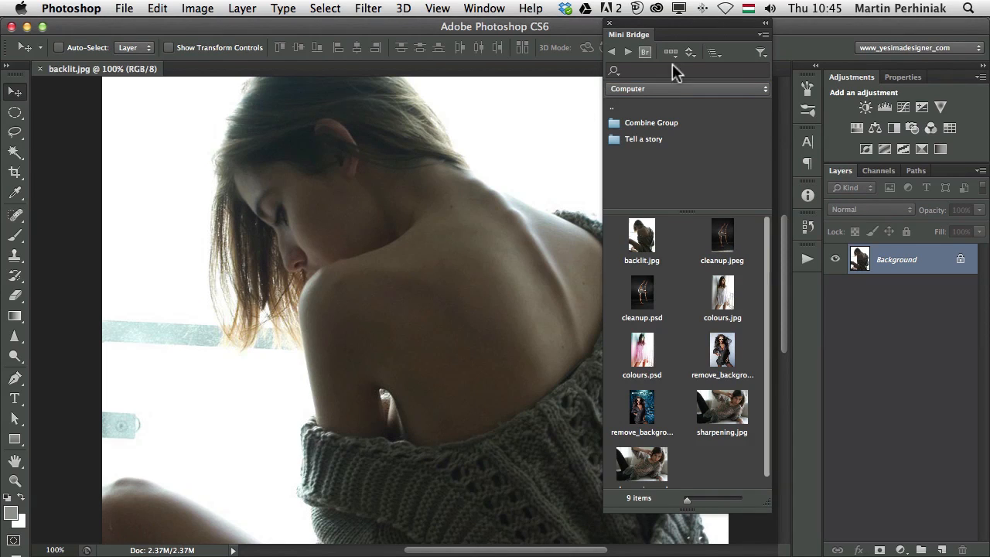
mouse_move(658, 112)
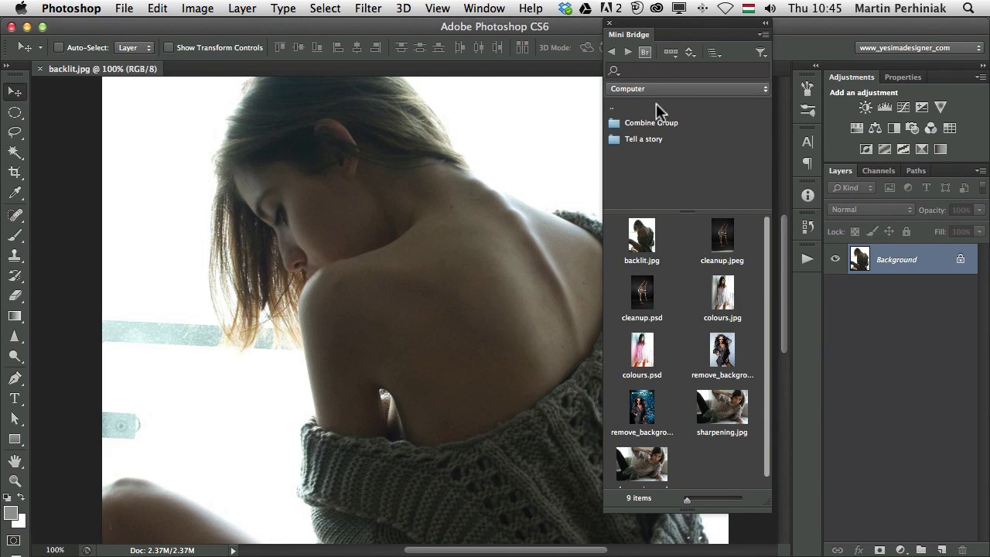
left_click(672, 52)
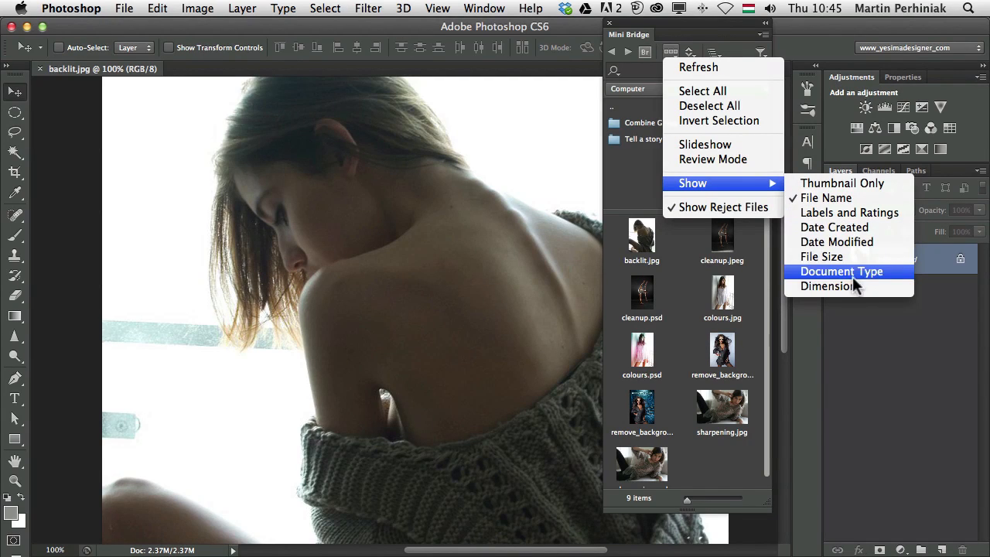
mouse_move(843, 290)
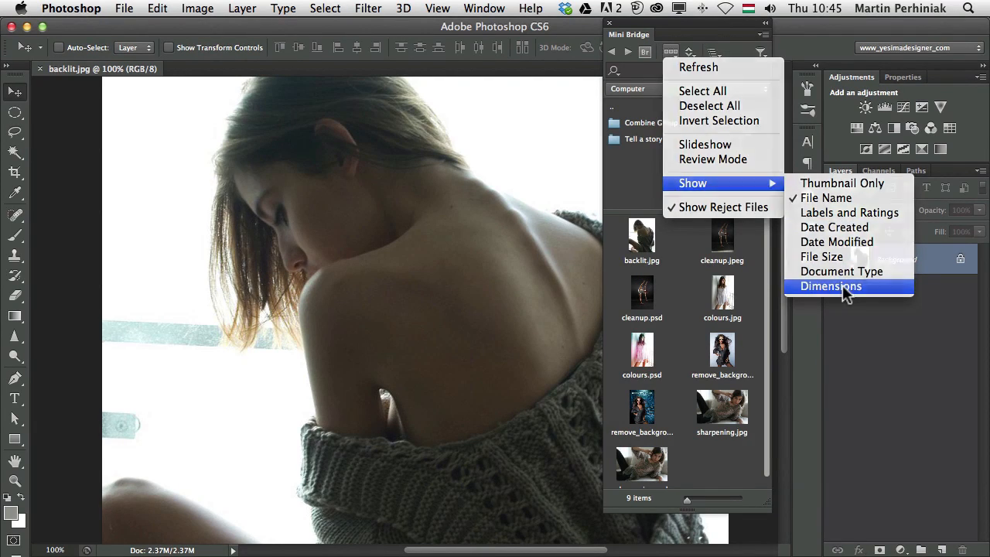
- Switch thumbnail captions through Dimensions and Document Type to Thumbnail Only, then shrink the thumbnails
left_click(831, 286)
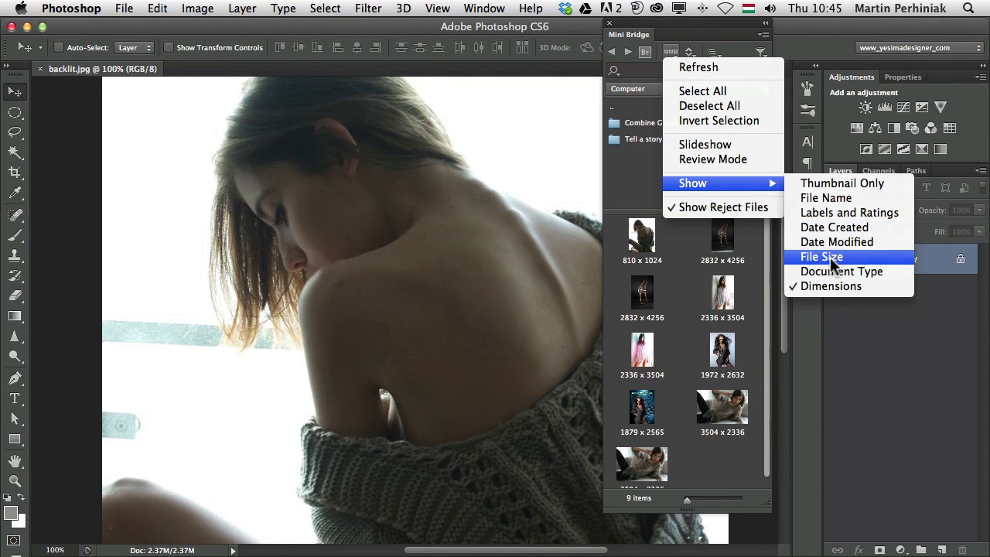
left_click(841, 271)
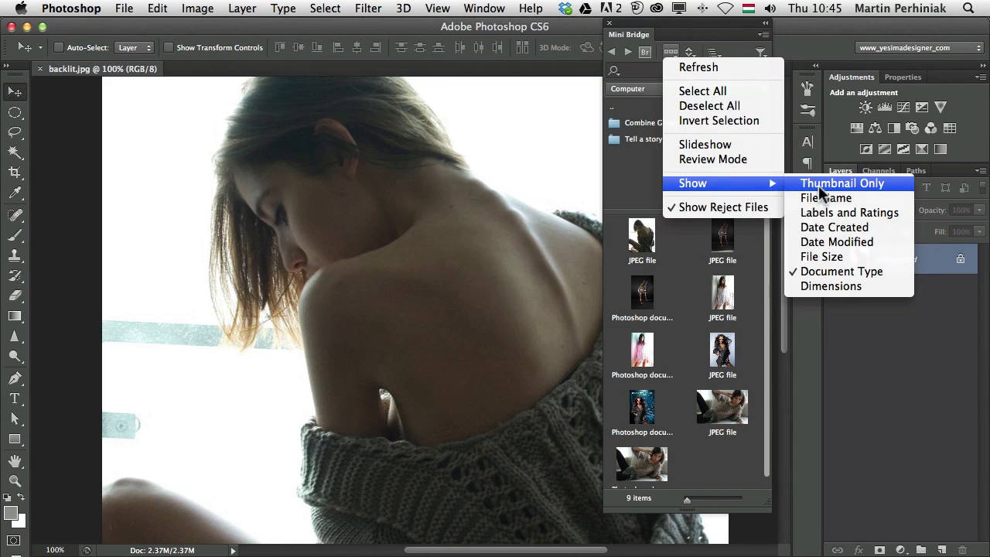
mouse_move(821, 195)
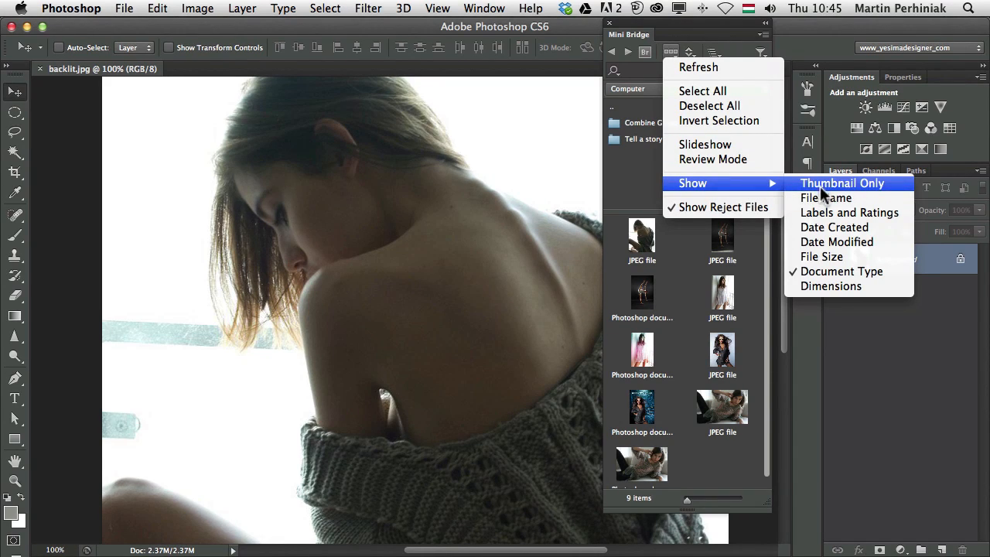
left_click(841, 184)
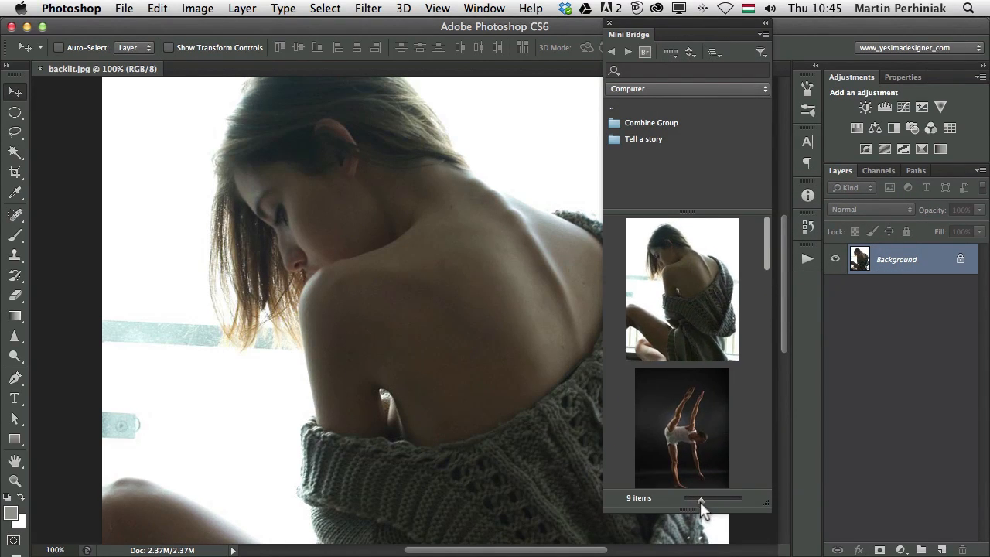
scroll("down", 3)
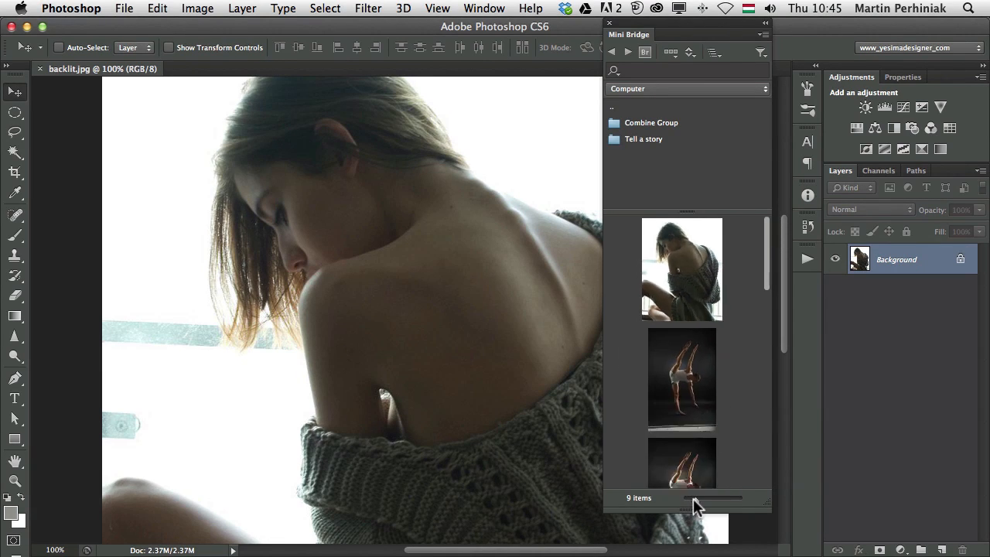
left_click(669, 52)
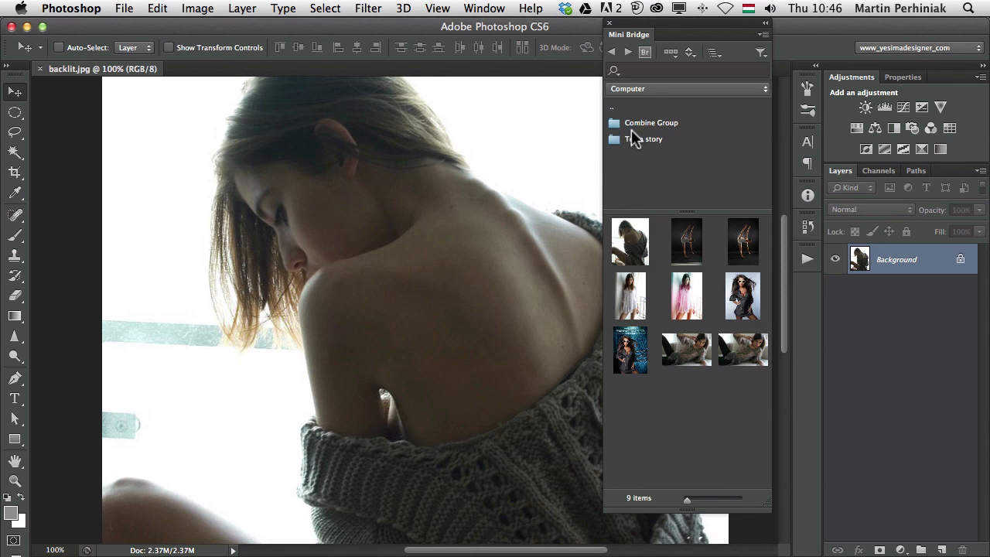
mouse_move(642, 133)
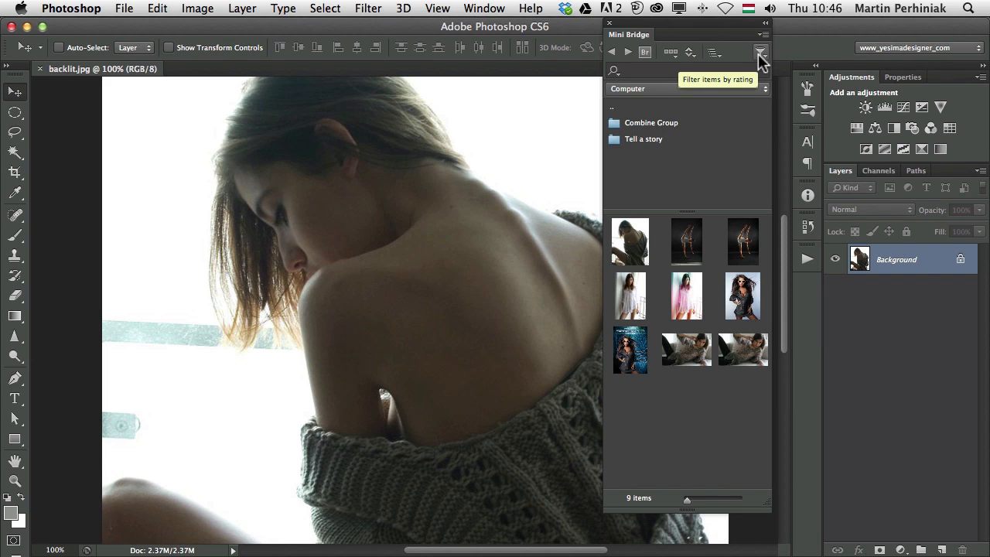
- Filter Mini Bridge to Show 5 Stars and select the pink five-star photo
left_click(761, 52)
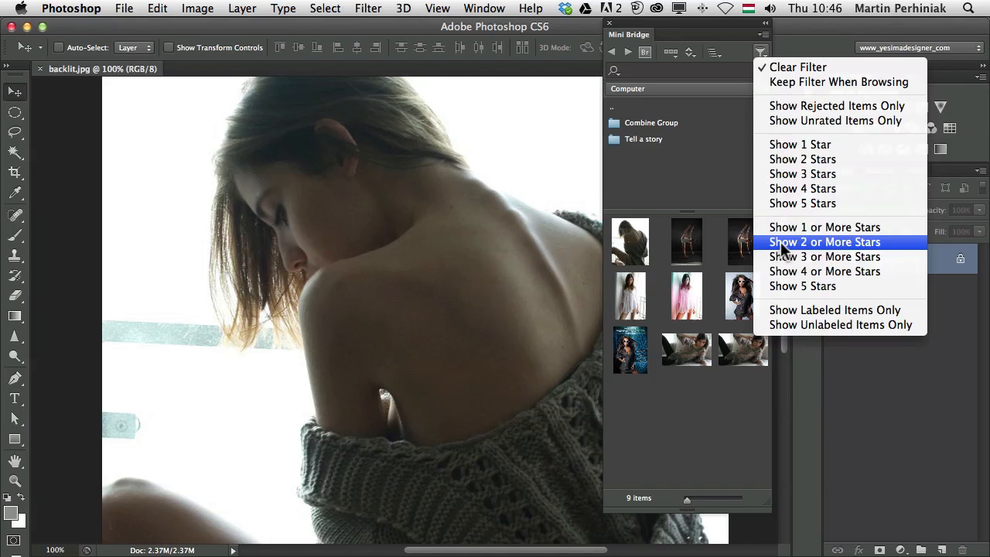
left_click(825, 241)
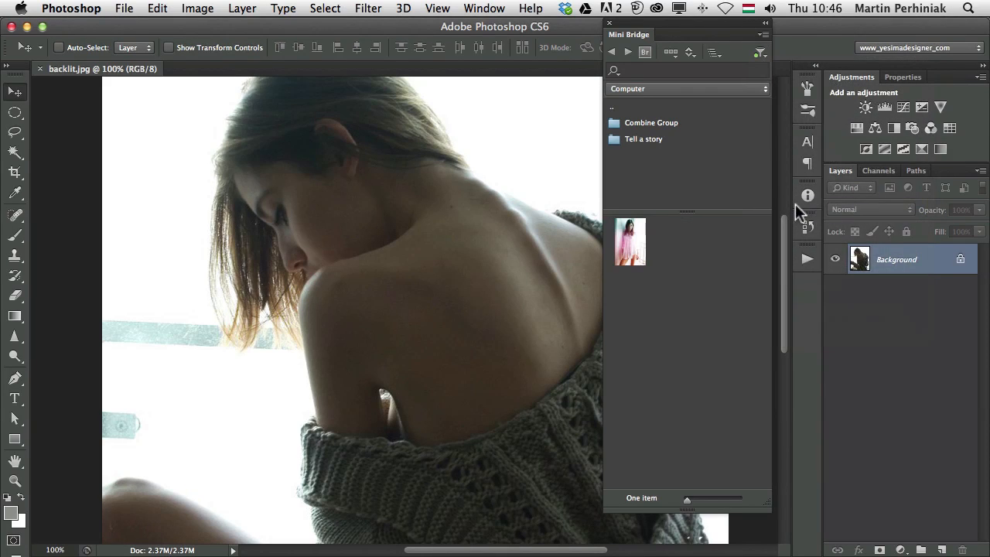
mouse_move(638, 246)
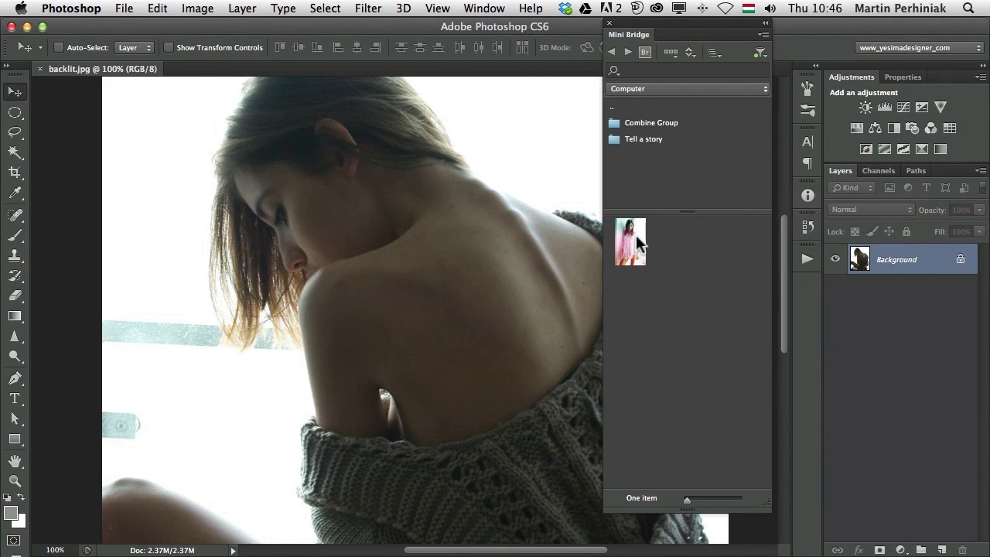
left_click(672, 52)
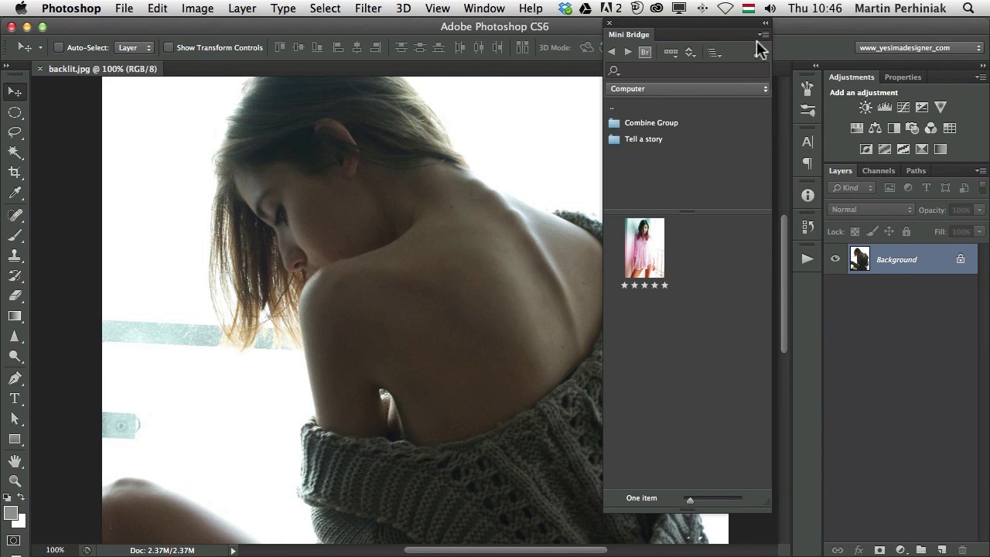
- Filter to Show Labeled Items Only, then clear the filter to show all nine photos
left_click(761, 51)
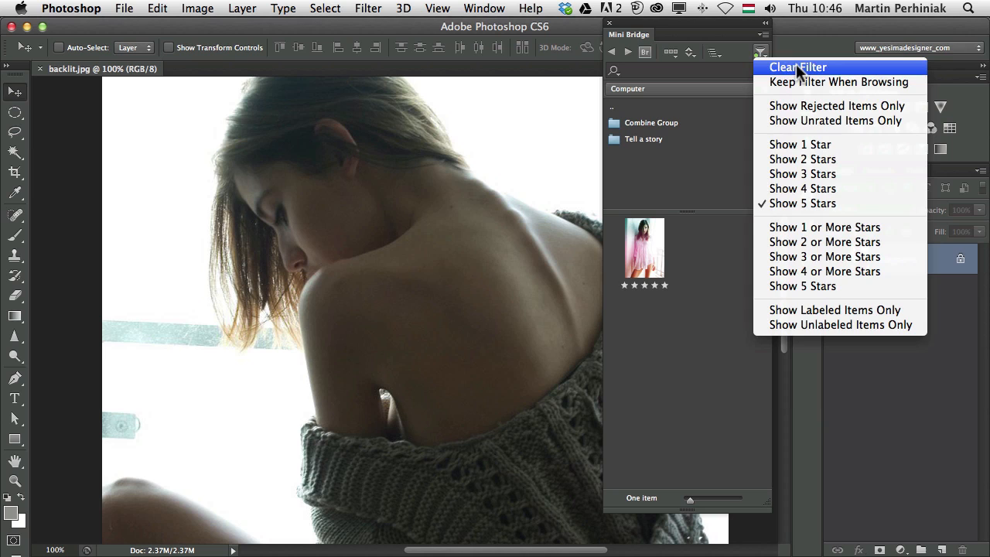
left_click(798, 66)
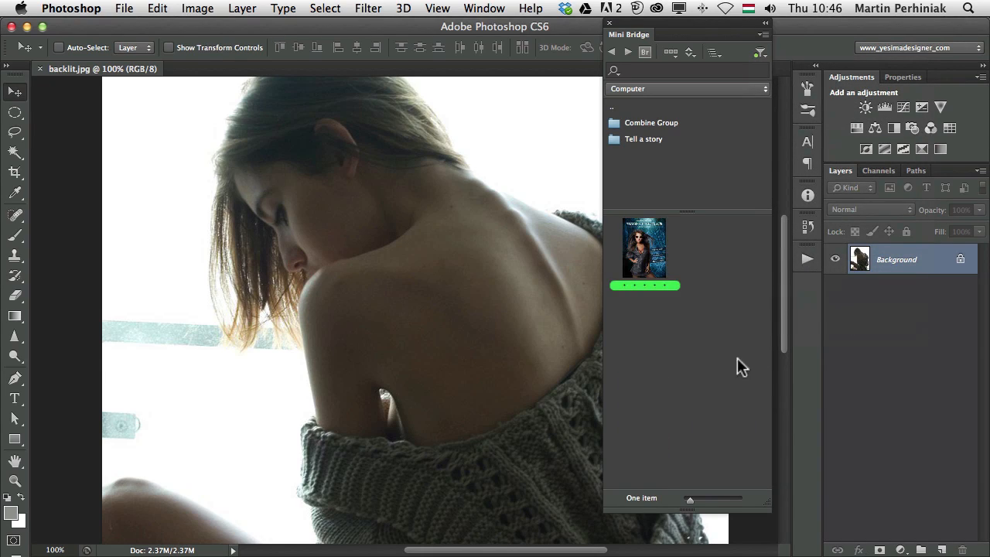
mouse_move(626, 224)
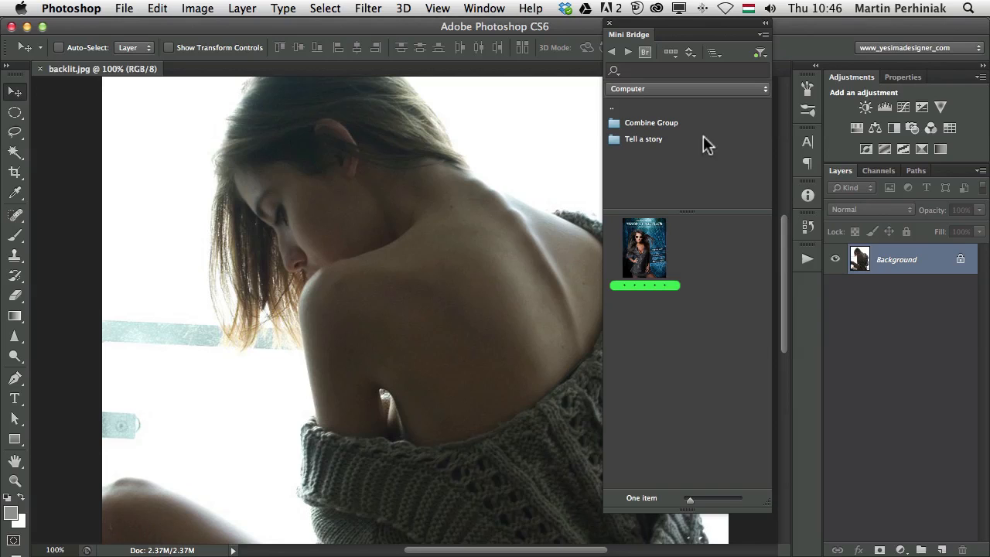
left_click(760, 52)
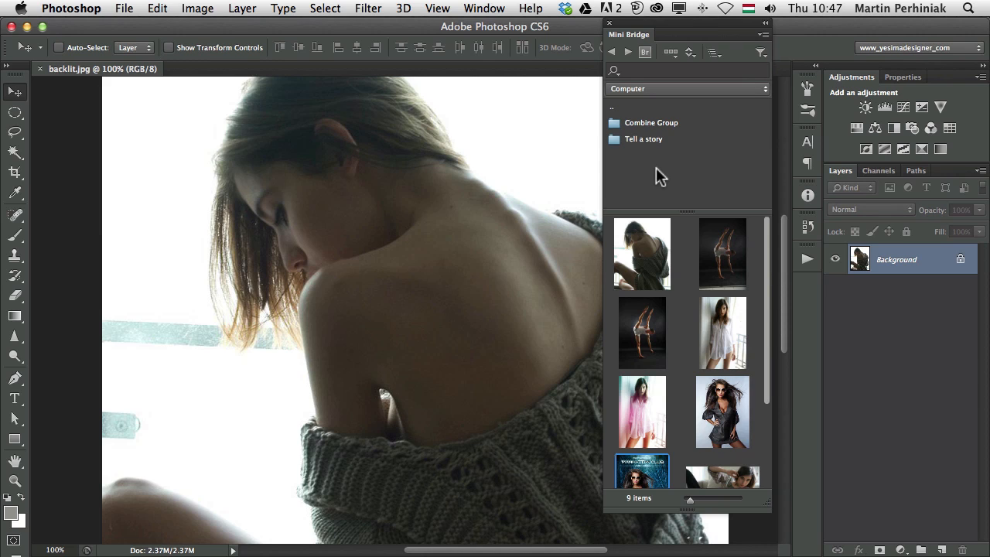
- Cmd-click several thumbnails to select six photos together in Mini Bridge
left_click(642, 254)
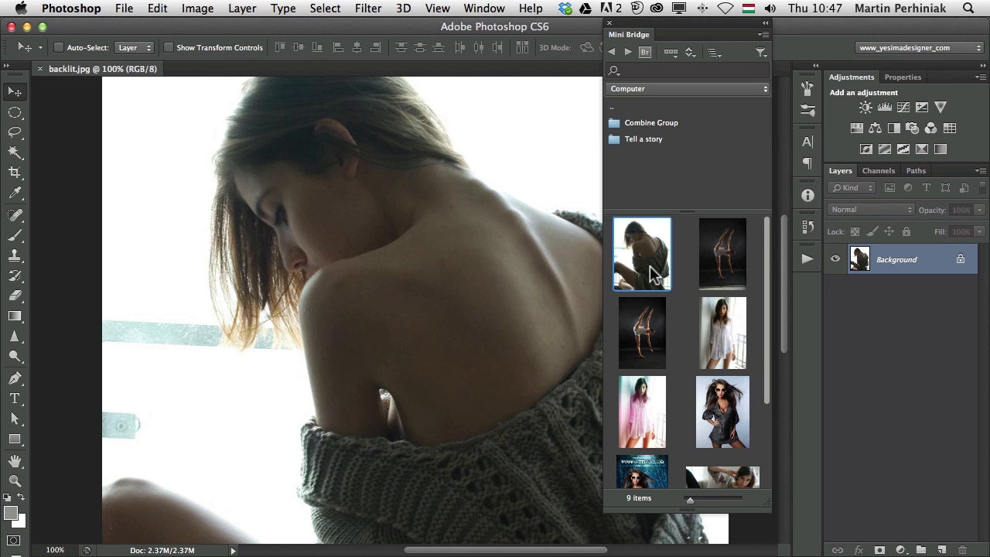
scroll("down", 3)
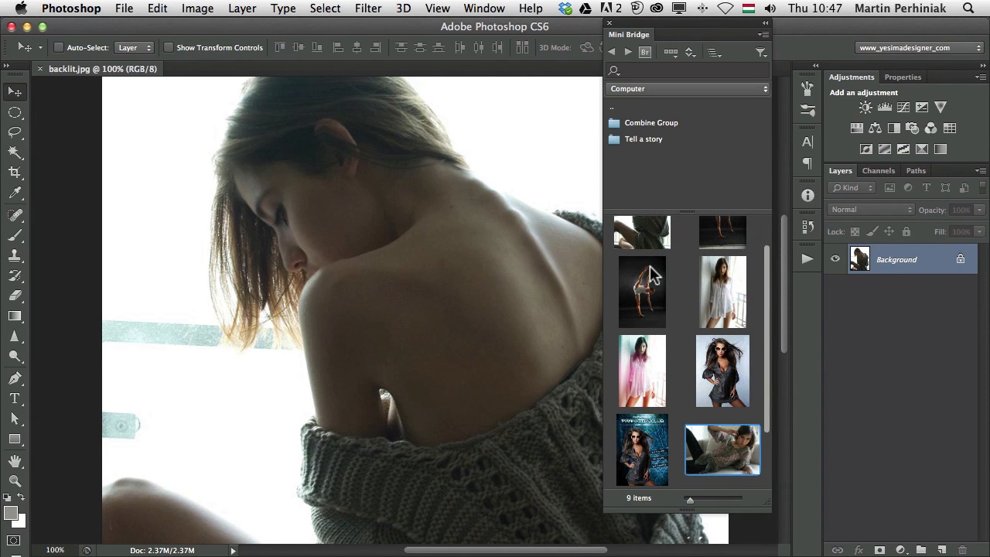
mouse_move(747, 302)
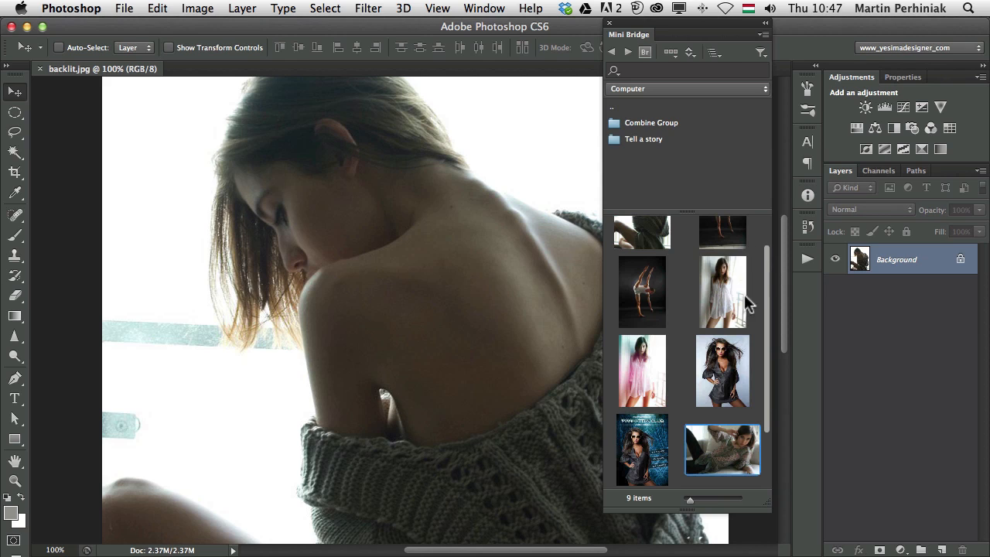
left_click(642, 292)
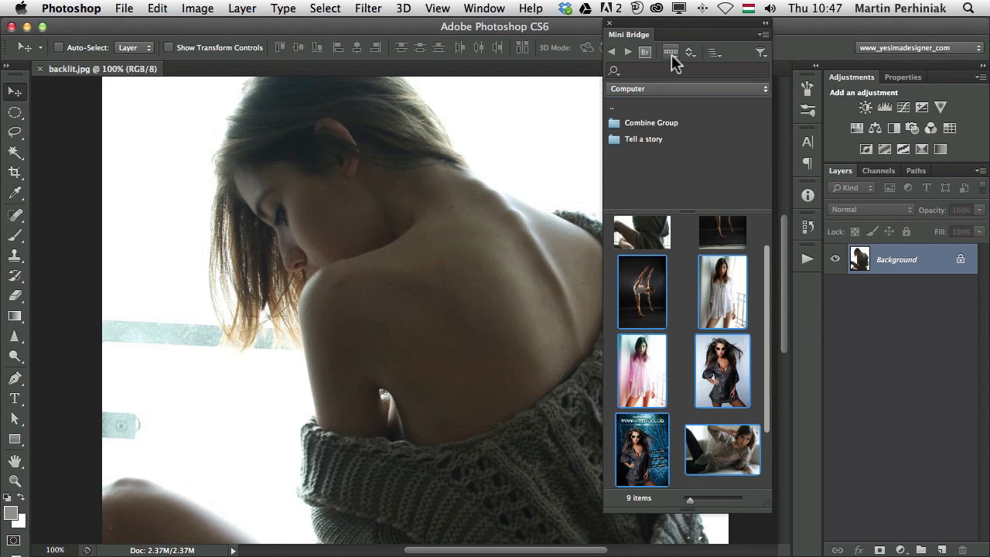
- Enter Review Mode for the selected photos and bring another photo forward to drop unwanted ones
left_click(671, 52)
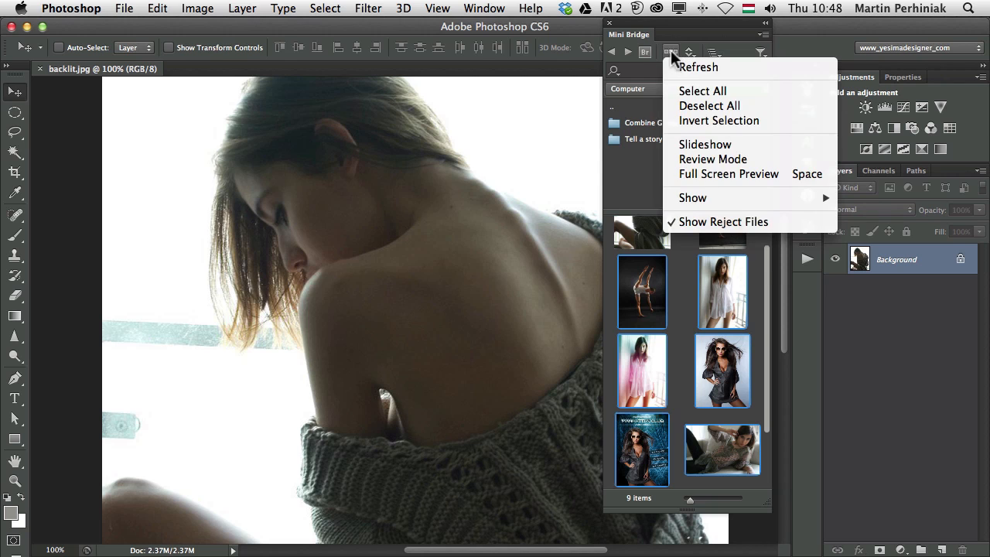
left_click(711, 164)
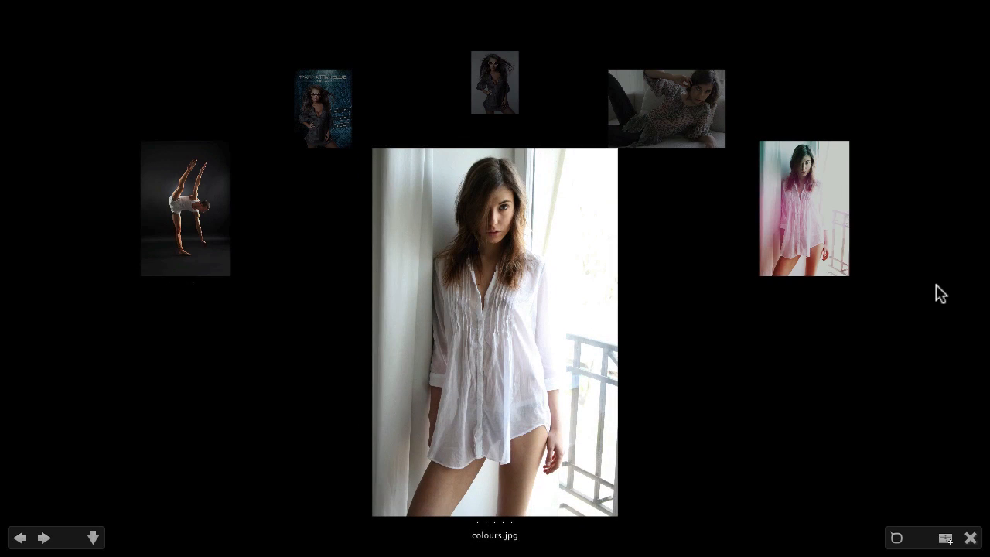
mouse_move(494, 82)
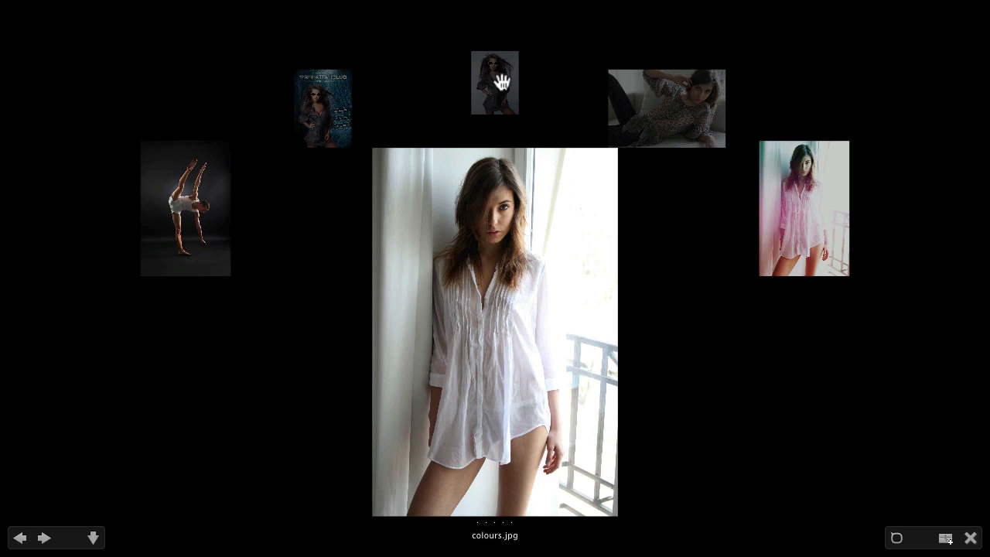
left_click(44, 537)
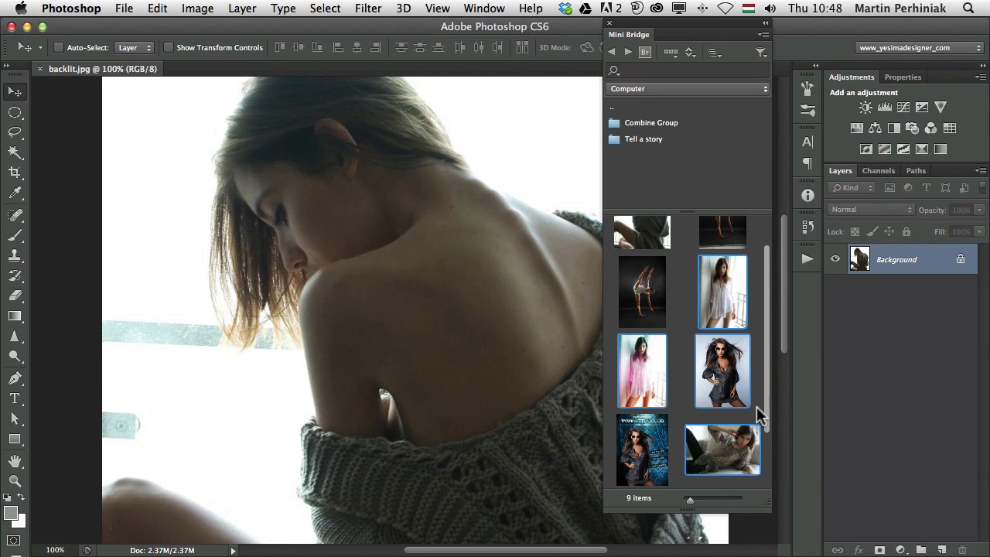
scroll("down", 3)
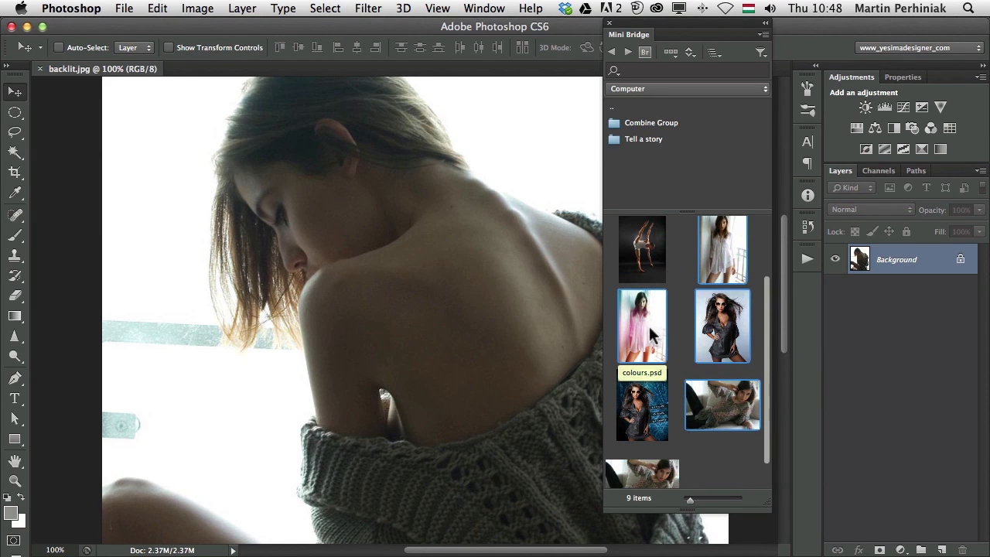
mouse_move(679, 342)
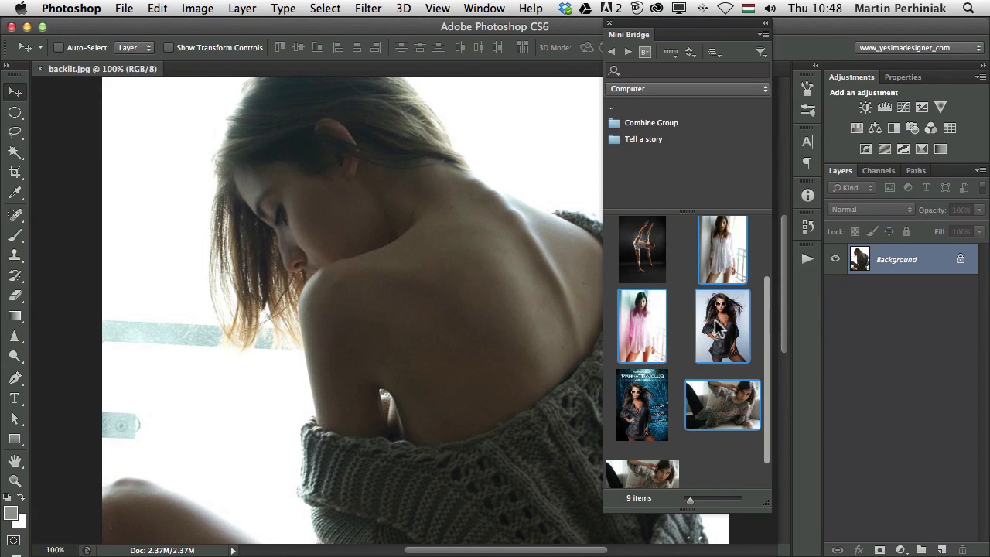
mouse_move(719, 333)
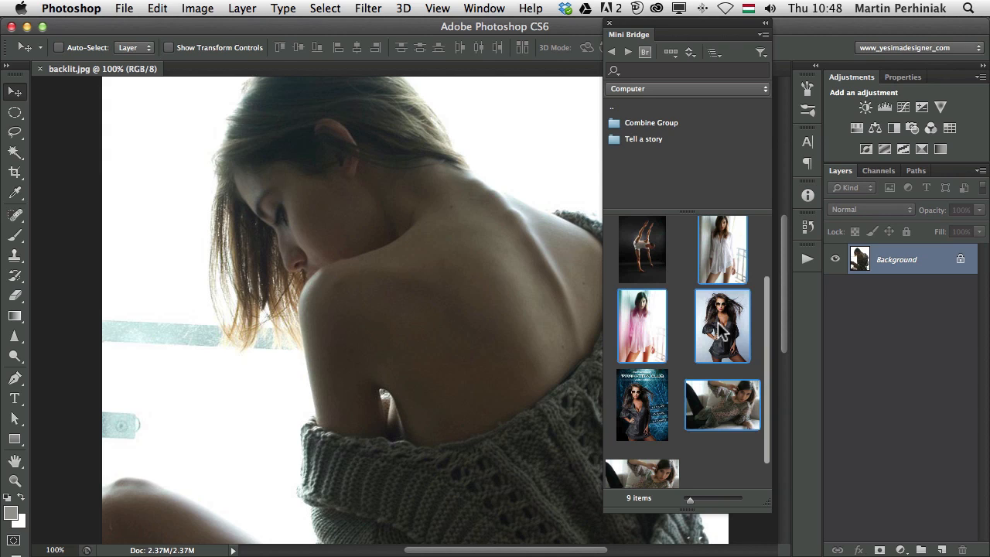
mouse_move(615, 74)
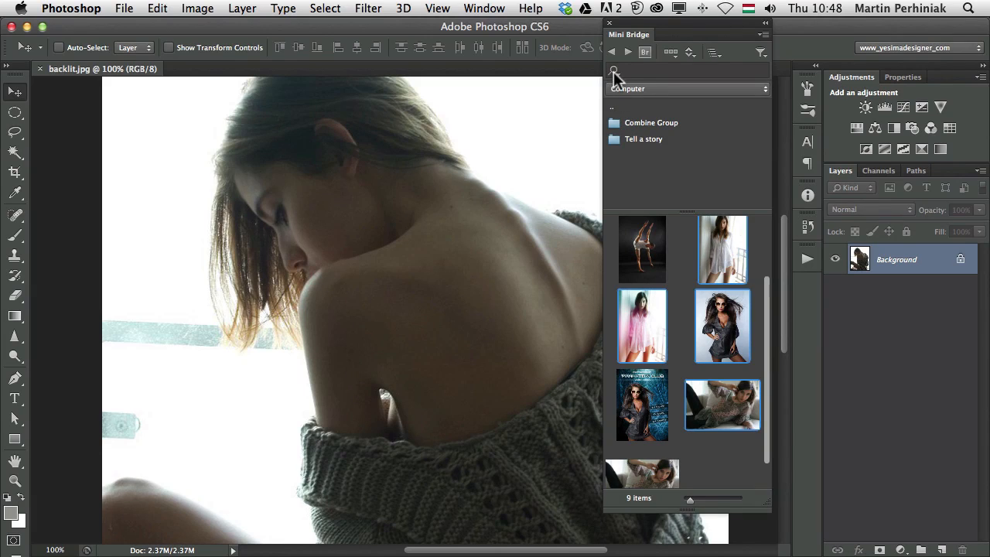
left_click(612, 70)
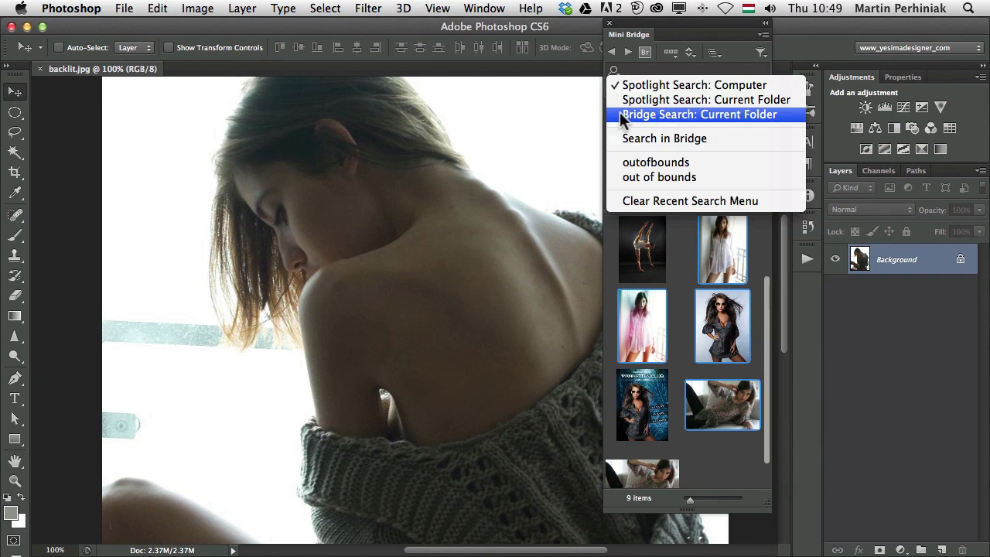
mouse_move(628, 99)
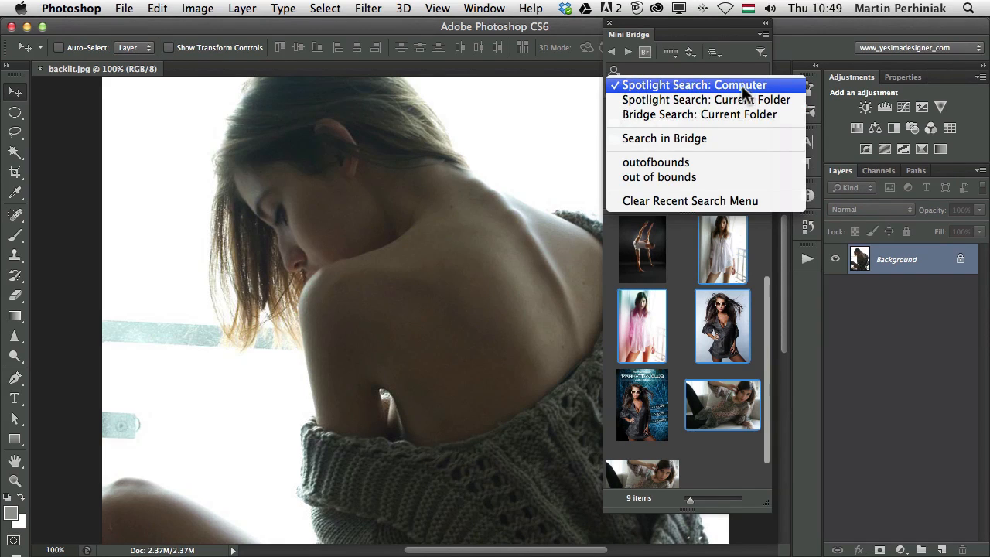
mouse_move(648, 78)
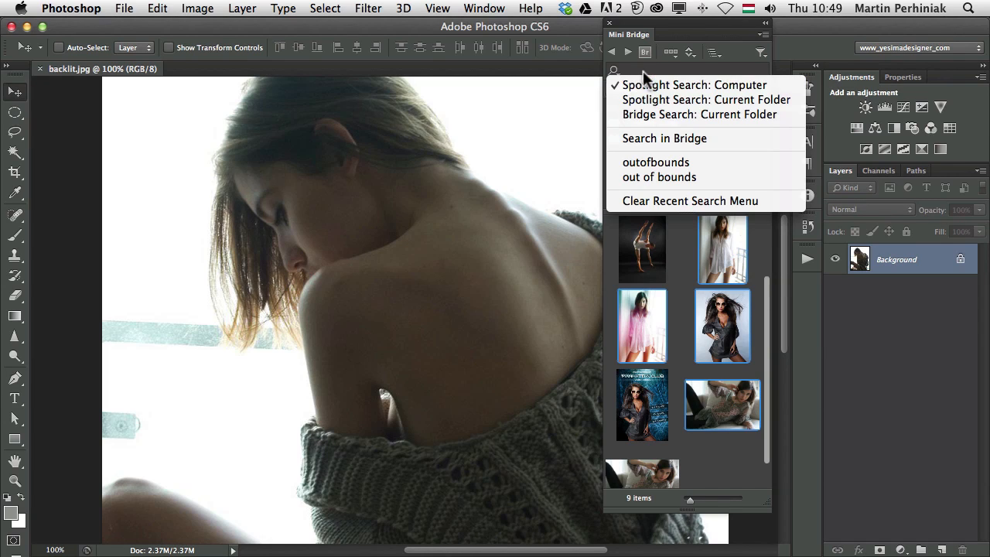
left_click(695, 84)
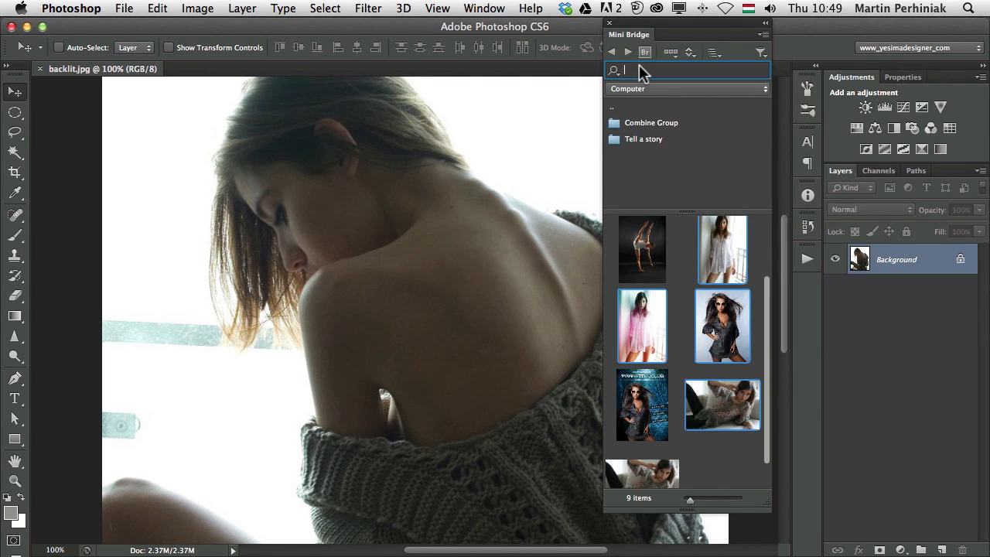
type("out")
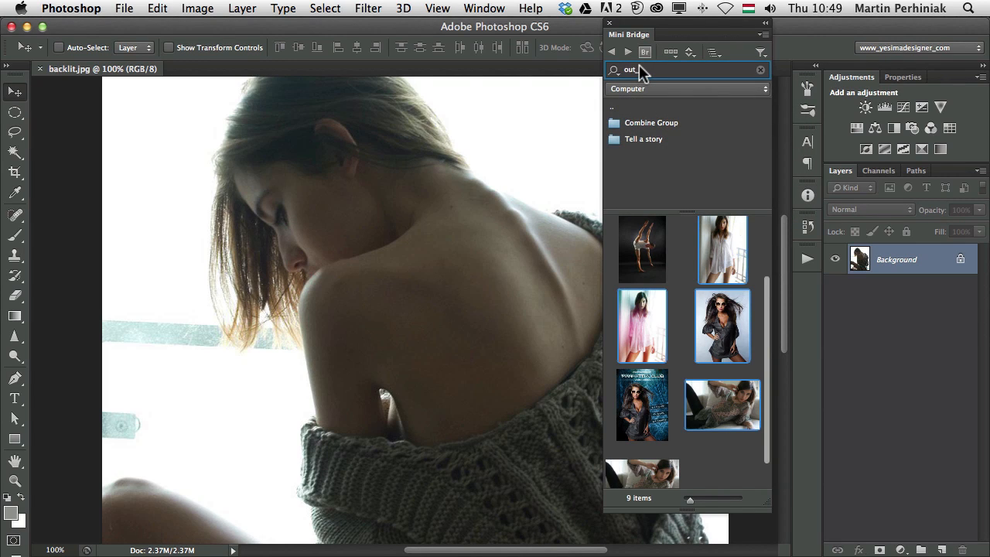
type("_bounds")
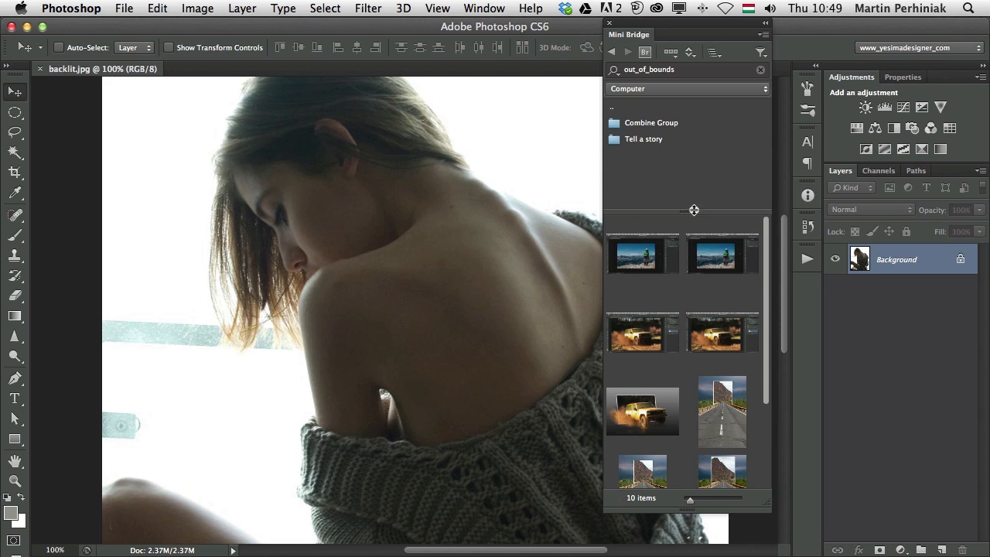
scroll("down", 3)
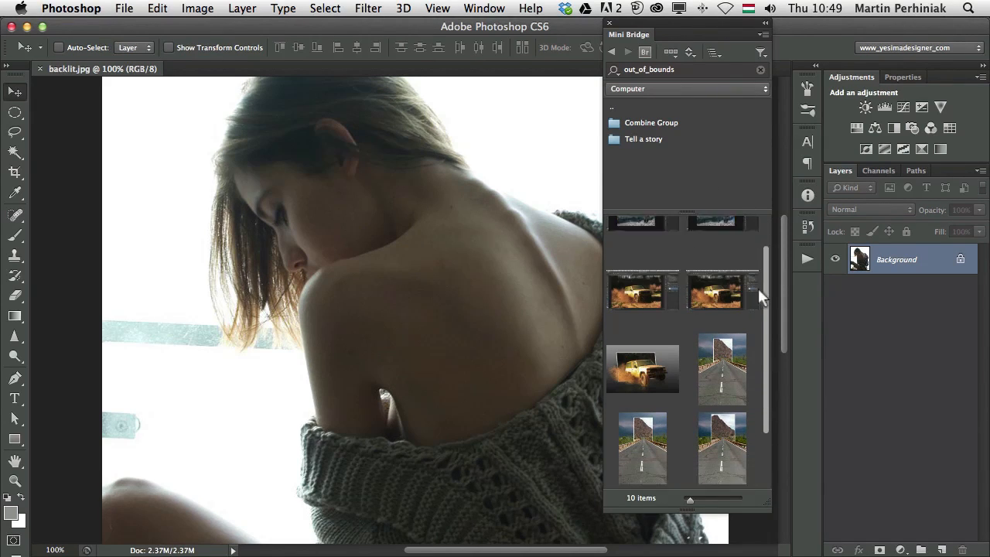
scroll("down", 3)
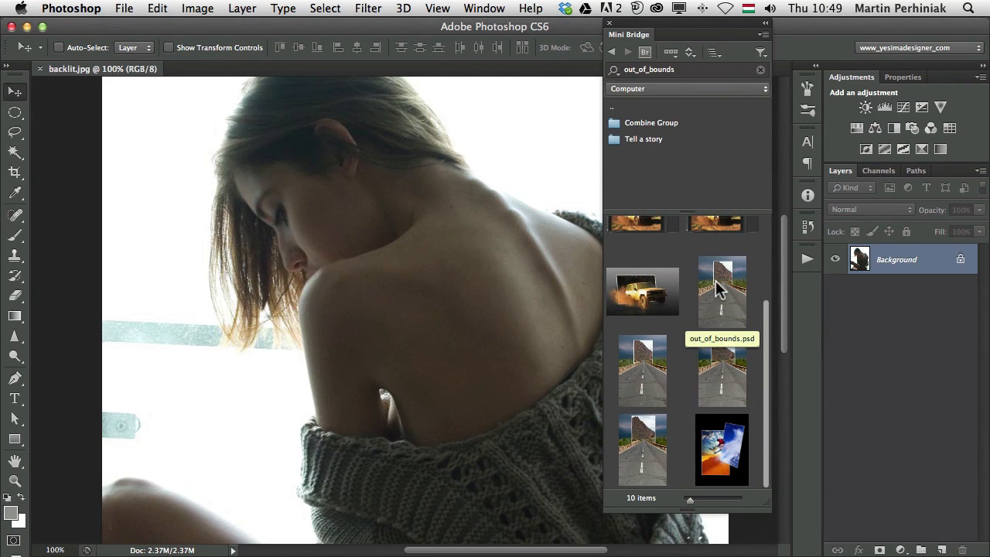
mouse_move(656, 309)
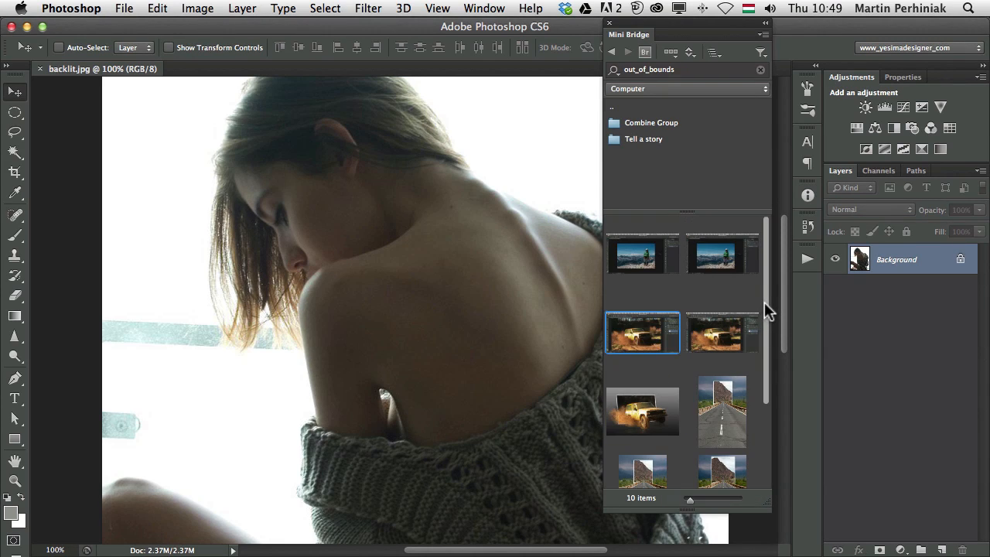
scroll("down", 3)
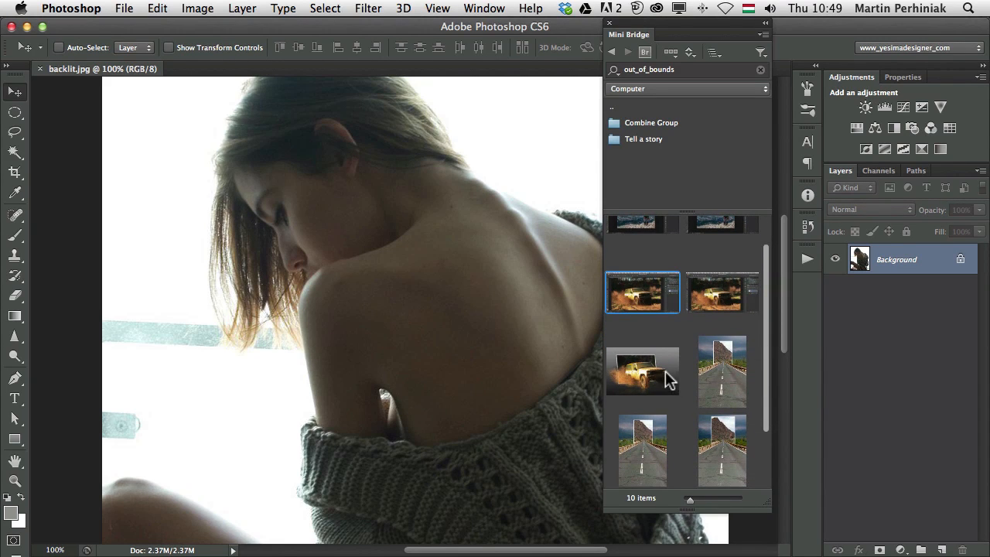
mouse_move(656, 379)
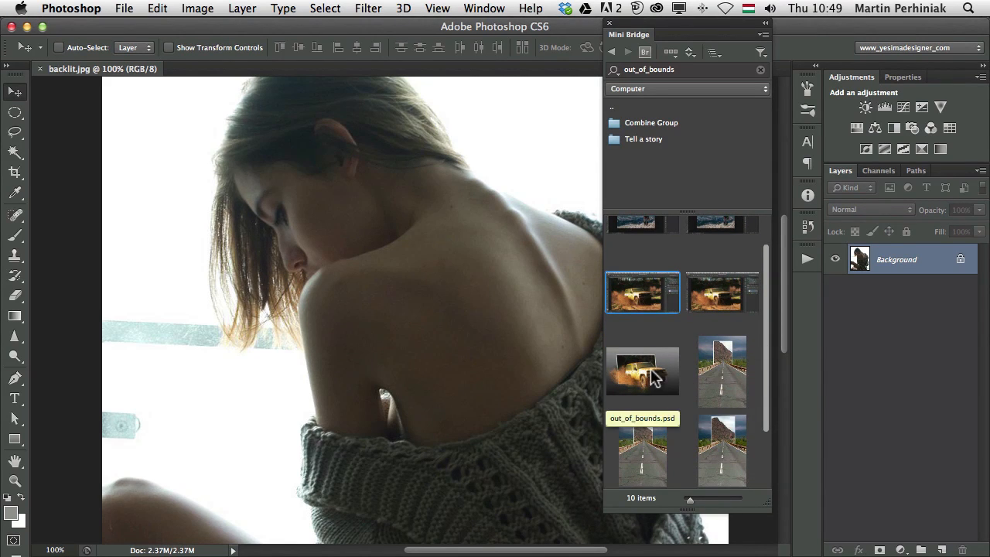
left_click(643, 371)
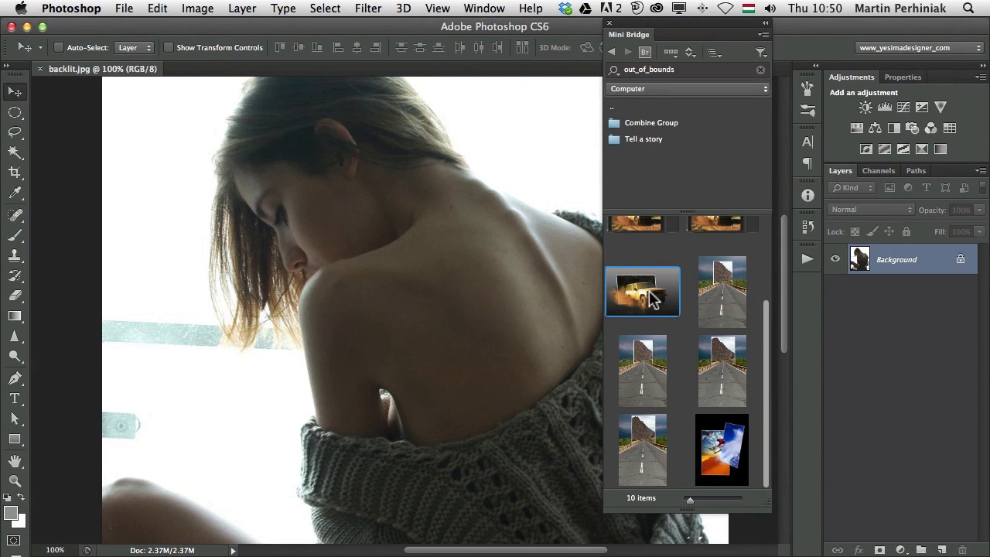
mouse_move(644, 298)
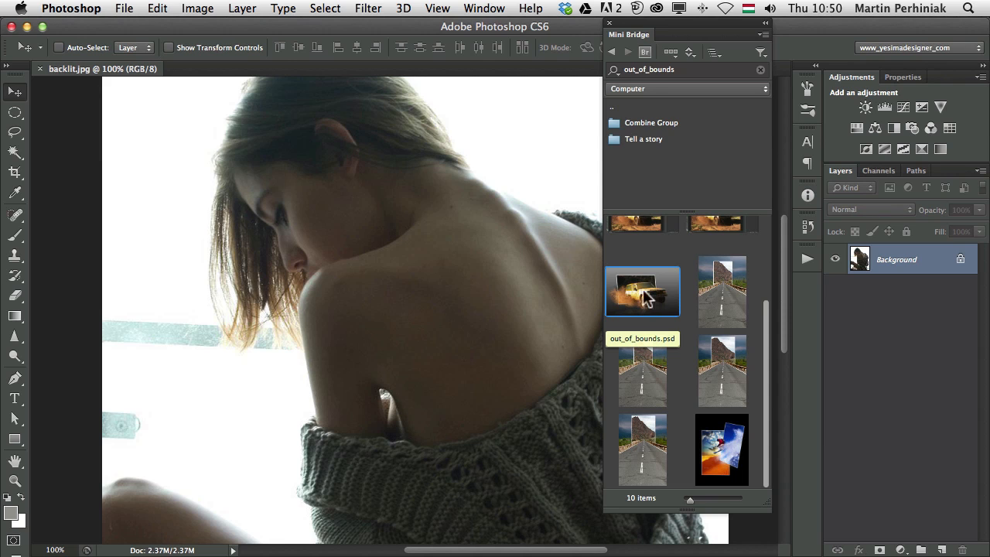
mouse_move(849, 198)
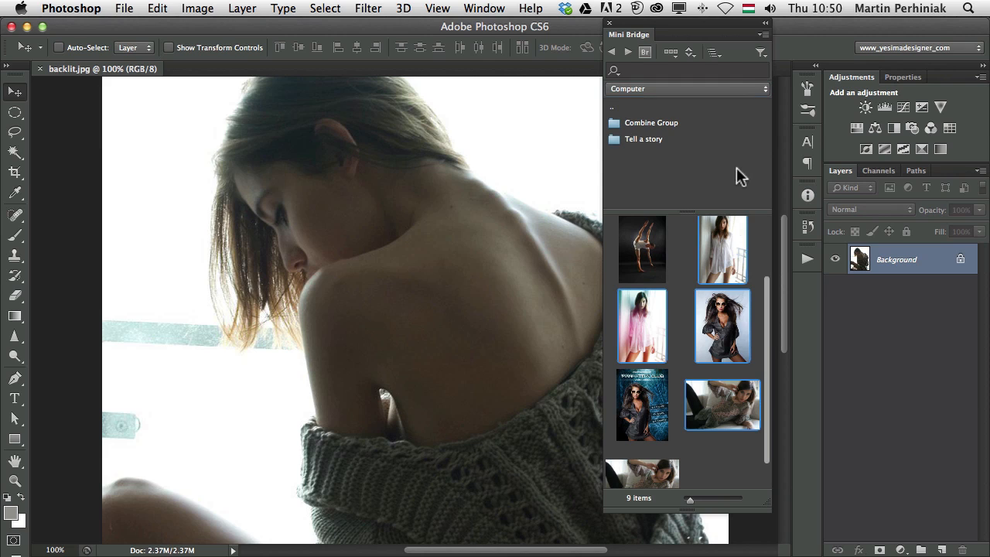
mouse_move(719, 169)
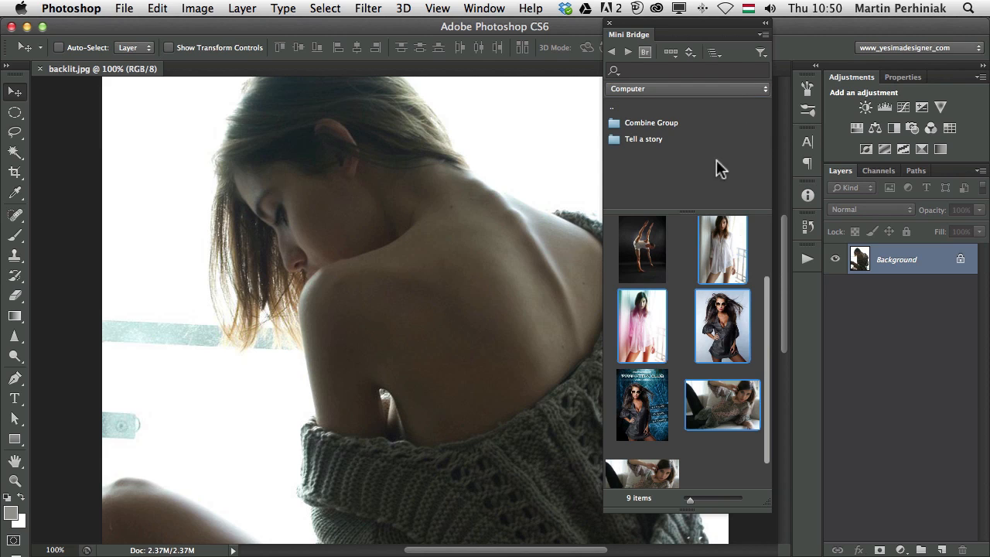
mouse_move(611, 74)
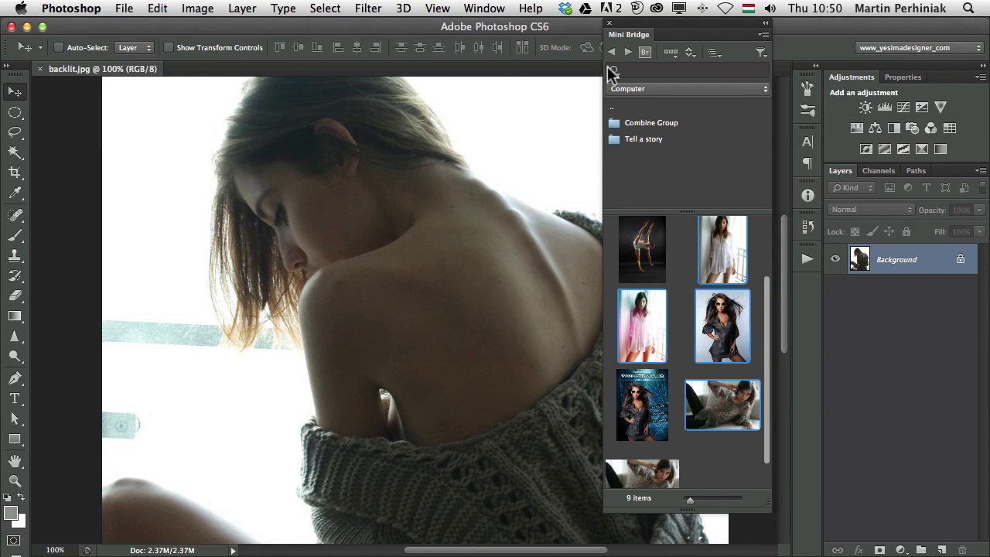
- Reopen the Mini Bridge search options to clear the recent search
left_click(611, 71)
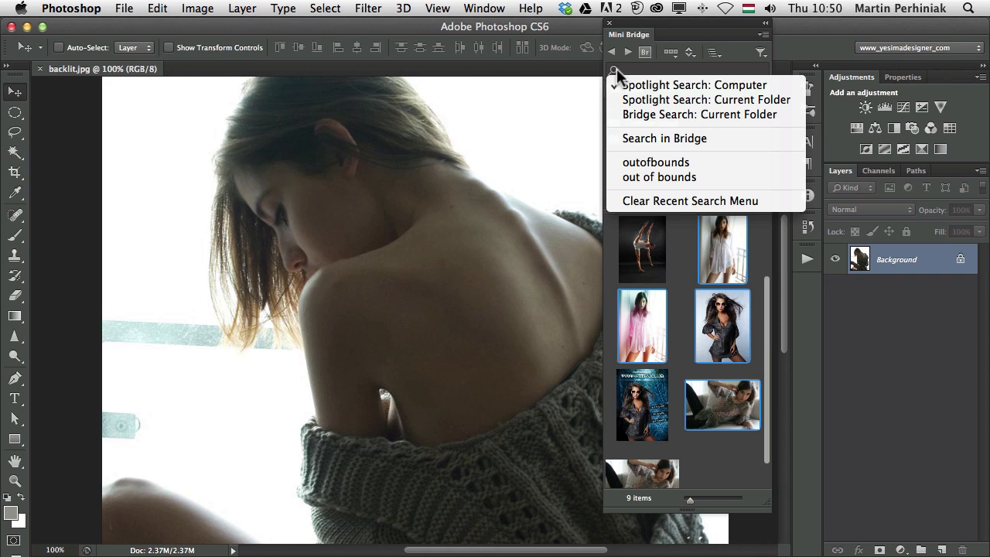
mouse_move(646, 166)
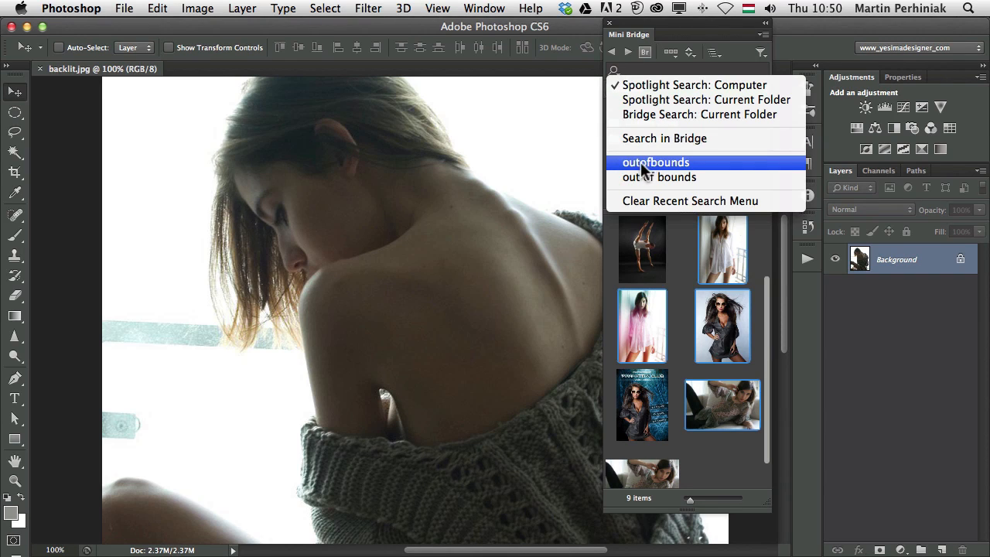
mouse_move(690, 201)
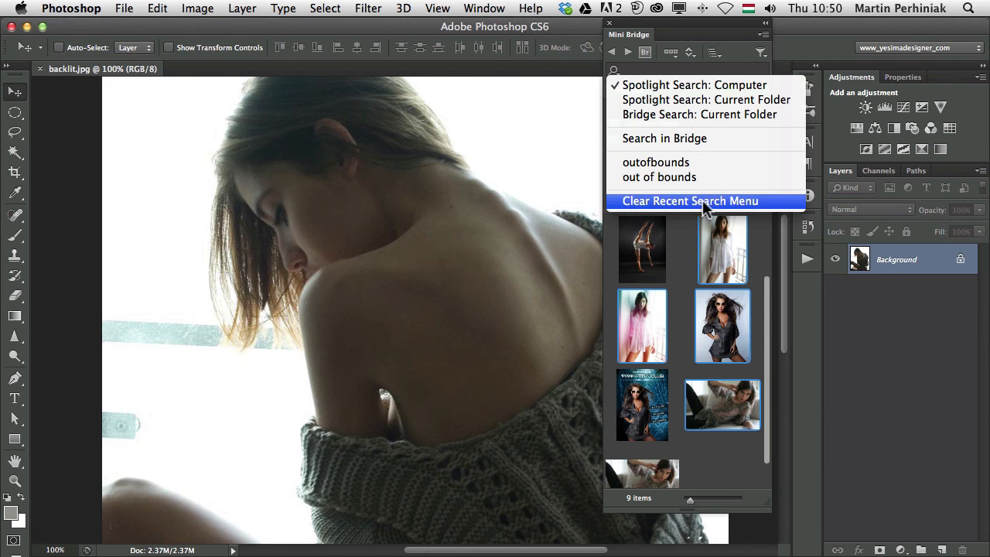
mouse_move(743, 236)
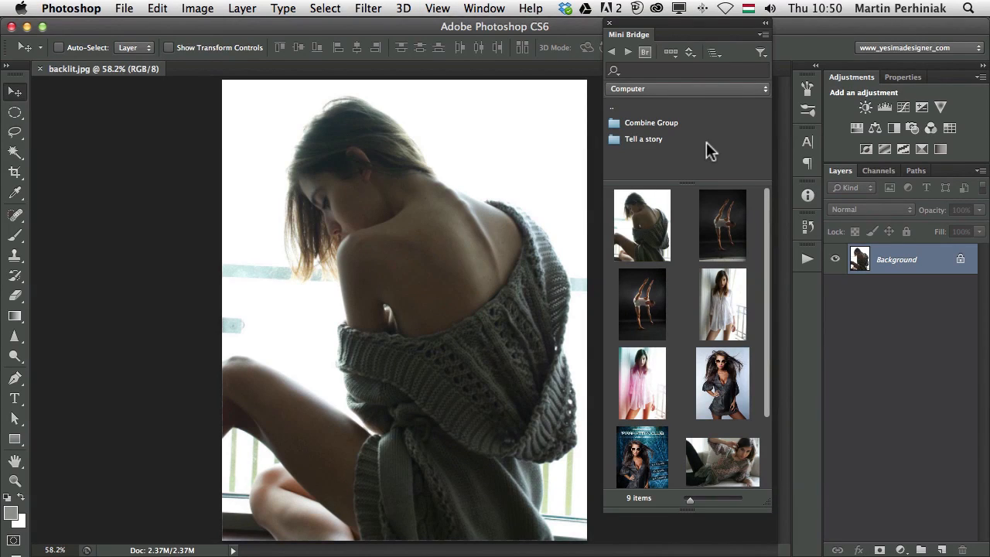
mouse_move(666, 354)
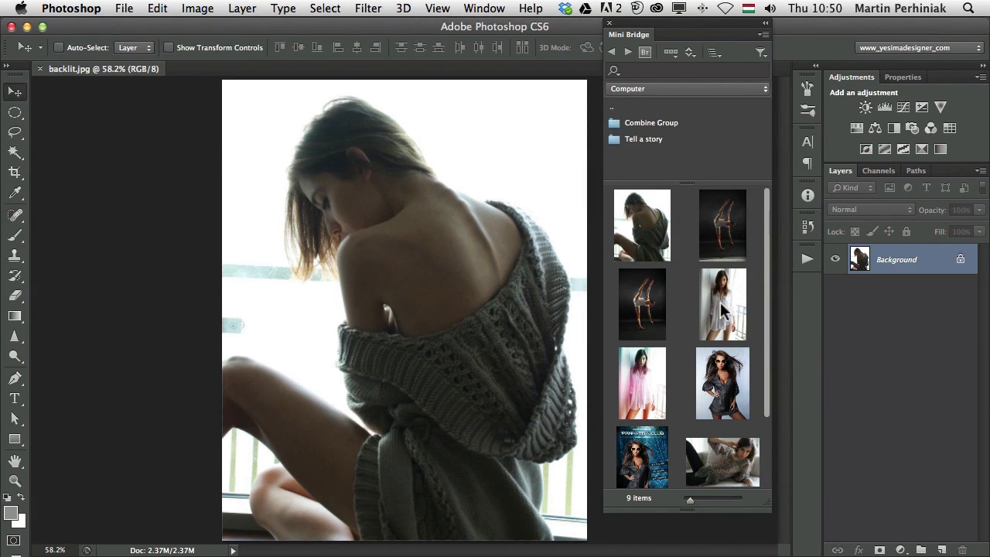
- Drag the white-shirt portrait from Mini Bridge into backlit.jpg as the new layer 'colours'
left_click(721, 303)
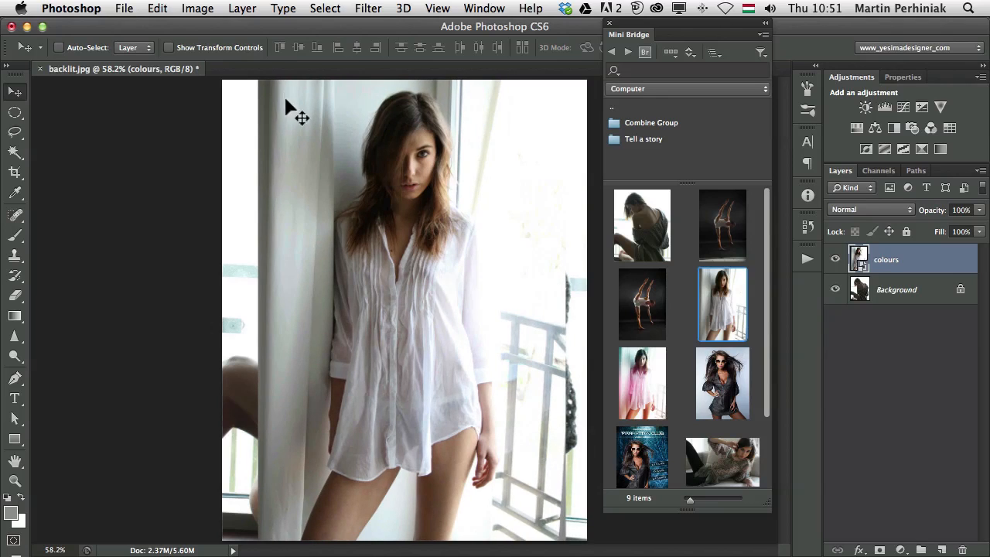
left_click(157, 8)
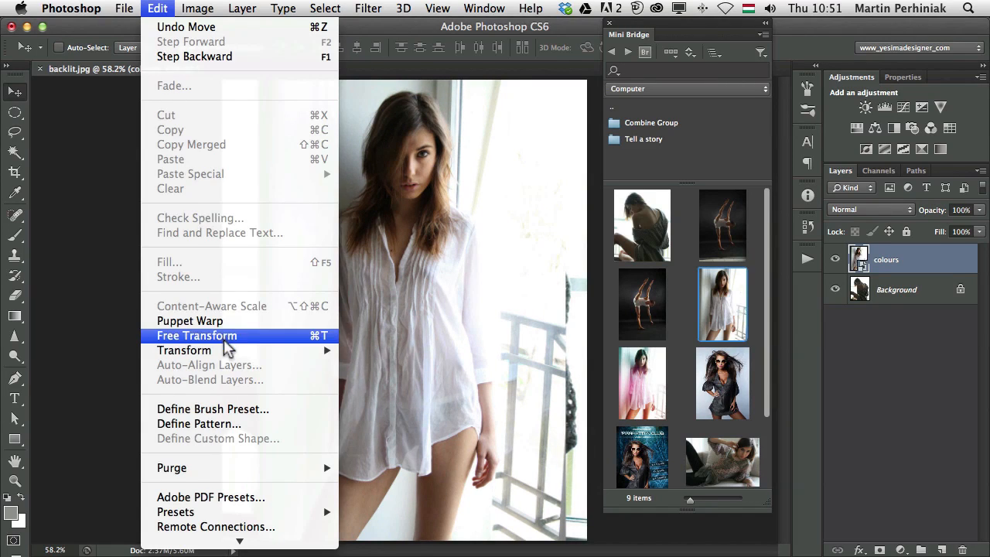
left_click(197, 335)
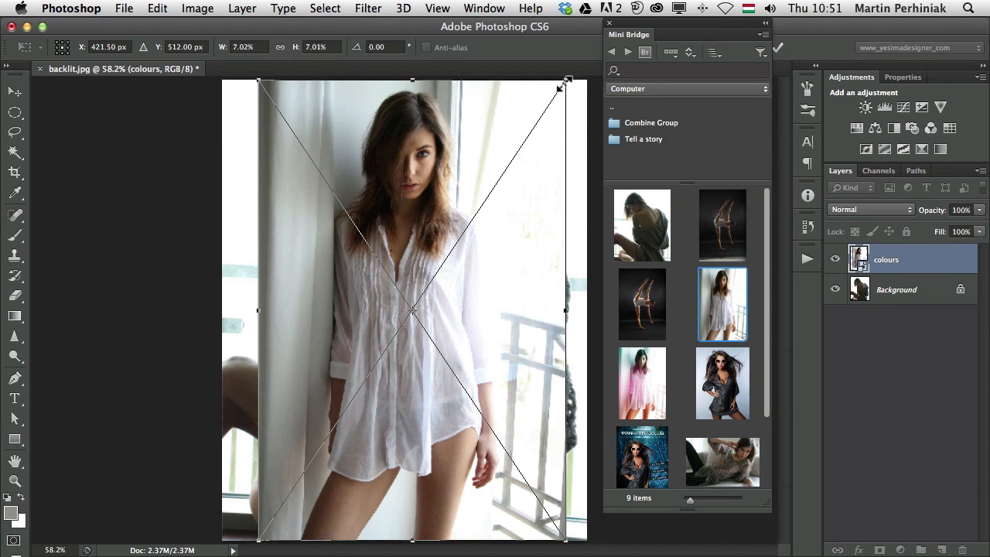
left_click_drag(567, 85, 503, 175)
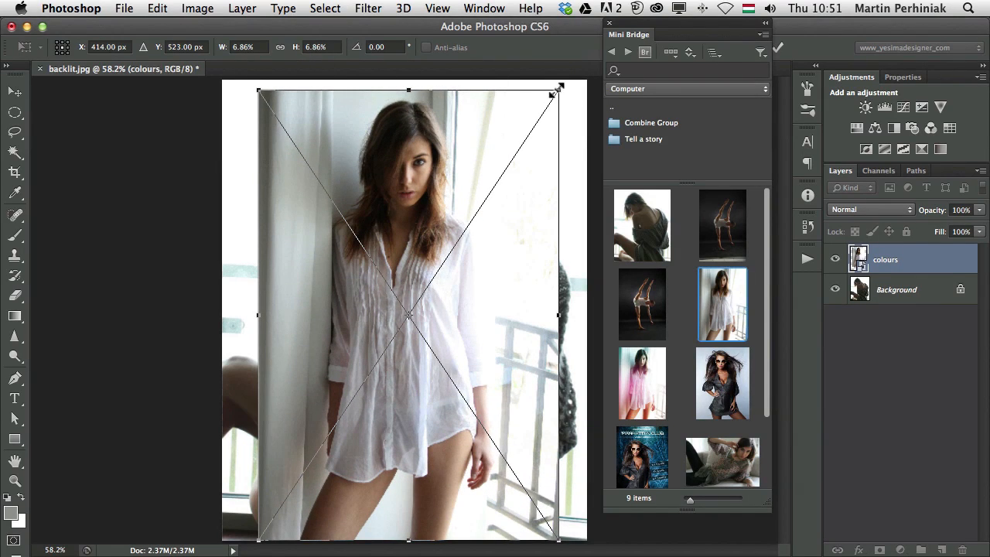
left_click_drag(559, 91, 569, 81)
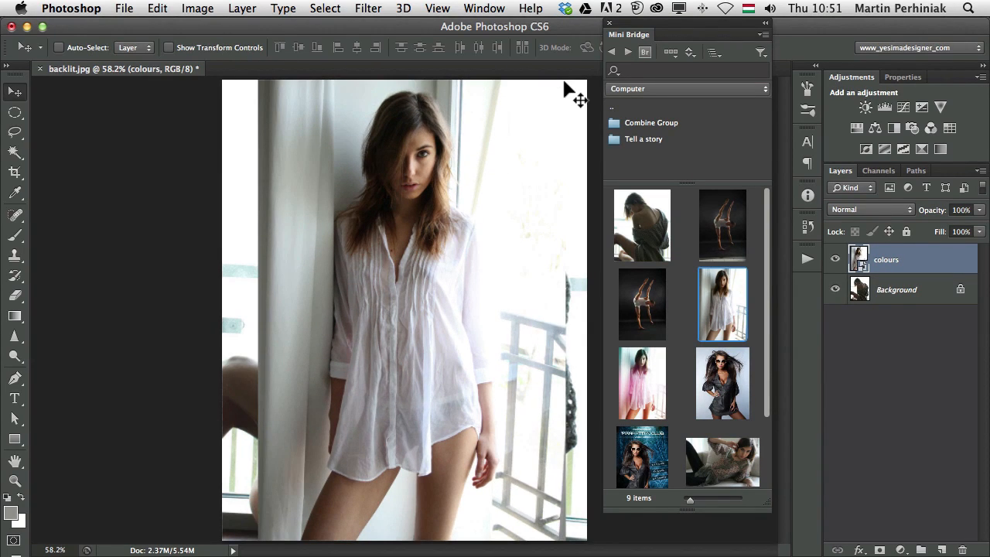
mouse_move(324, 127)
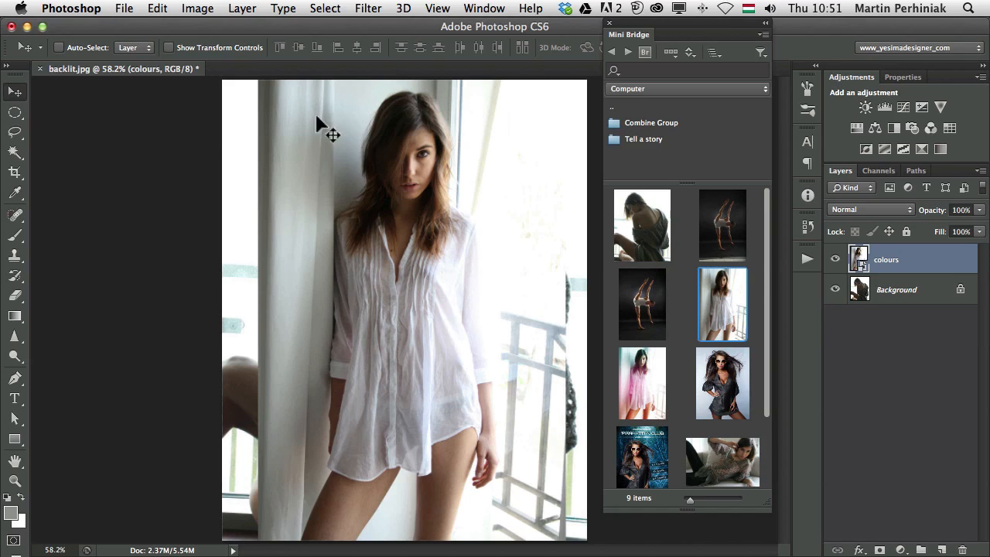
mouse_move(332, 179)
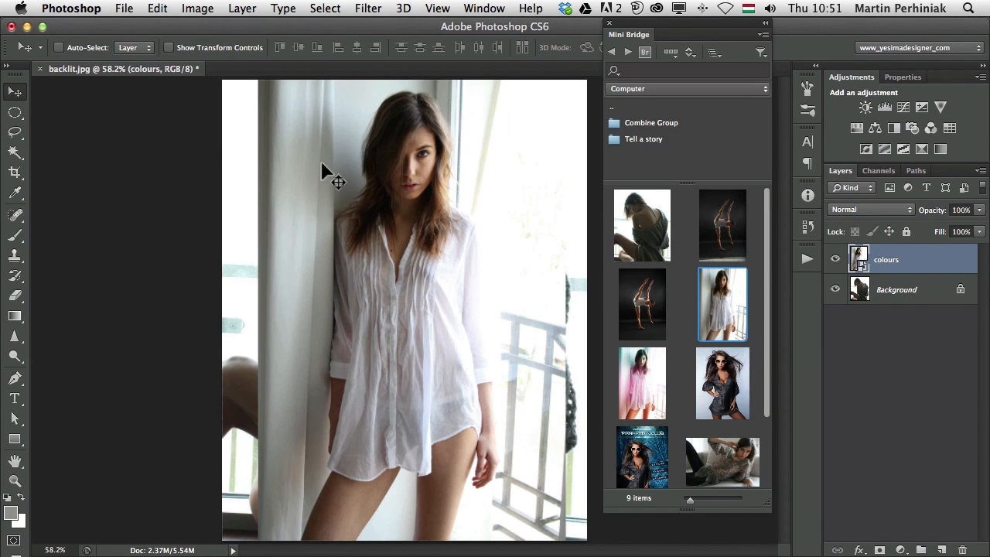
mouse_move(368, 120)
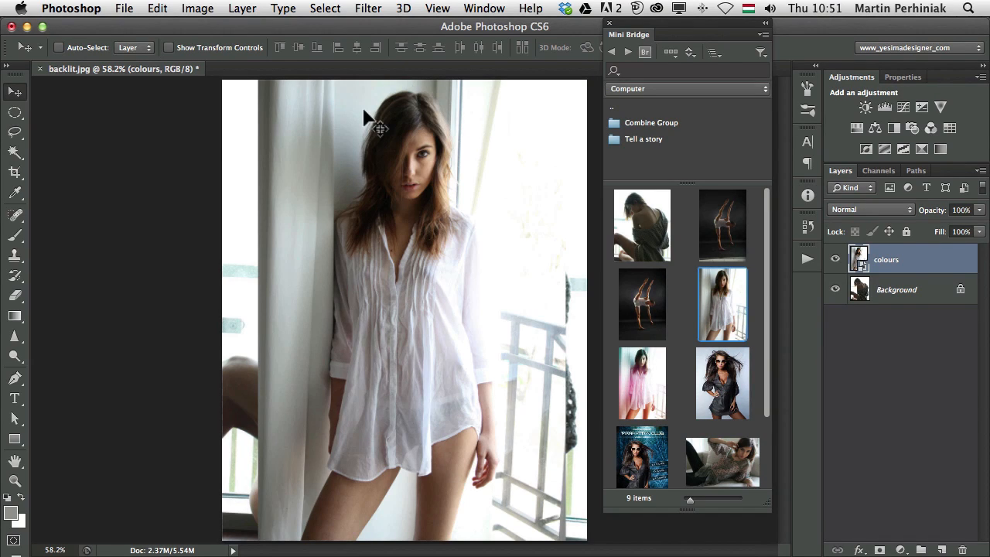
mouse_move(578, 122)
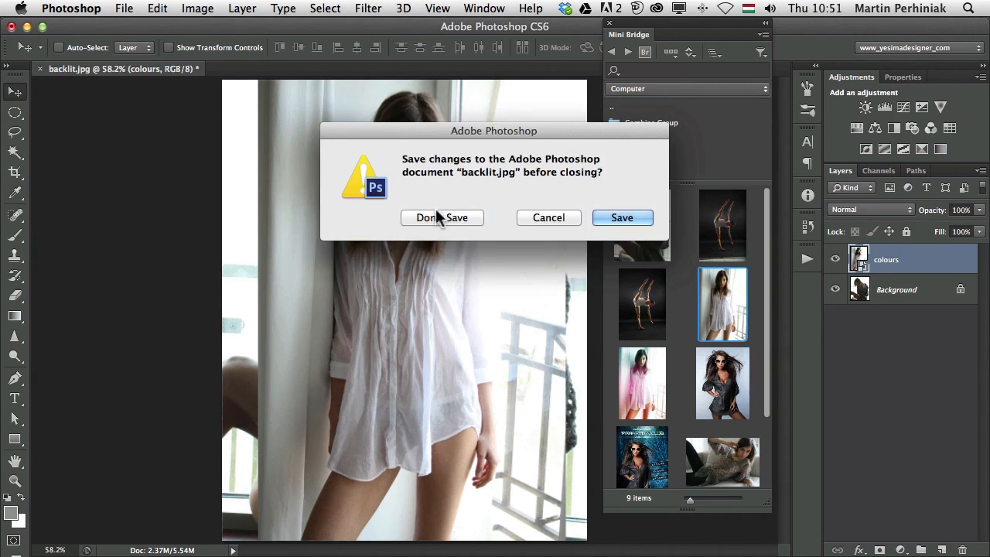
- Discard backlit.jpg and load the four selected Mini Bridge photos as layers of one new document
left_click(442, 217)
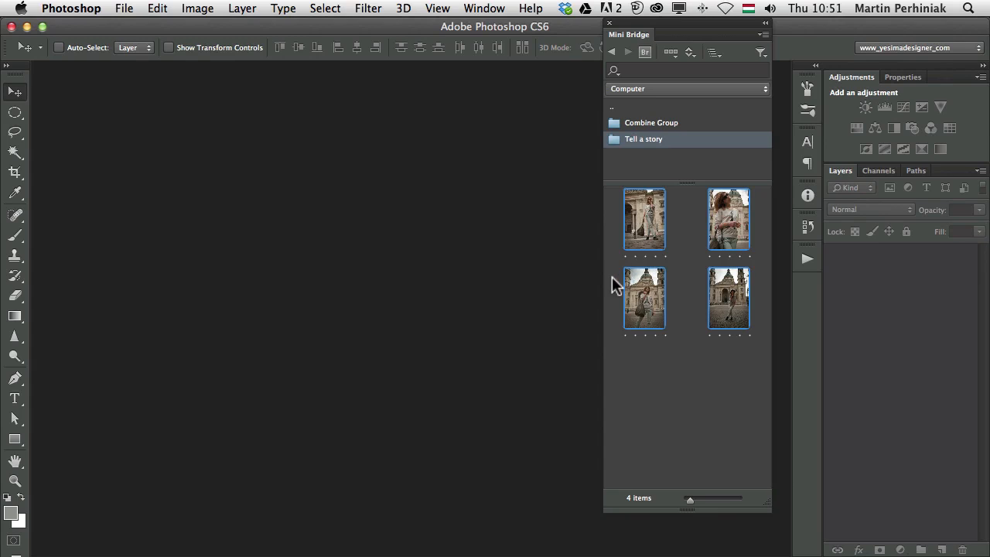
right_click(645, 297)
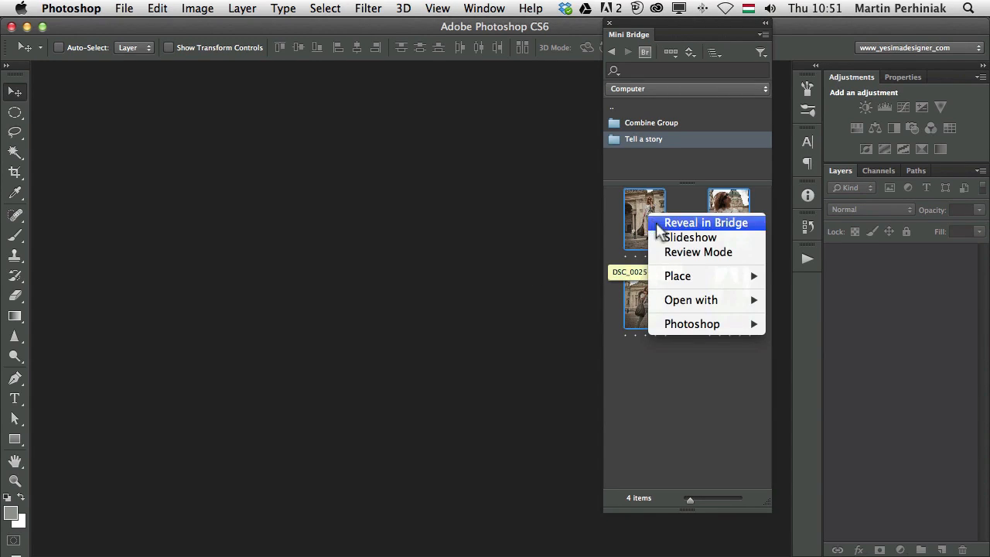
mouse_move(691, 324)
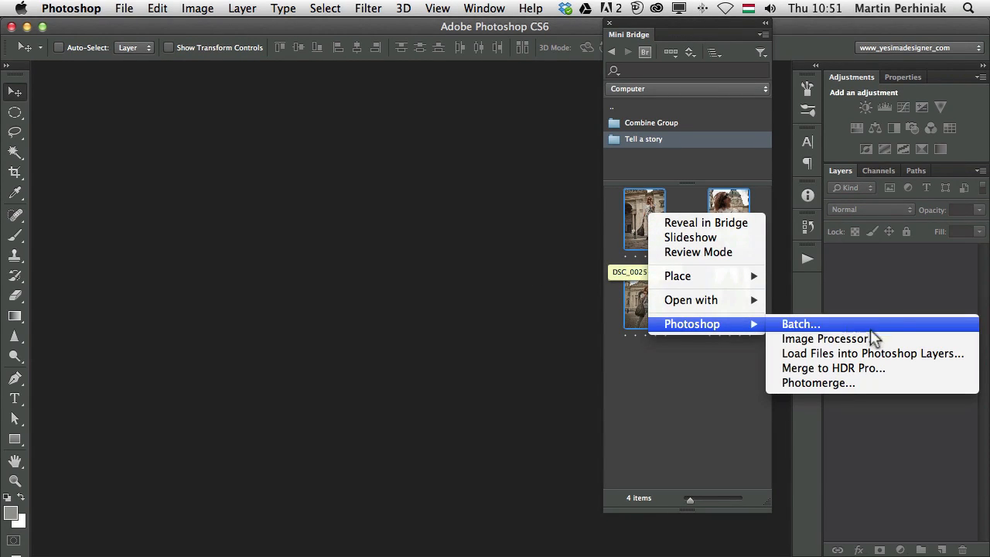
mouse_move(893, 353)
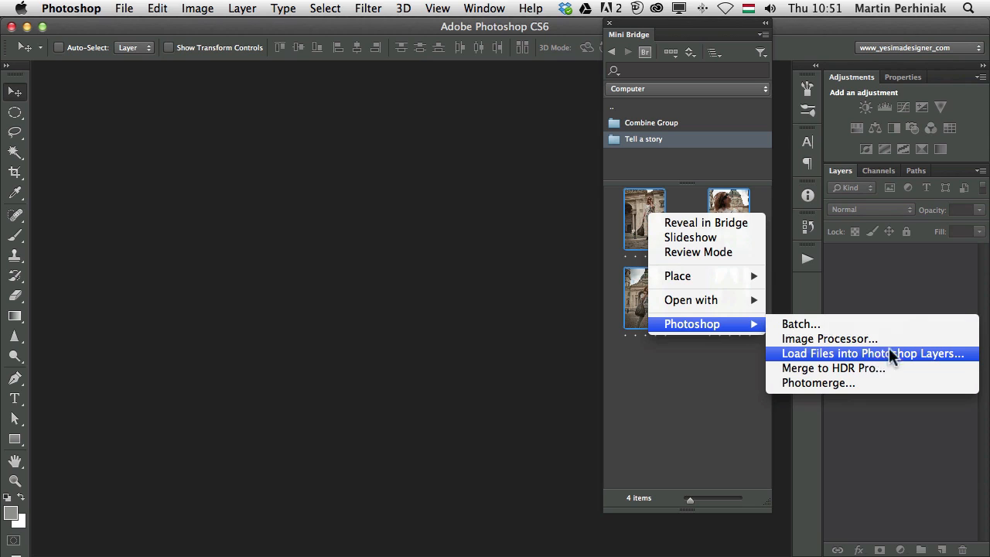
left_click(872, 354)
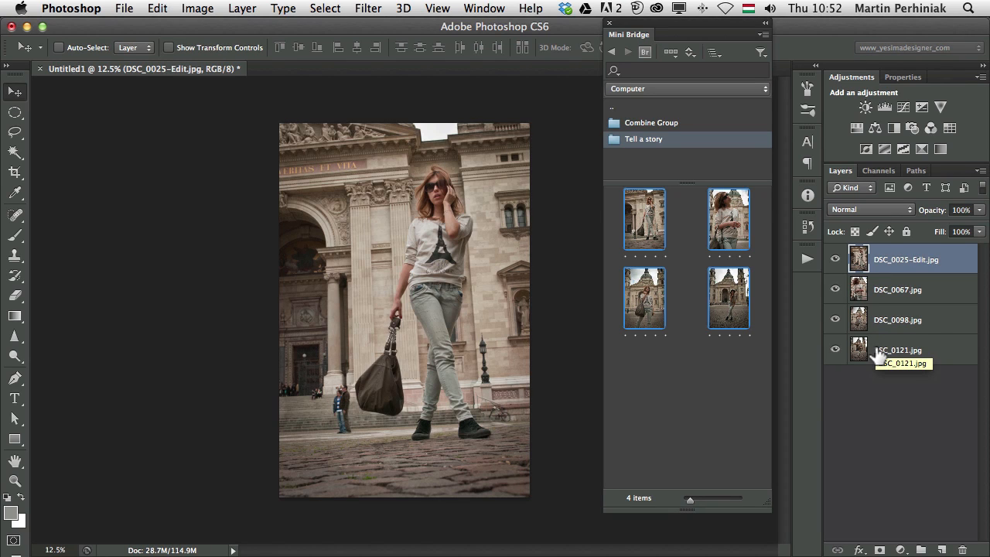
mouse_move(884, 351)
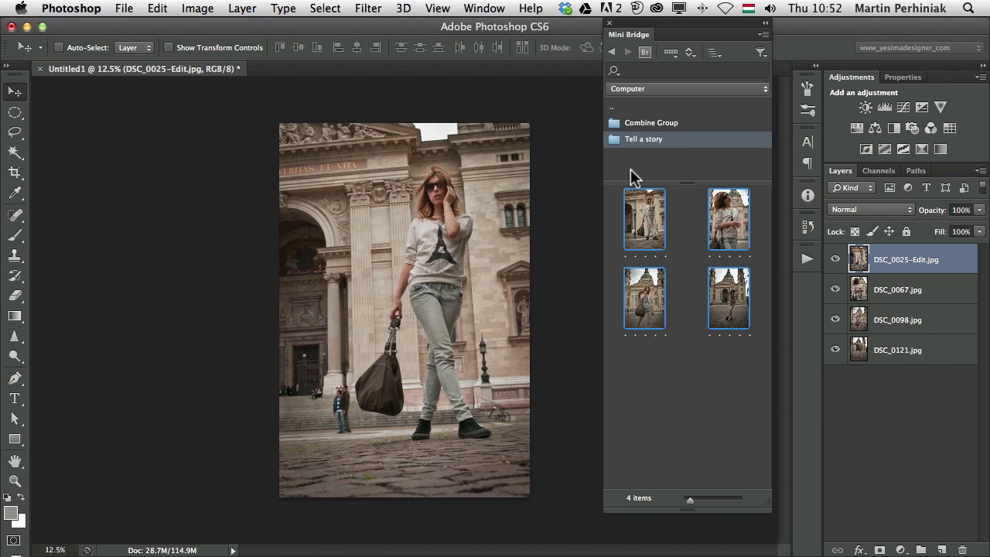
right_click(645, 218)
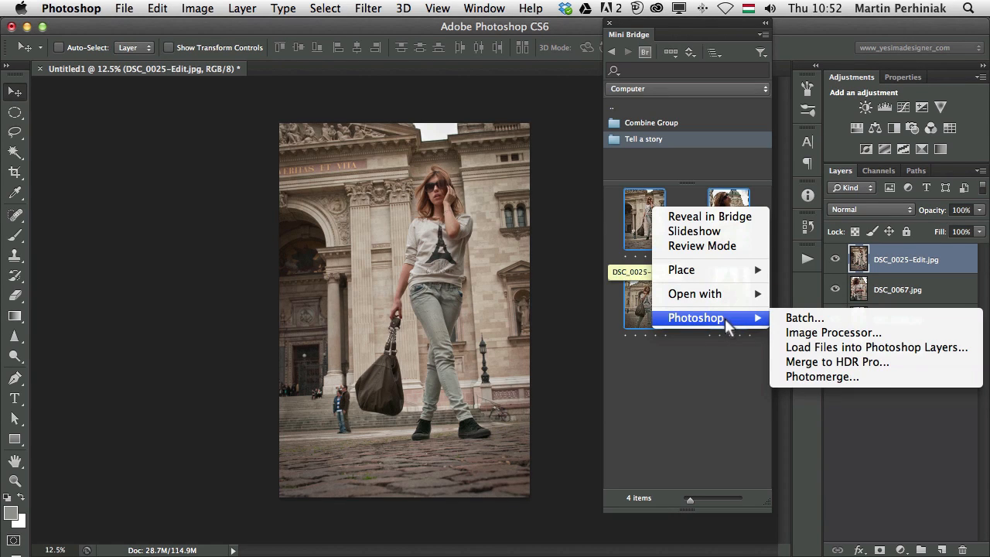
mouse_move(833, 332)
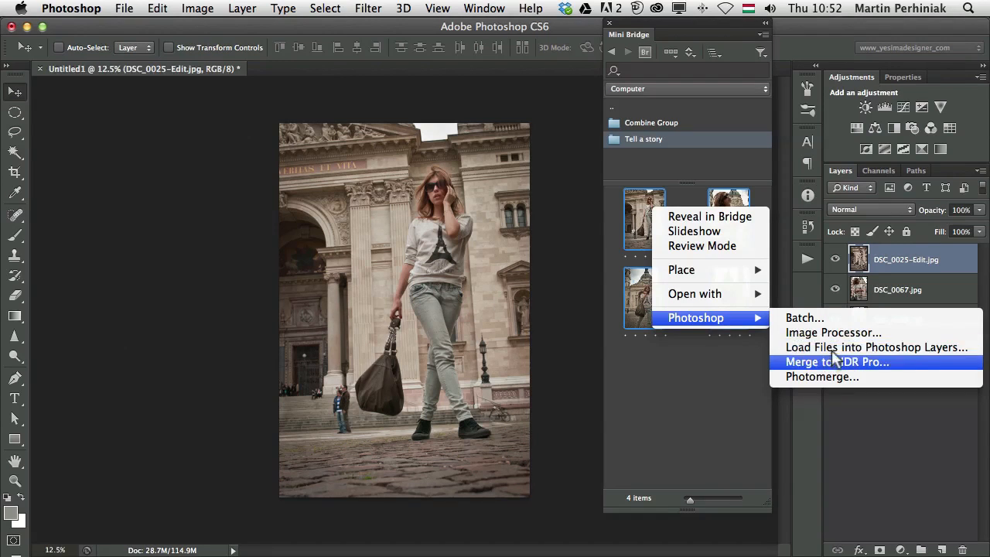
mouse_move(836, 370)
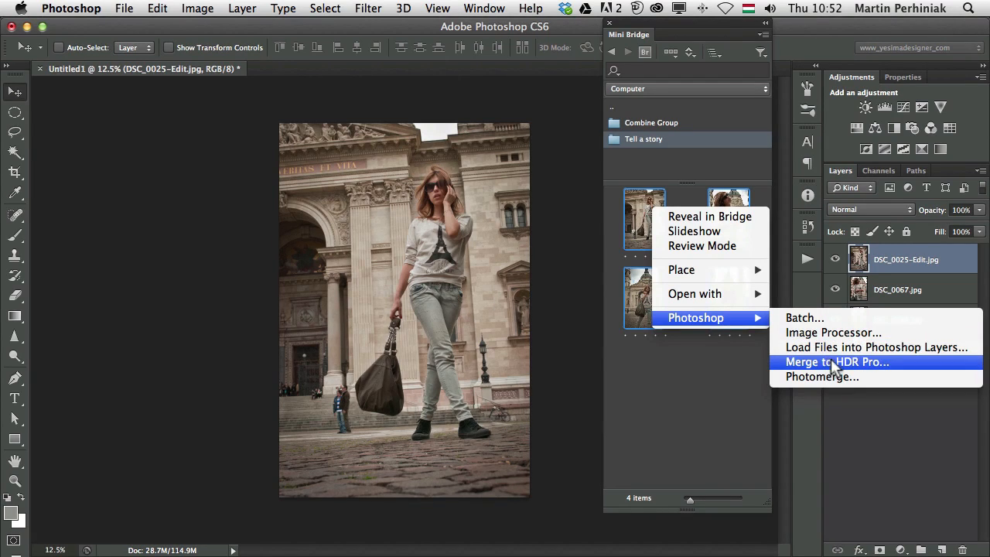
mouse_move(816, 387)
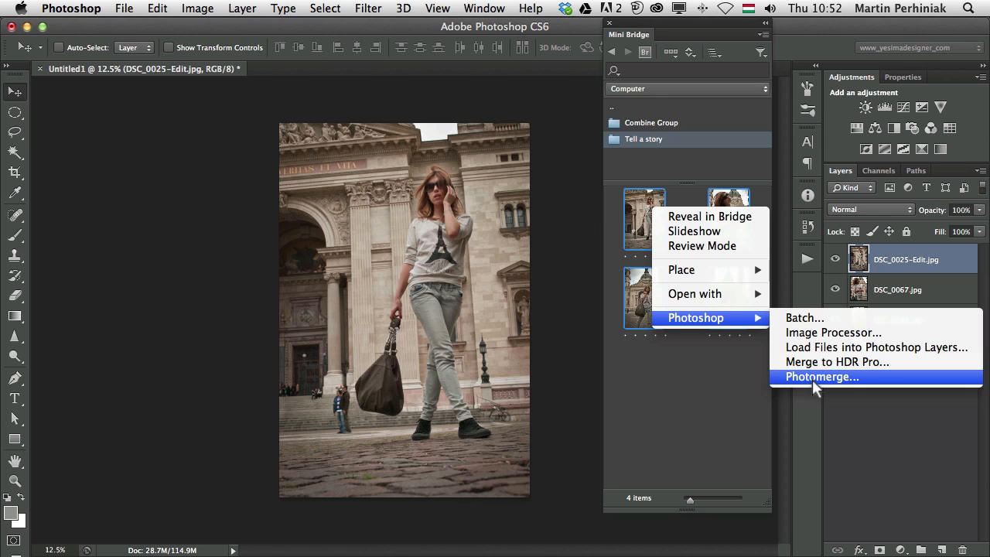
mouse_move(819, 389)
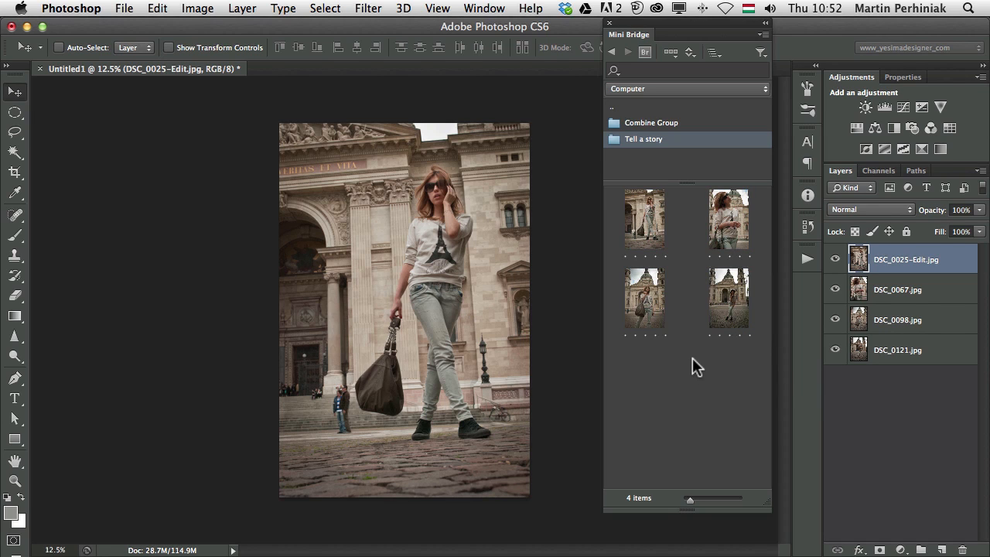
mouse_move(669, 239)
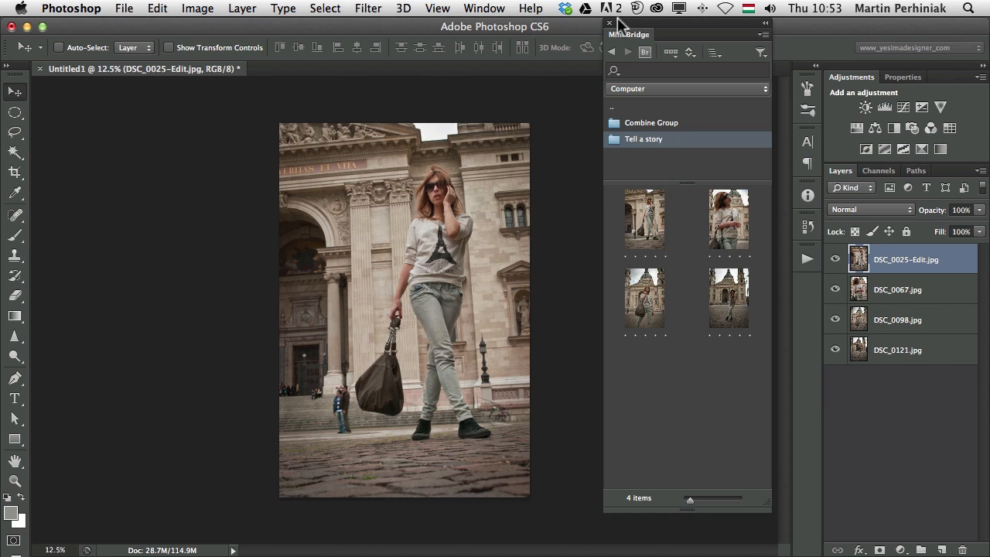
- Collapse Mini Bridge and bring up Canvas Size with absolute (non-relative) values
left_click(609, 22)
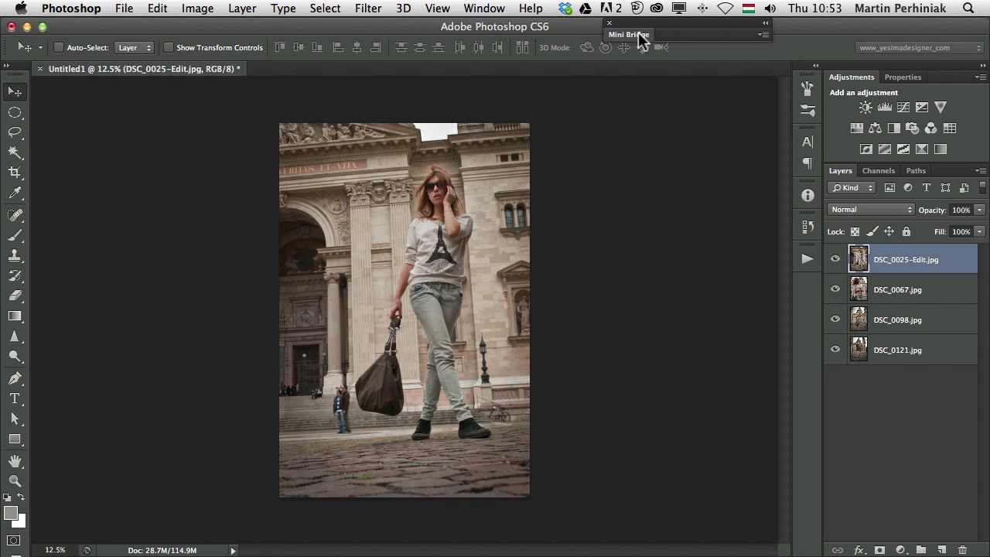
mouse_move(383, 248)
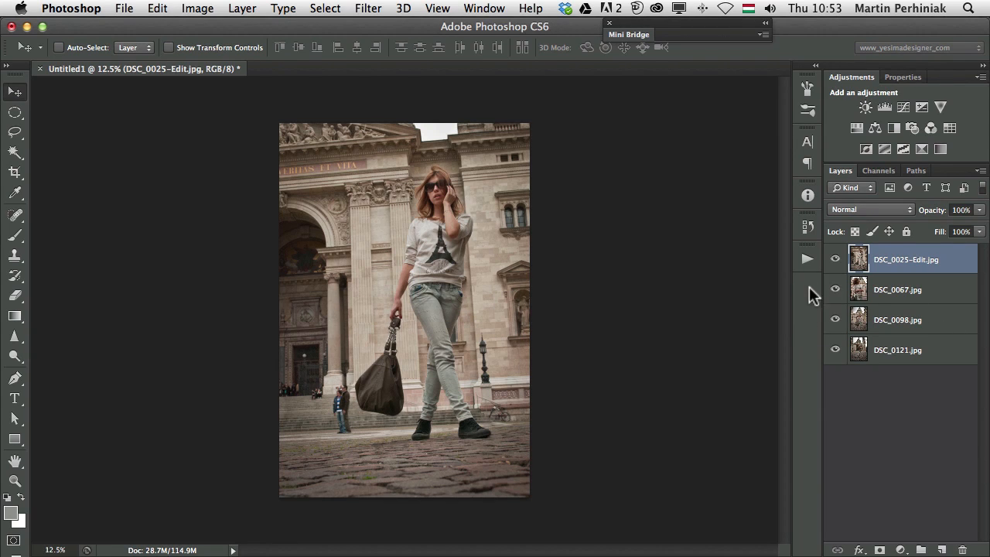
mouse_move(700, 300)
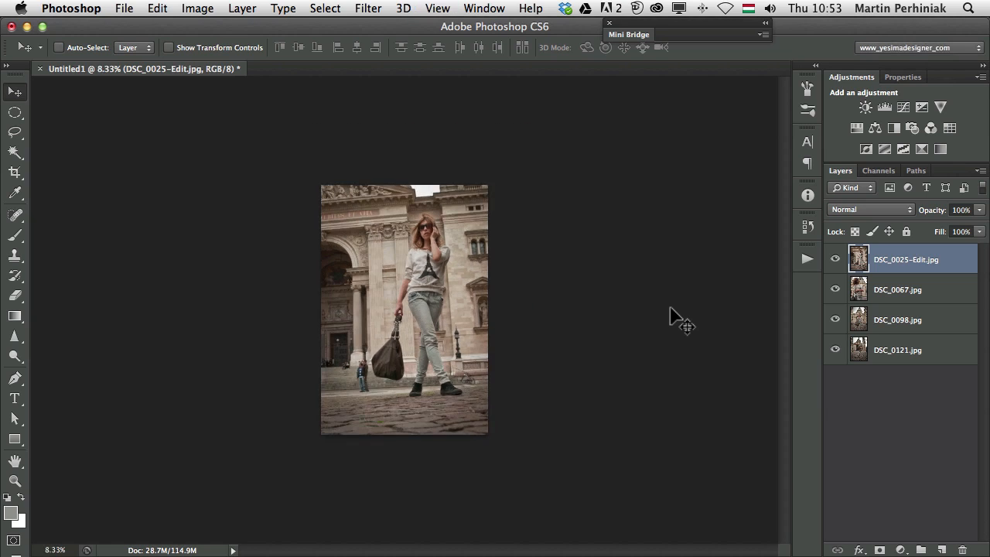
left_click(197, 8)
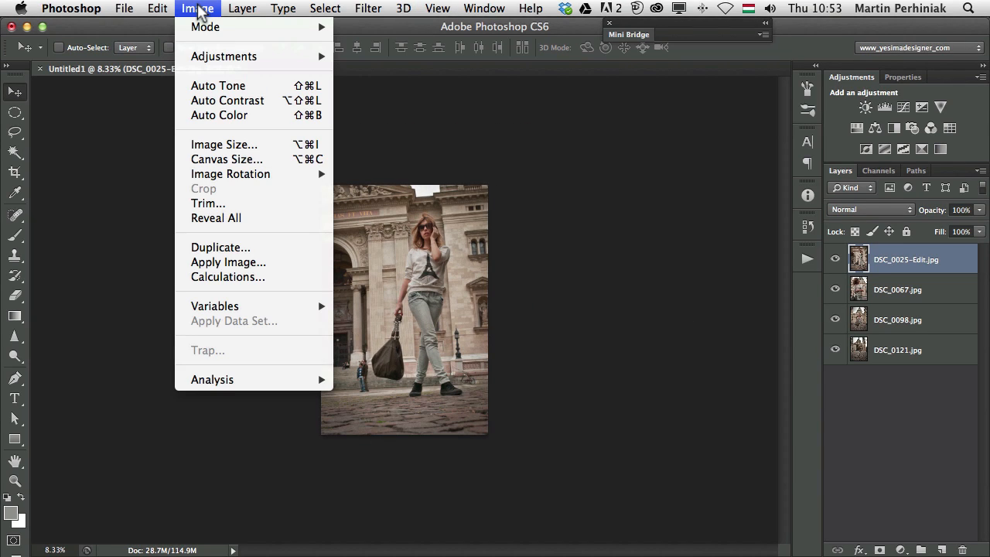
left_click(226, 158)
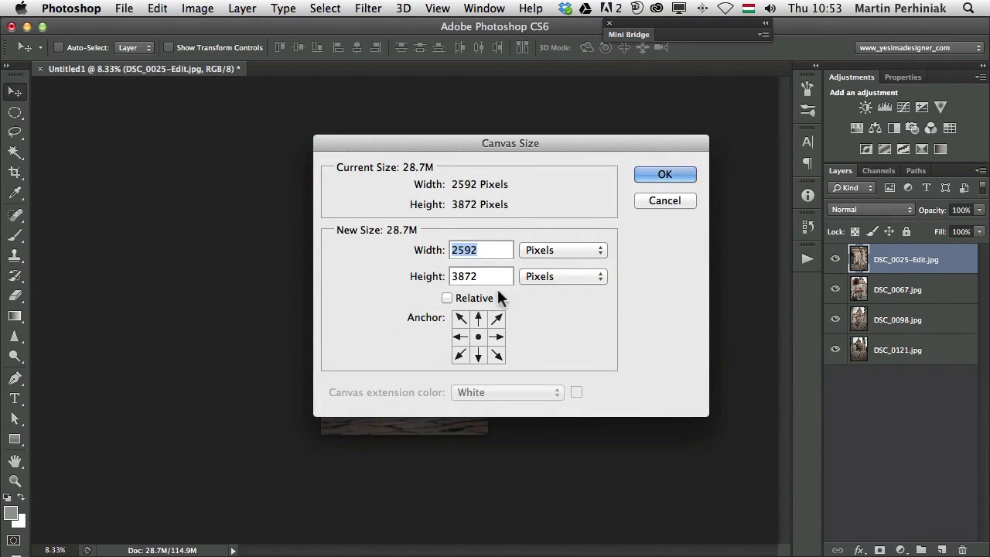
left_click(446, 298)
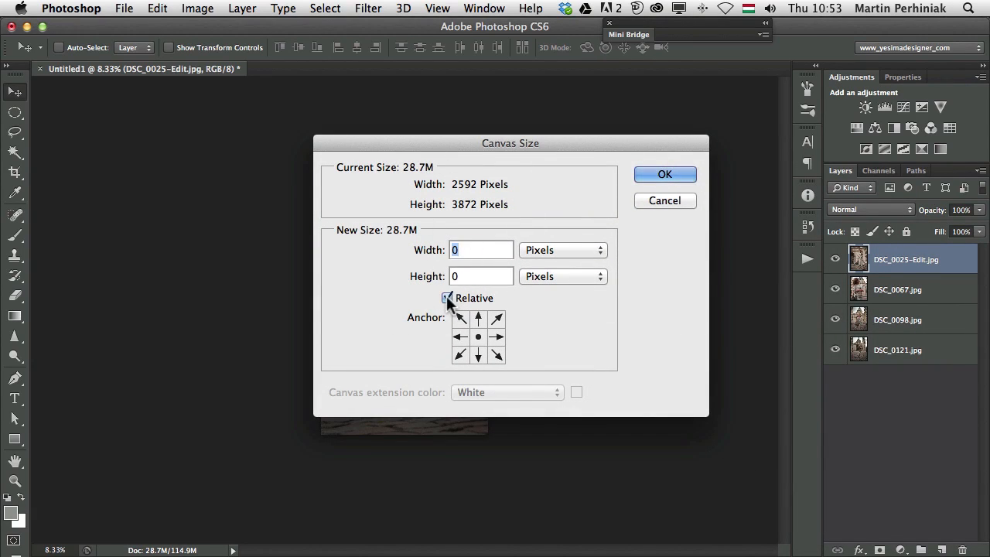
left_click(446, 298)
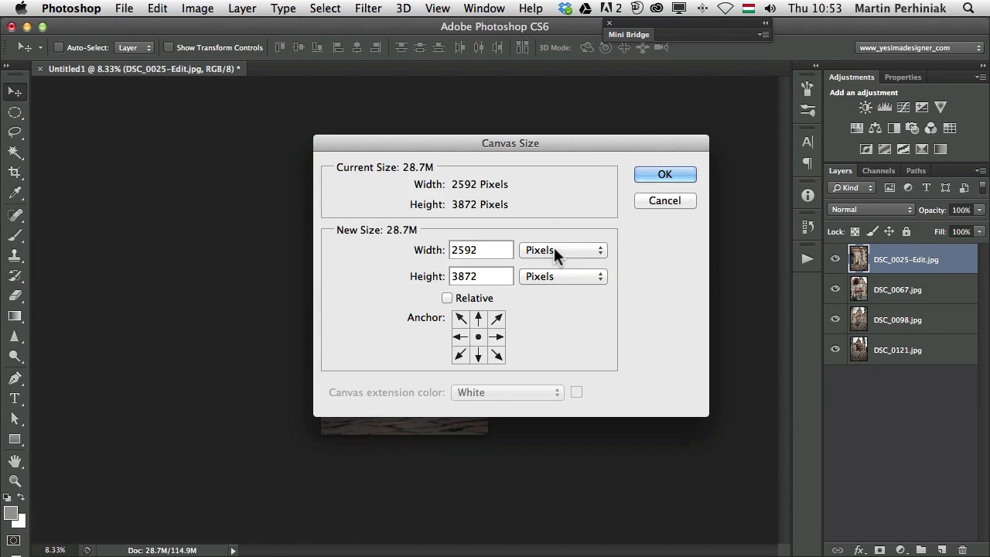
- Set the canvas width to 400 percent at the same height, anchored at the centre
left_click(560, 249)
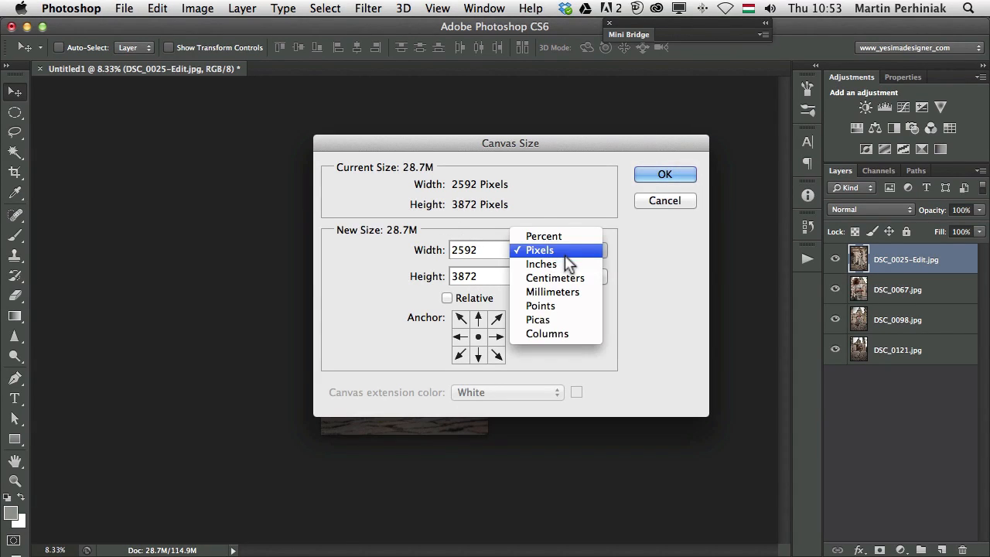
left_click(543, 236)
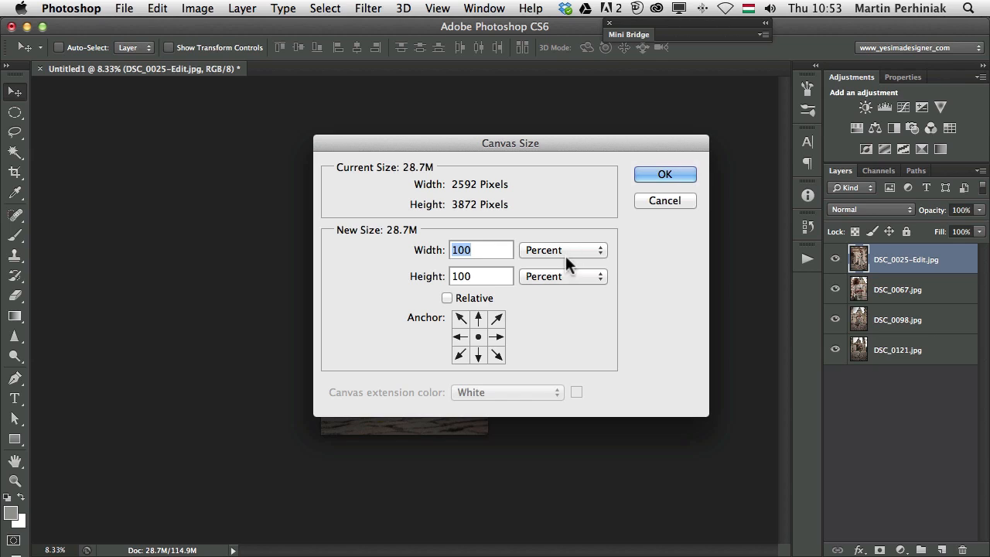
type("4")
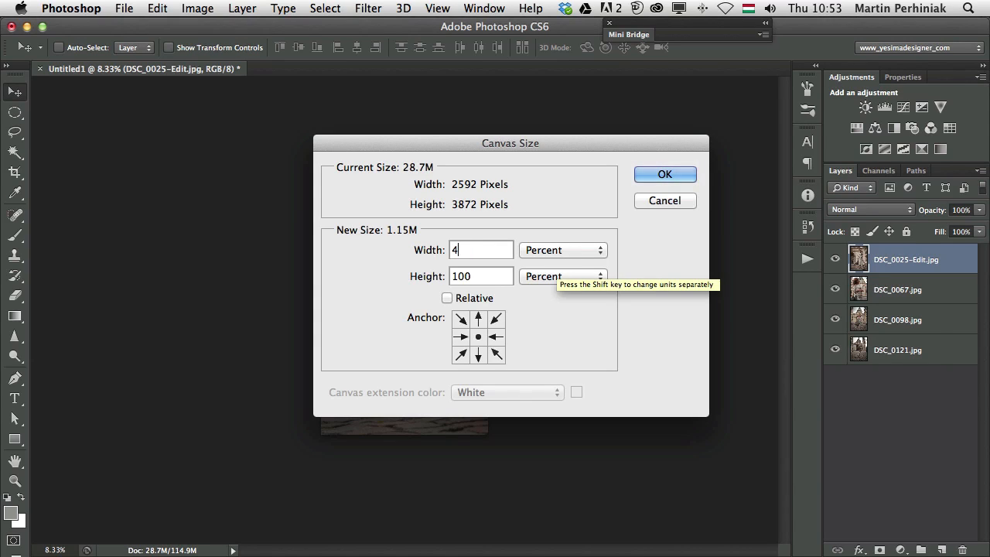
type("00")
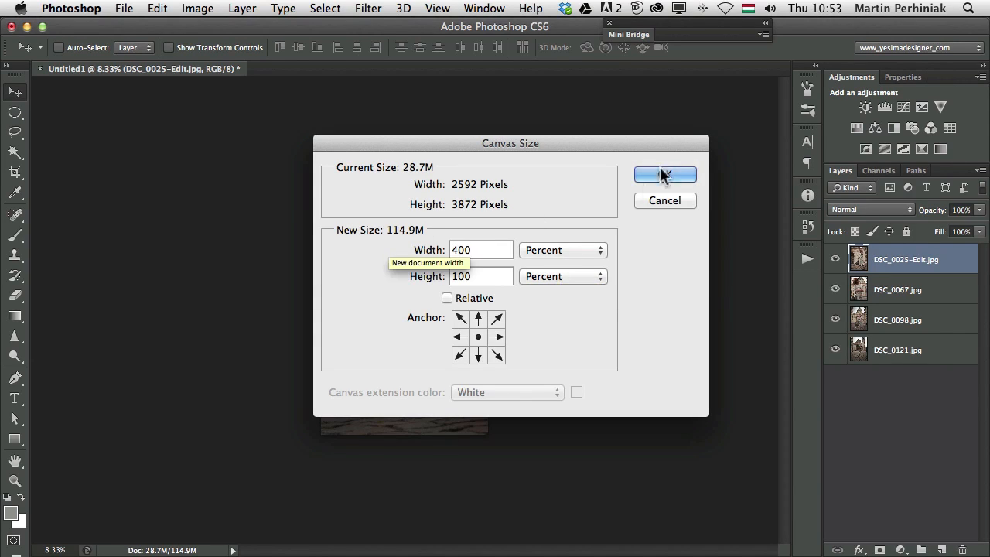
left_click(664, 174)
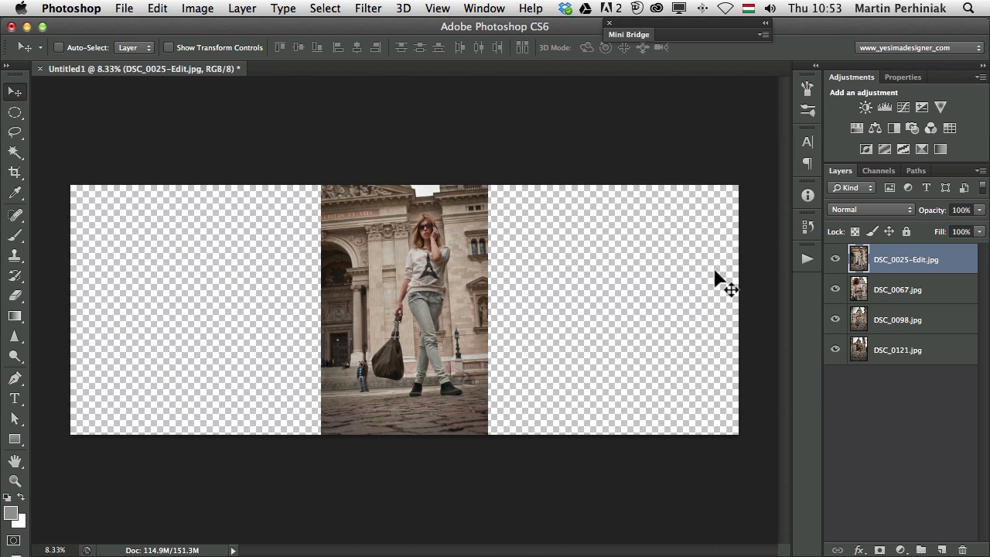
mouse_move(808, 104)
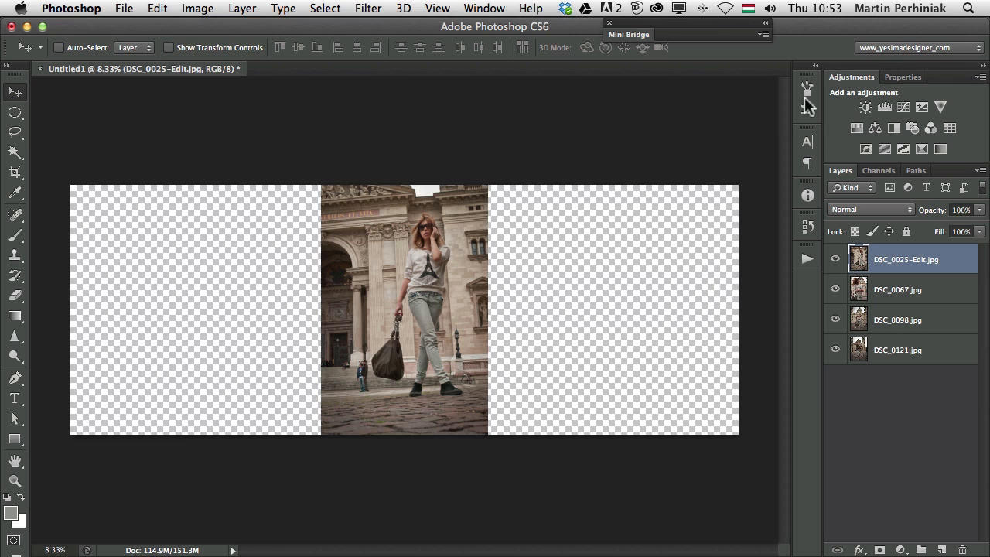
mouse_move(445, 282)
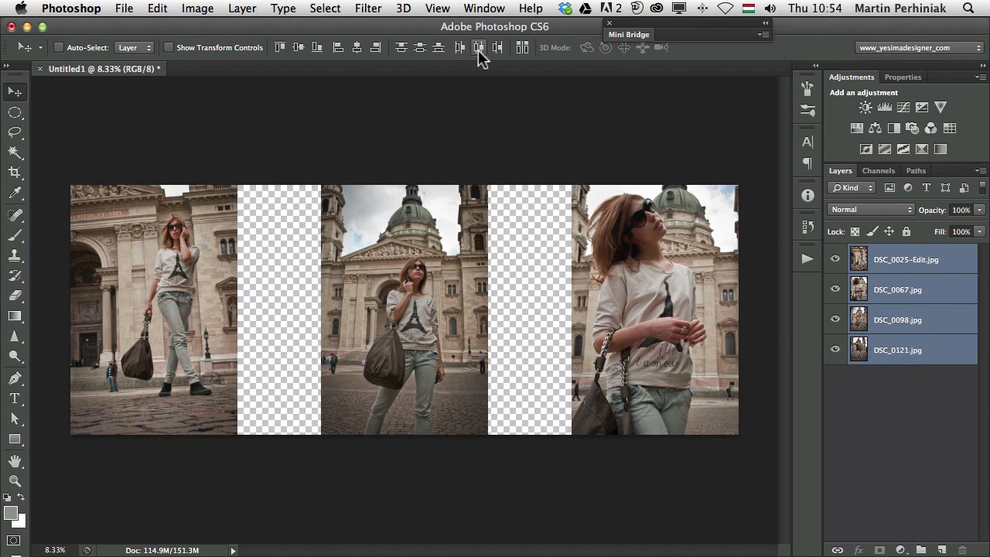
mouse_move(479, 47)
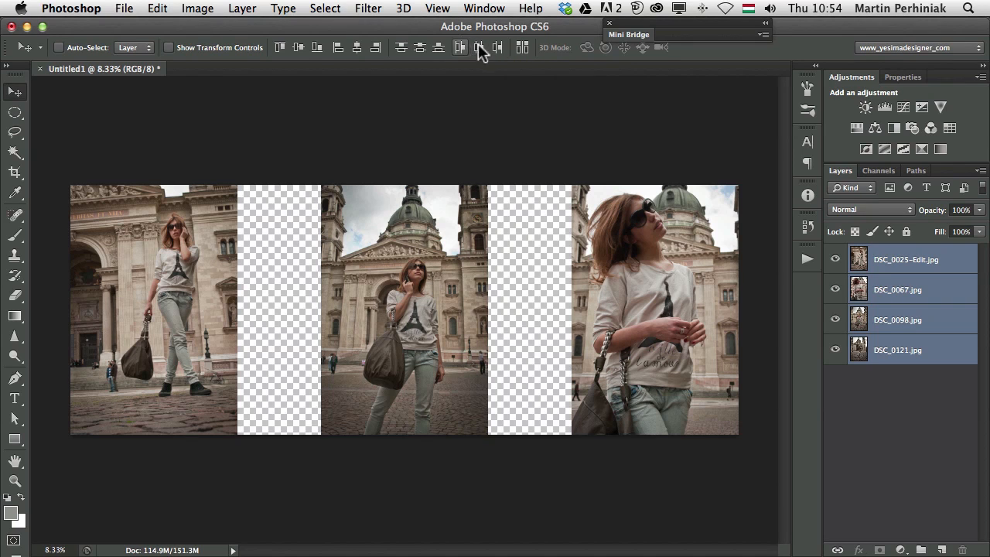
- Distribute the four selected photo layers evenly by horizontal centres across the canvas
left_click(459, 47)
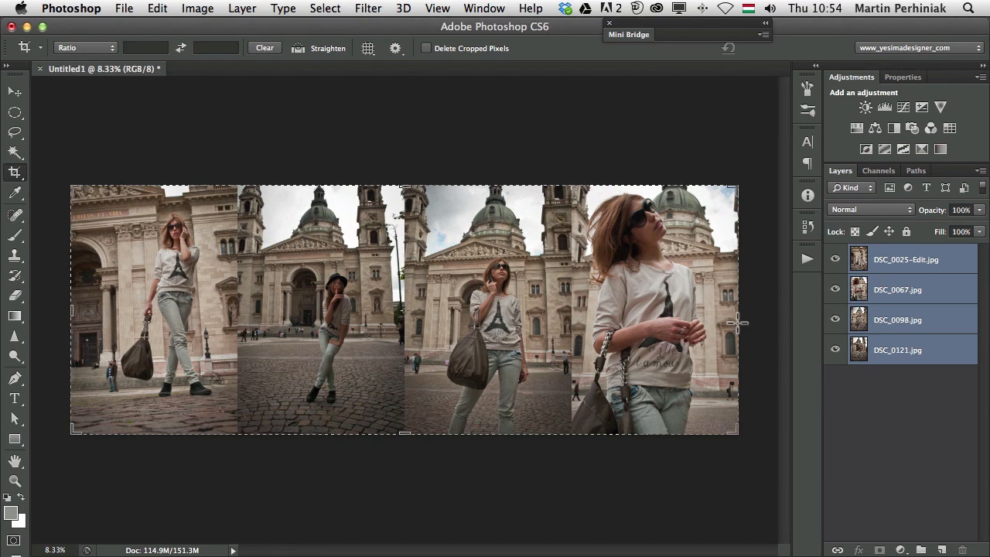
- Extend the crop past the right edge, then trim away the transparent pixels on all sides
left_click_drag(738, 309, 708, 302)
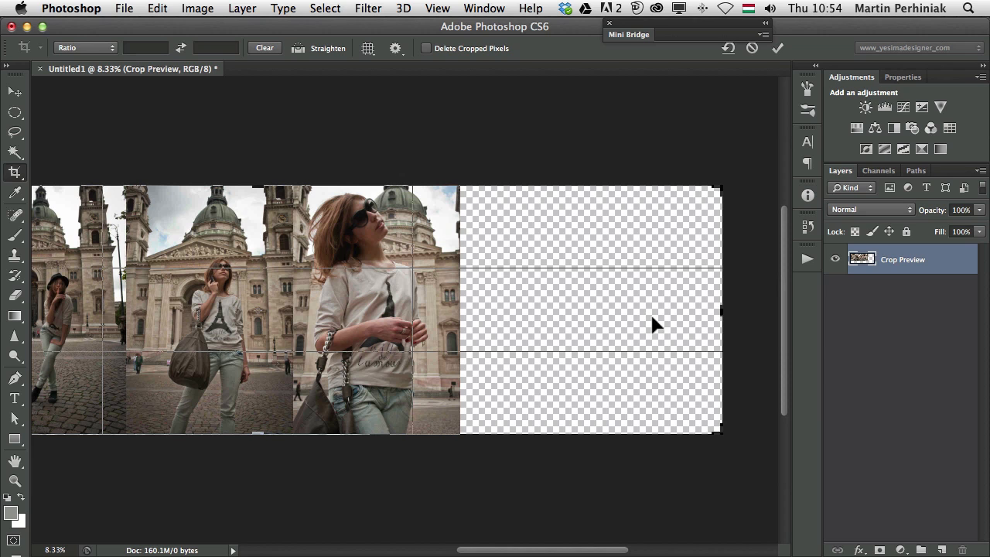
left_click(777, 48)
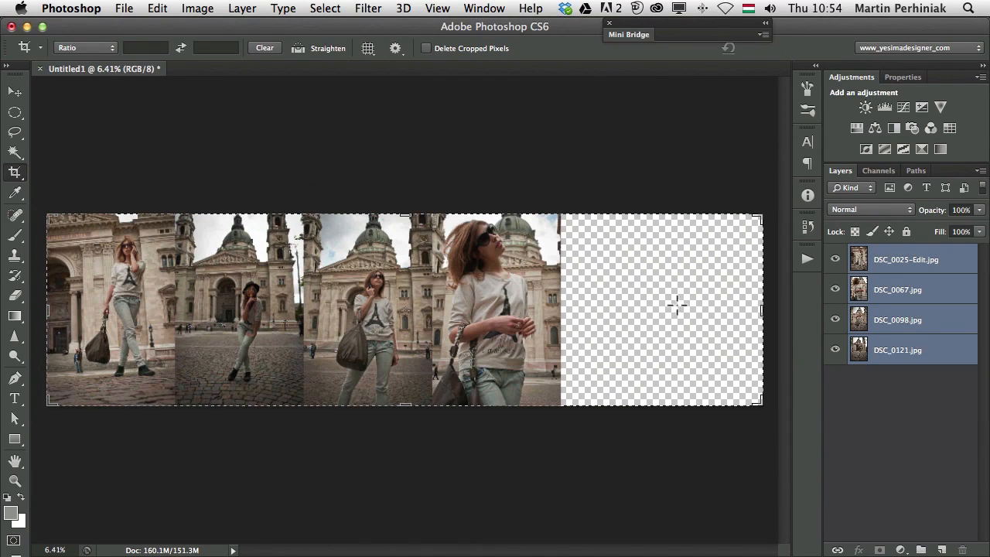
left_click(197, 8)
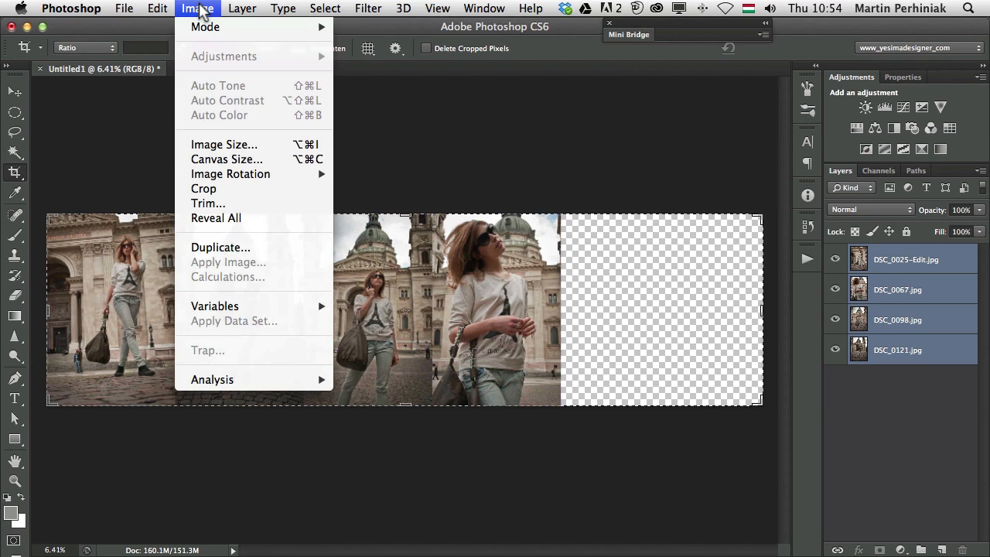
left_click(208, 202)
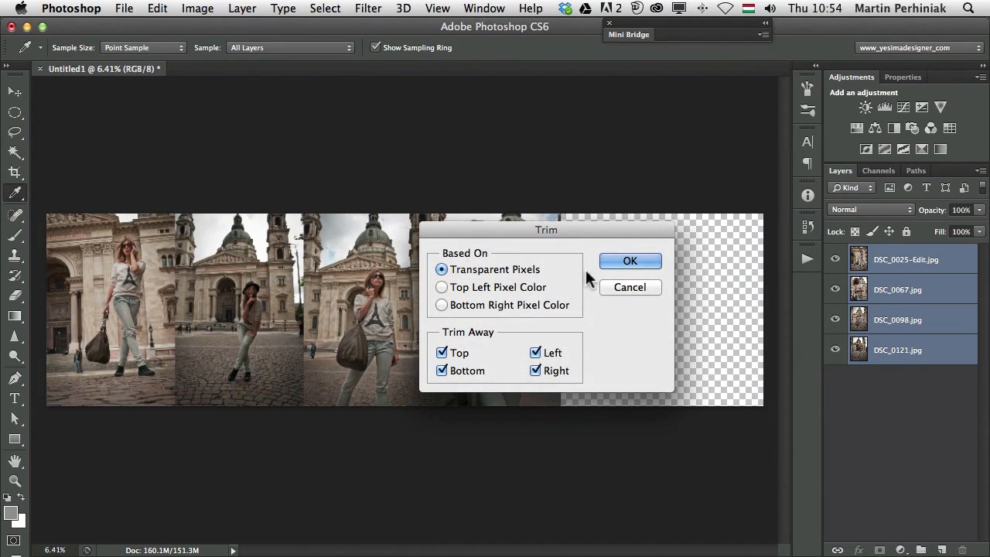
left_click(630, 261)
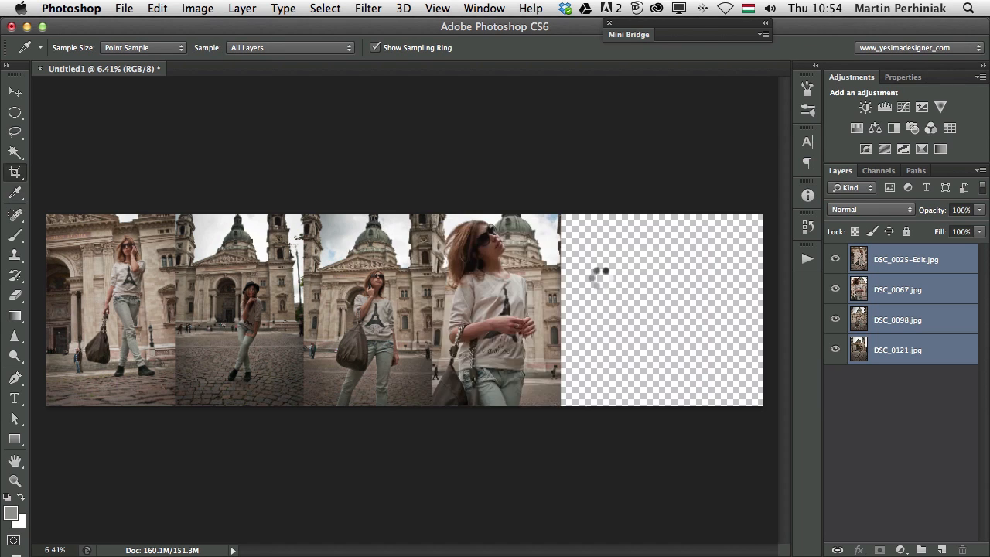
- Return to the Move tool and select only the DSC_0025-Edit layer
left_click(14, 92)
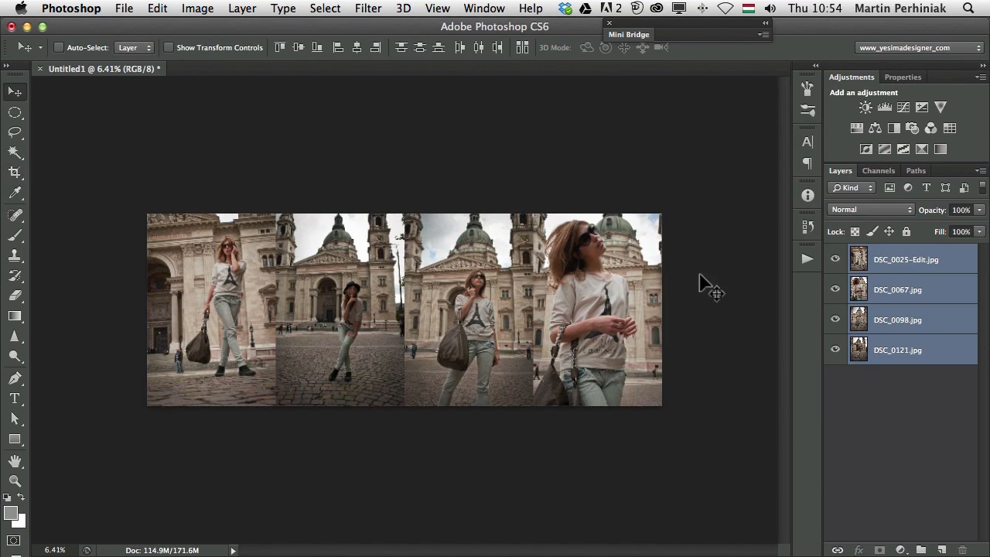
mouse_move(720, 298)
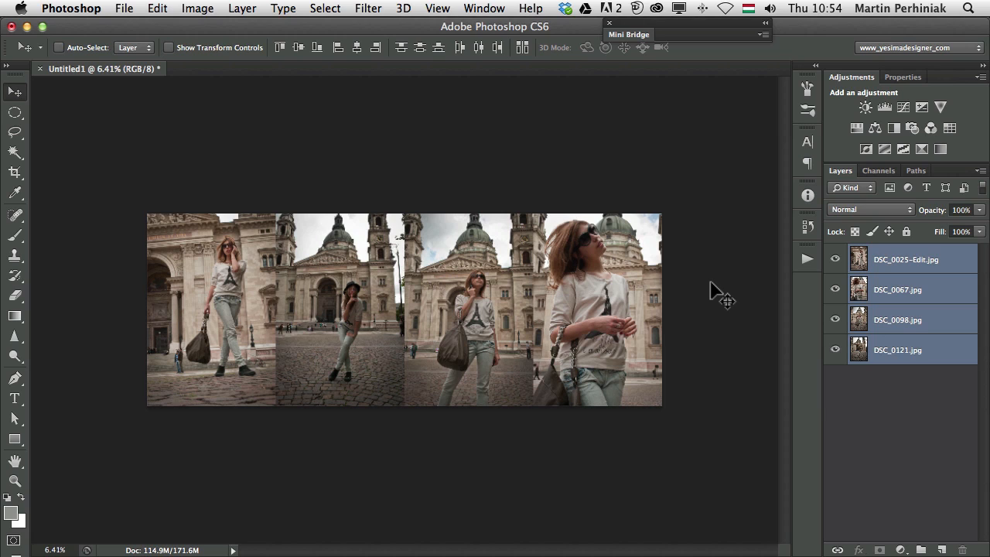
left_click(906, 259)
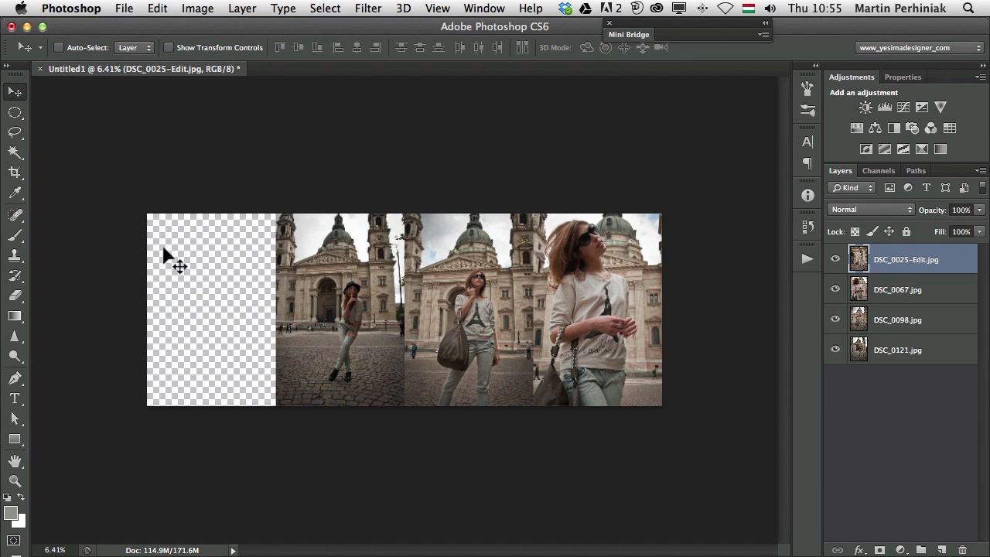
mouse_move(112, 352)
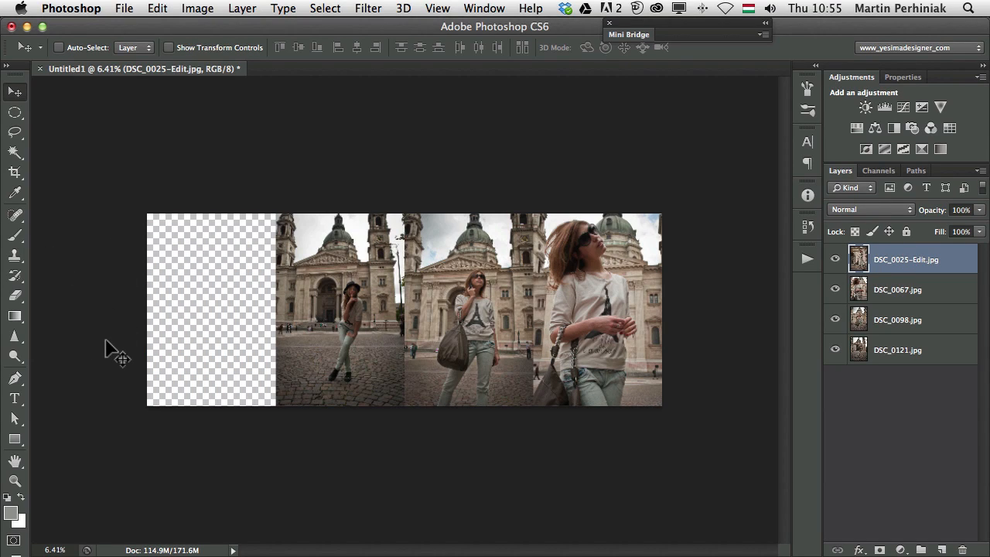
- Use Image > Reveal All so the hidden parts of the photo layers show
left_click(197, 9)
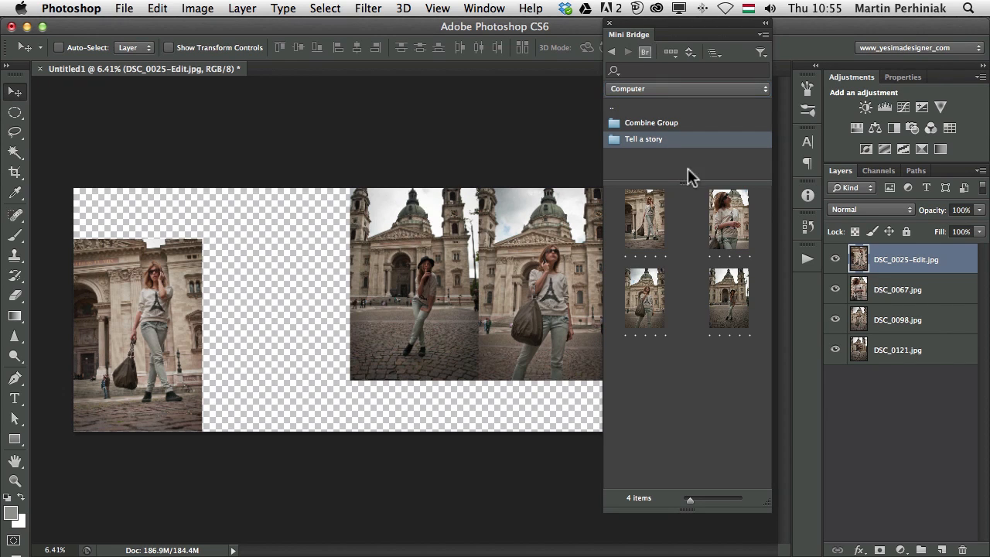
mouse_move(690, 251)
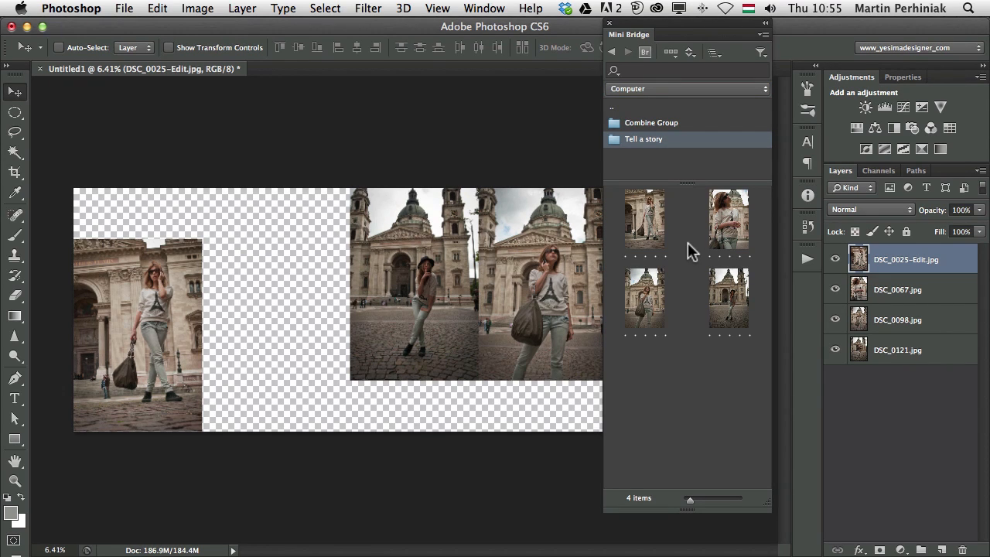